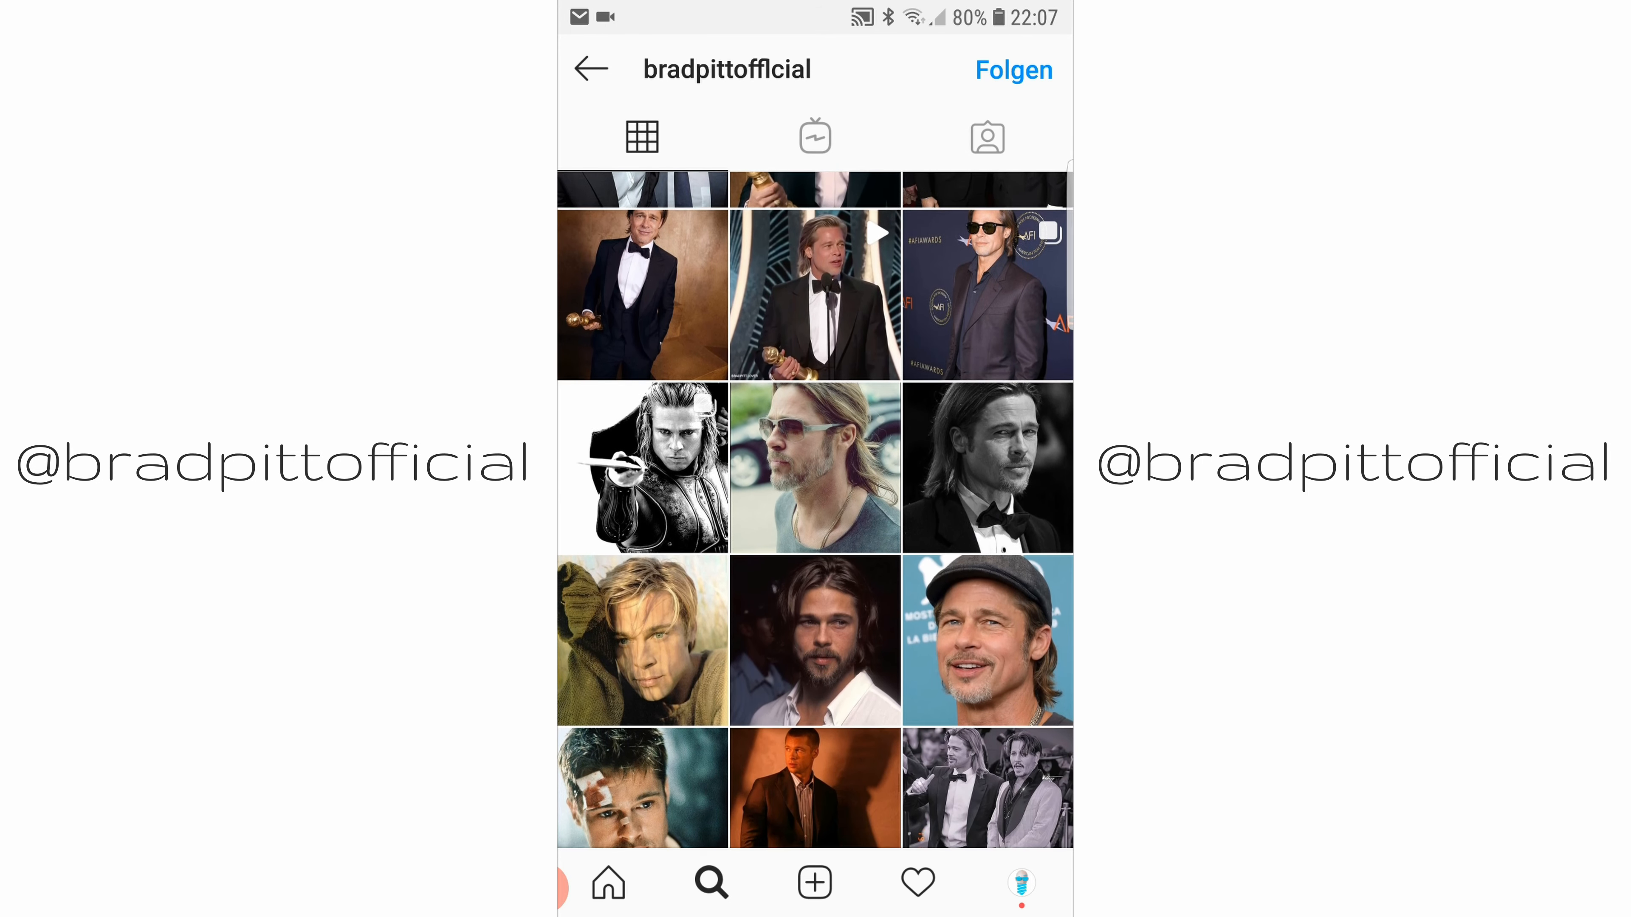
Scroll back through the profile grid and open the red/blue-lit portrait post
{"action": "scroll", "scroll_direction": "down", "scroll_amount": 3}
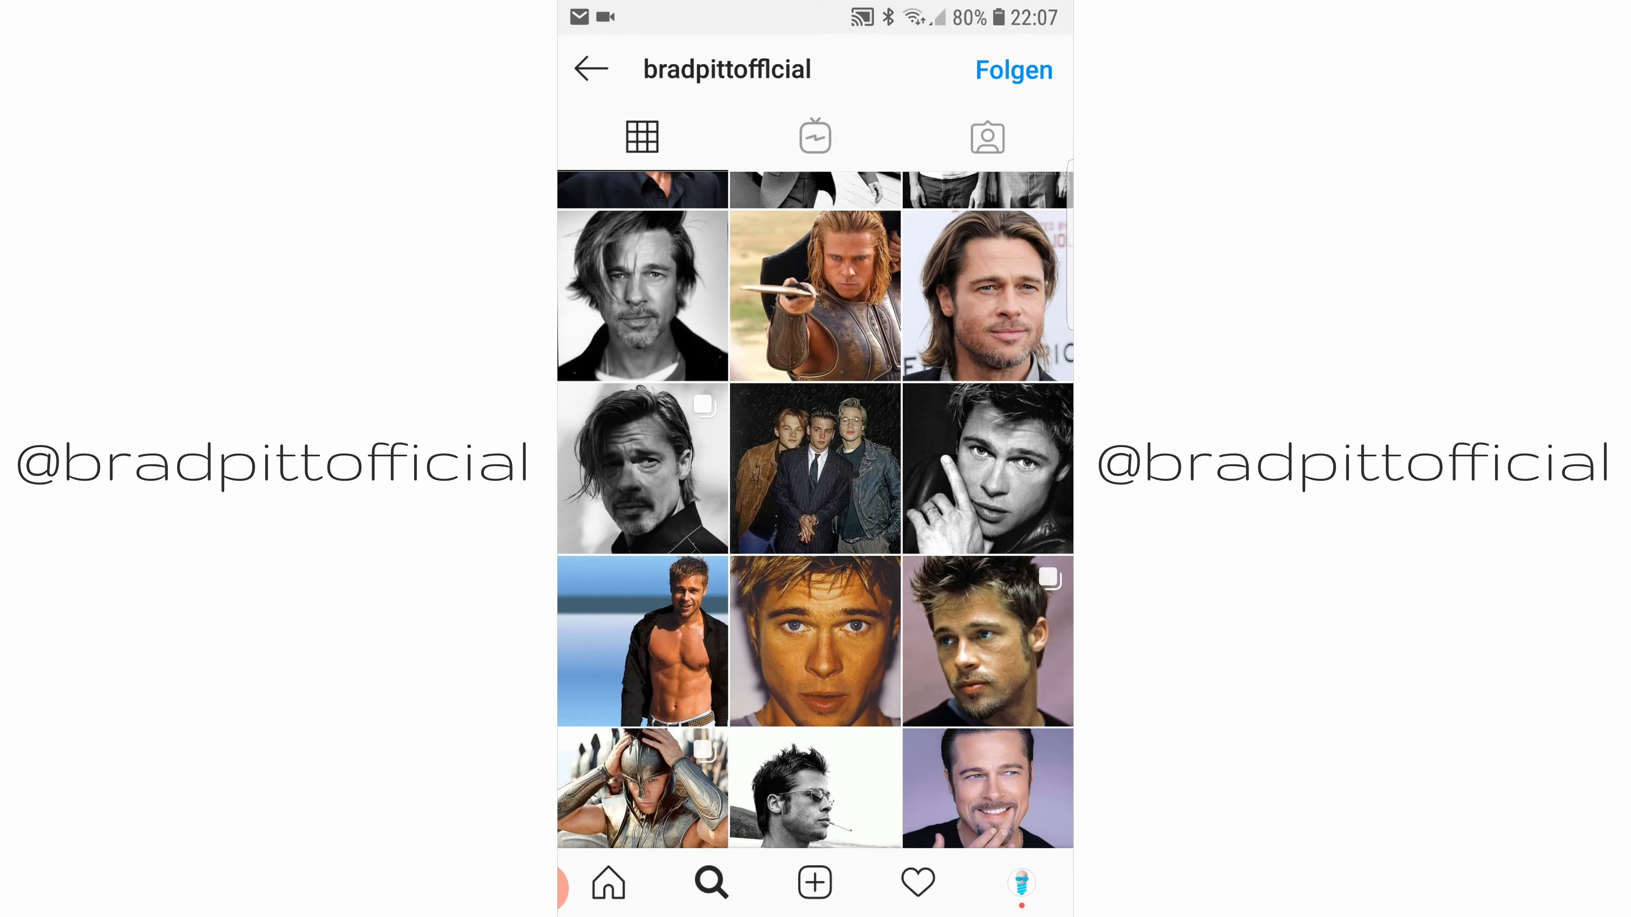
{"action": "scroll", "scroll_direction": "down", "scroll_amount": 3}
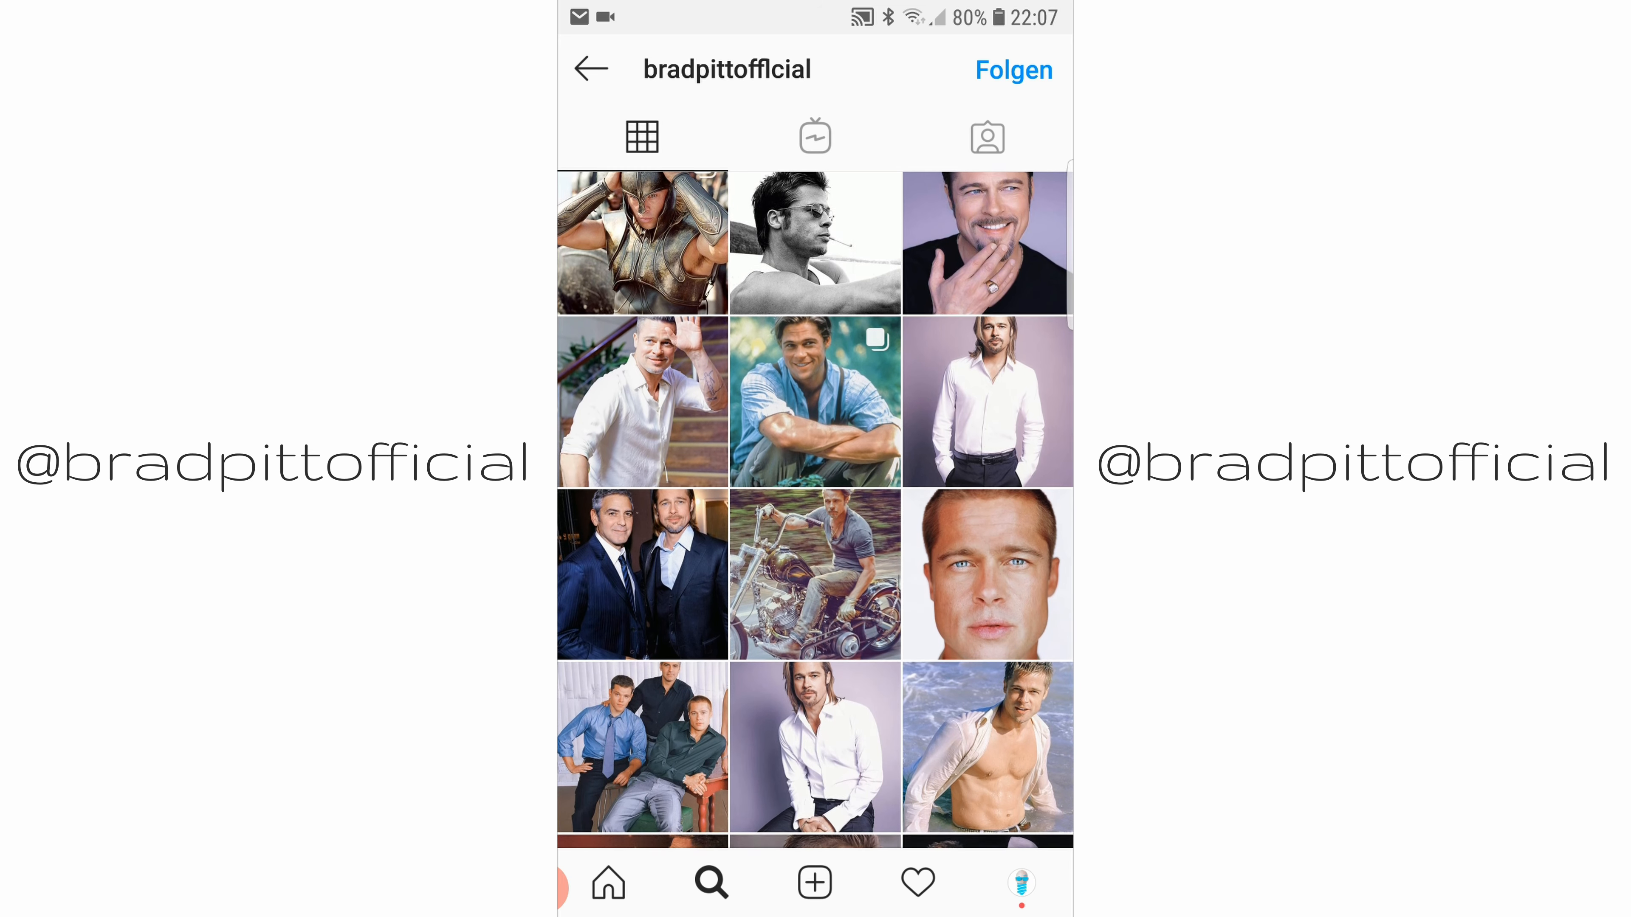
{"action": "scroll", "scroll_direction": "down", "scroll_amount": 3}
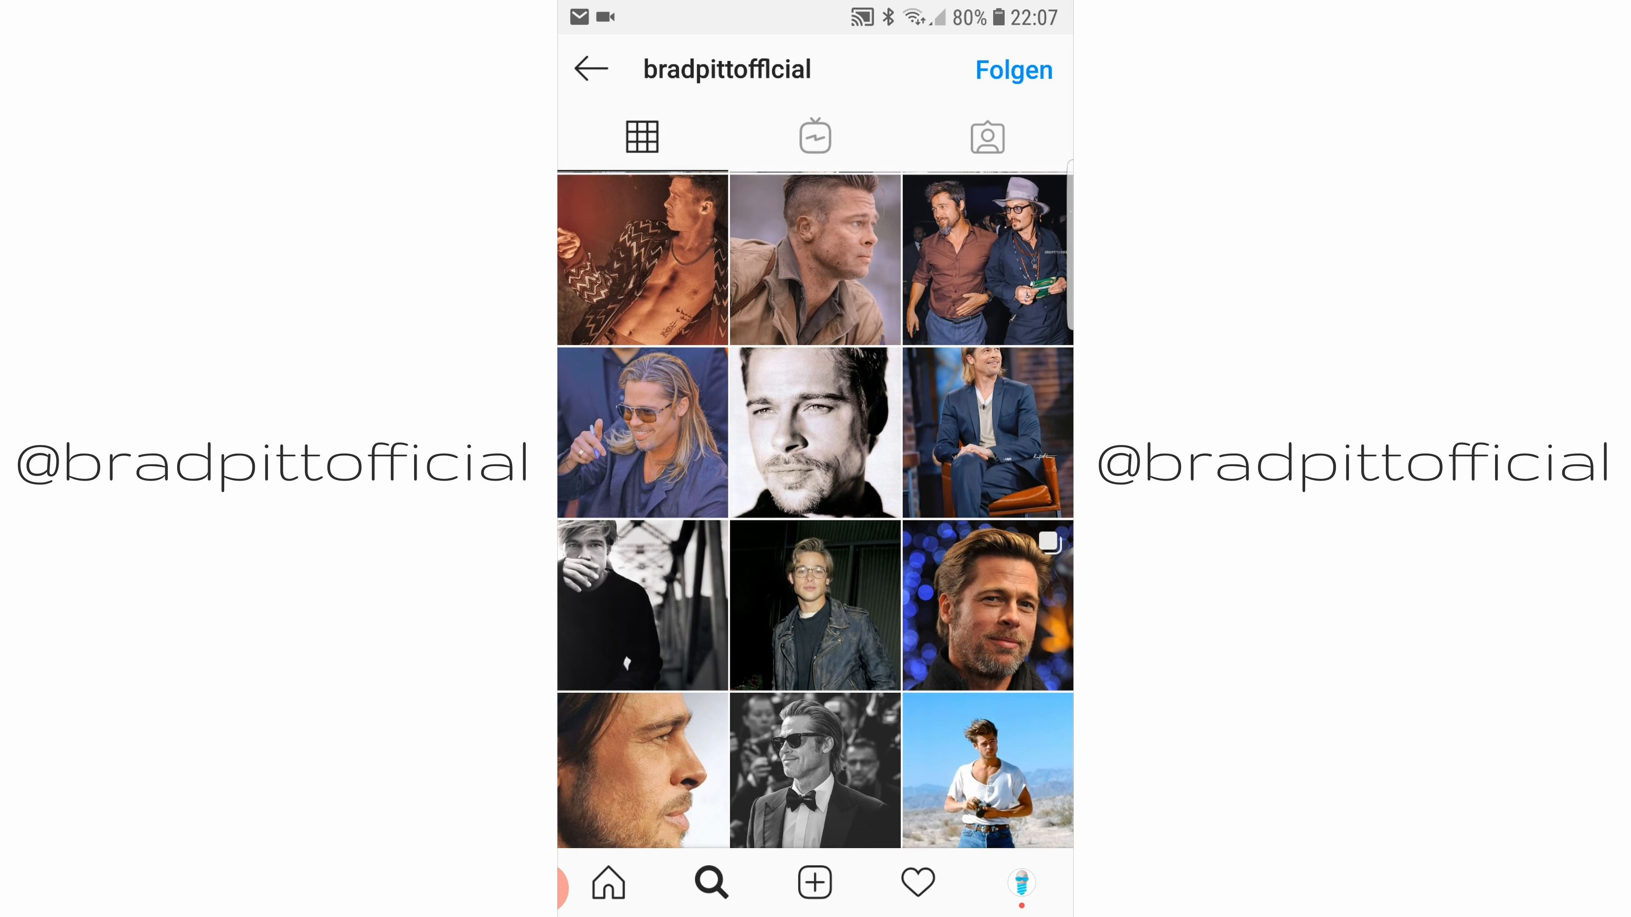
{"action": "scroll", "scroll_direction": "down", "scroll_amount": 3}
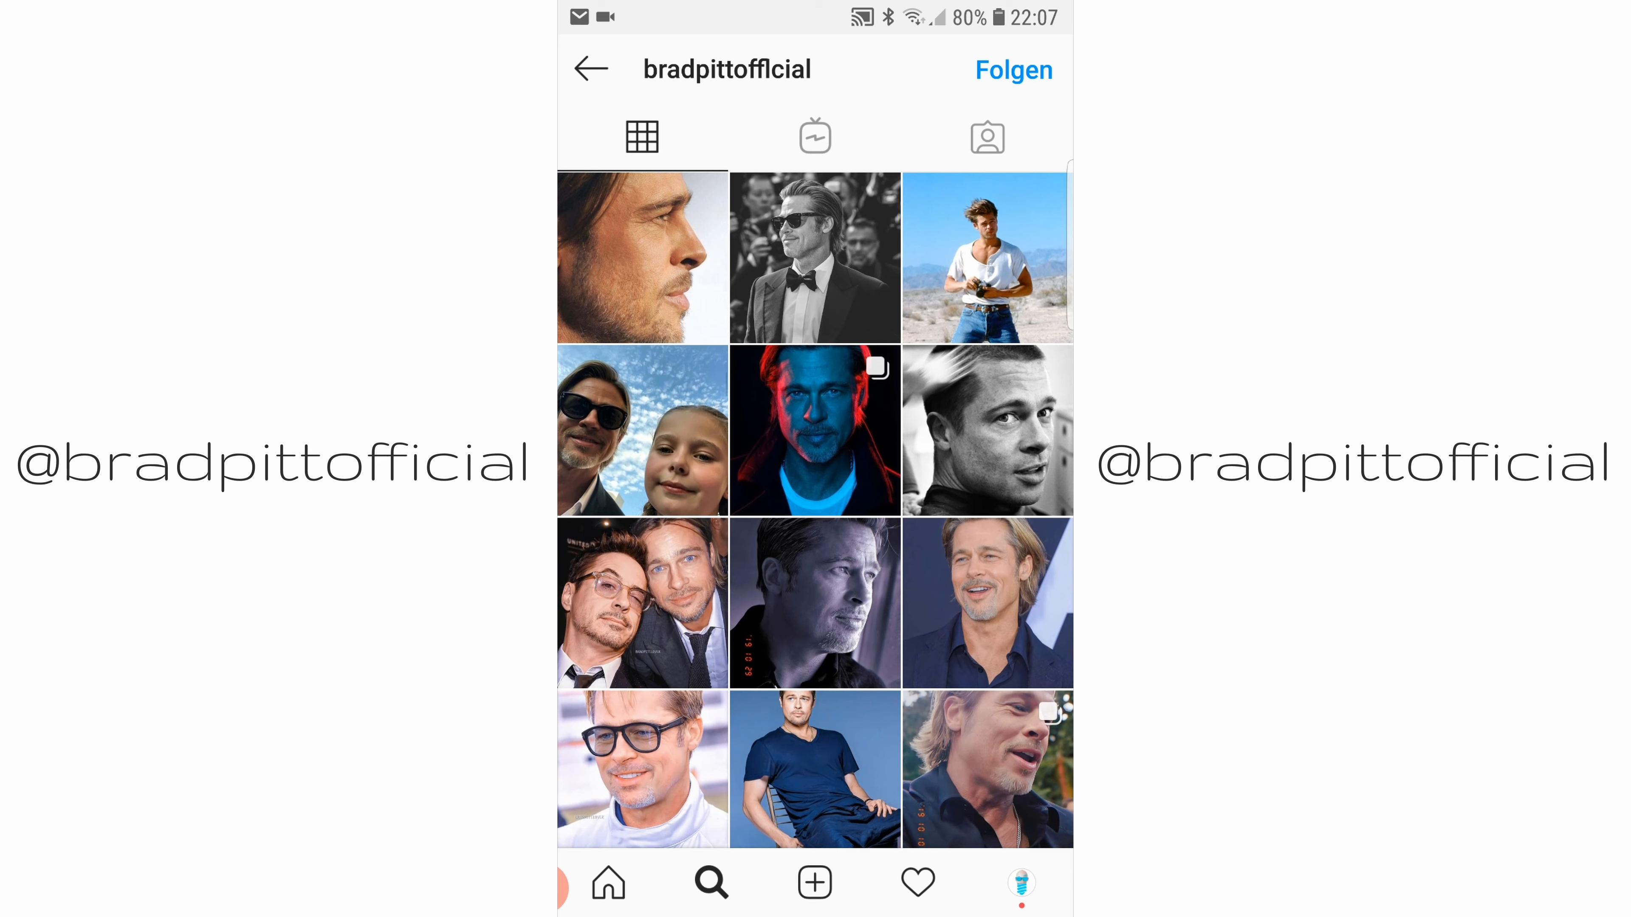
{"action": "left_click", "coordinate": [814, 430]}
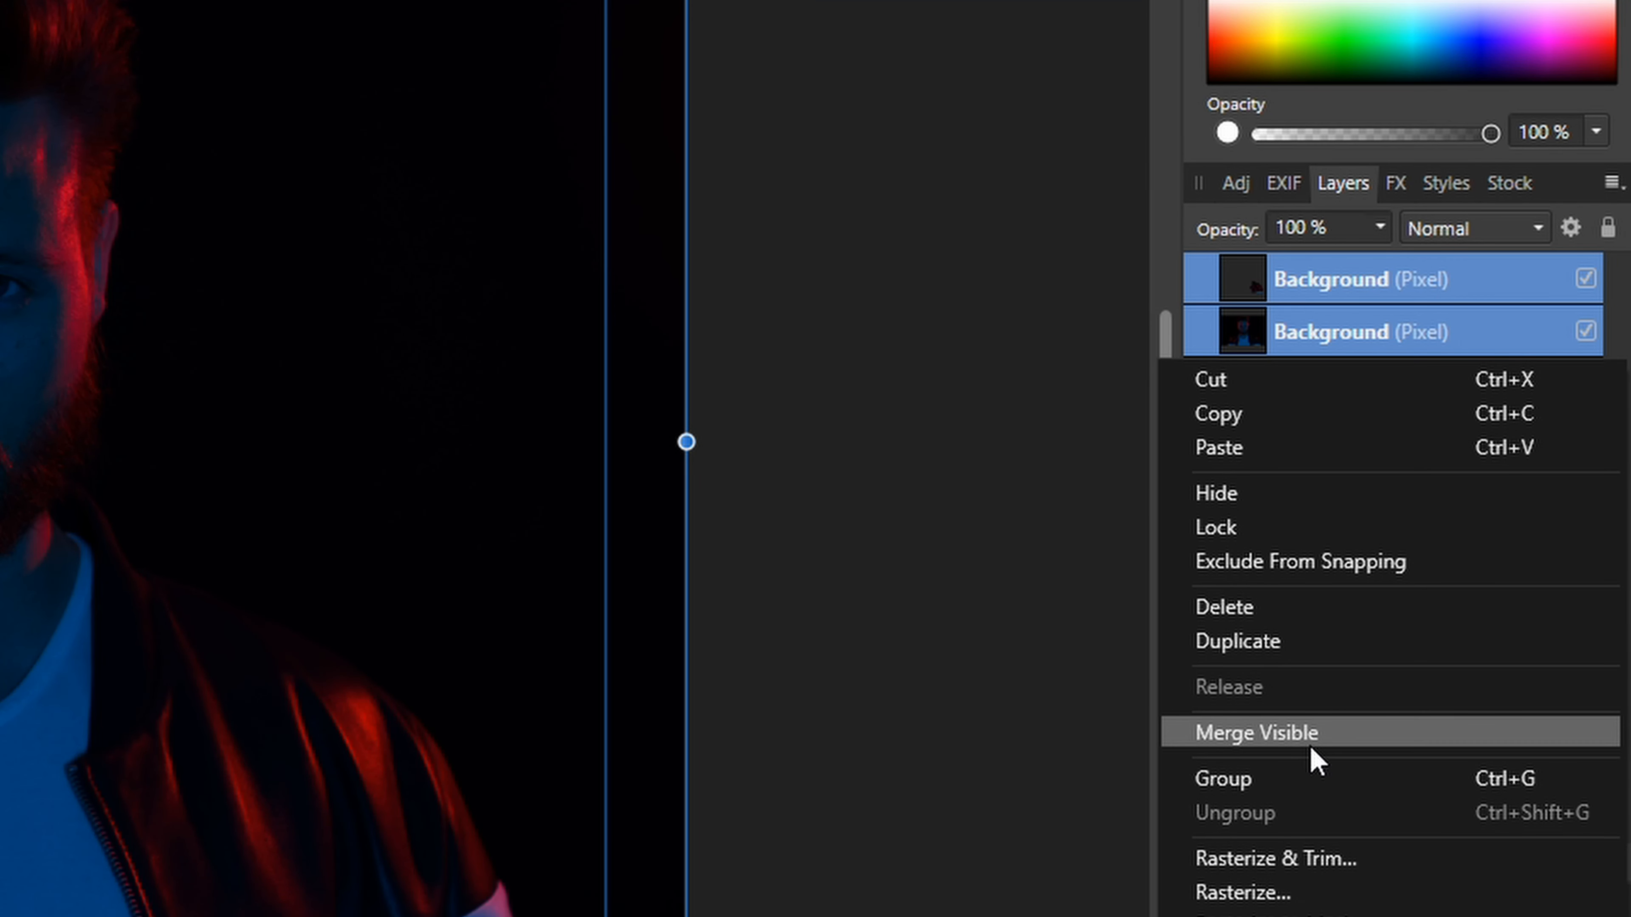
Merge the visible Background layers into a new layer named Base
{"action": "left_click", "coordinate": [1256, 732]}
{"action": "type", "text": "B"}
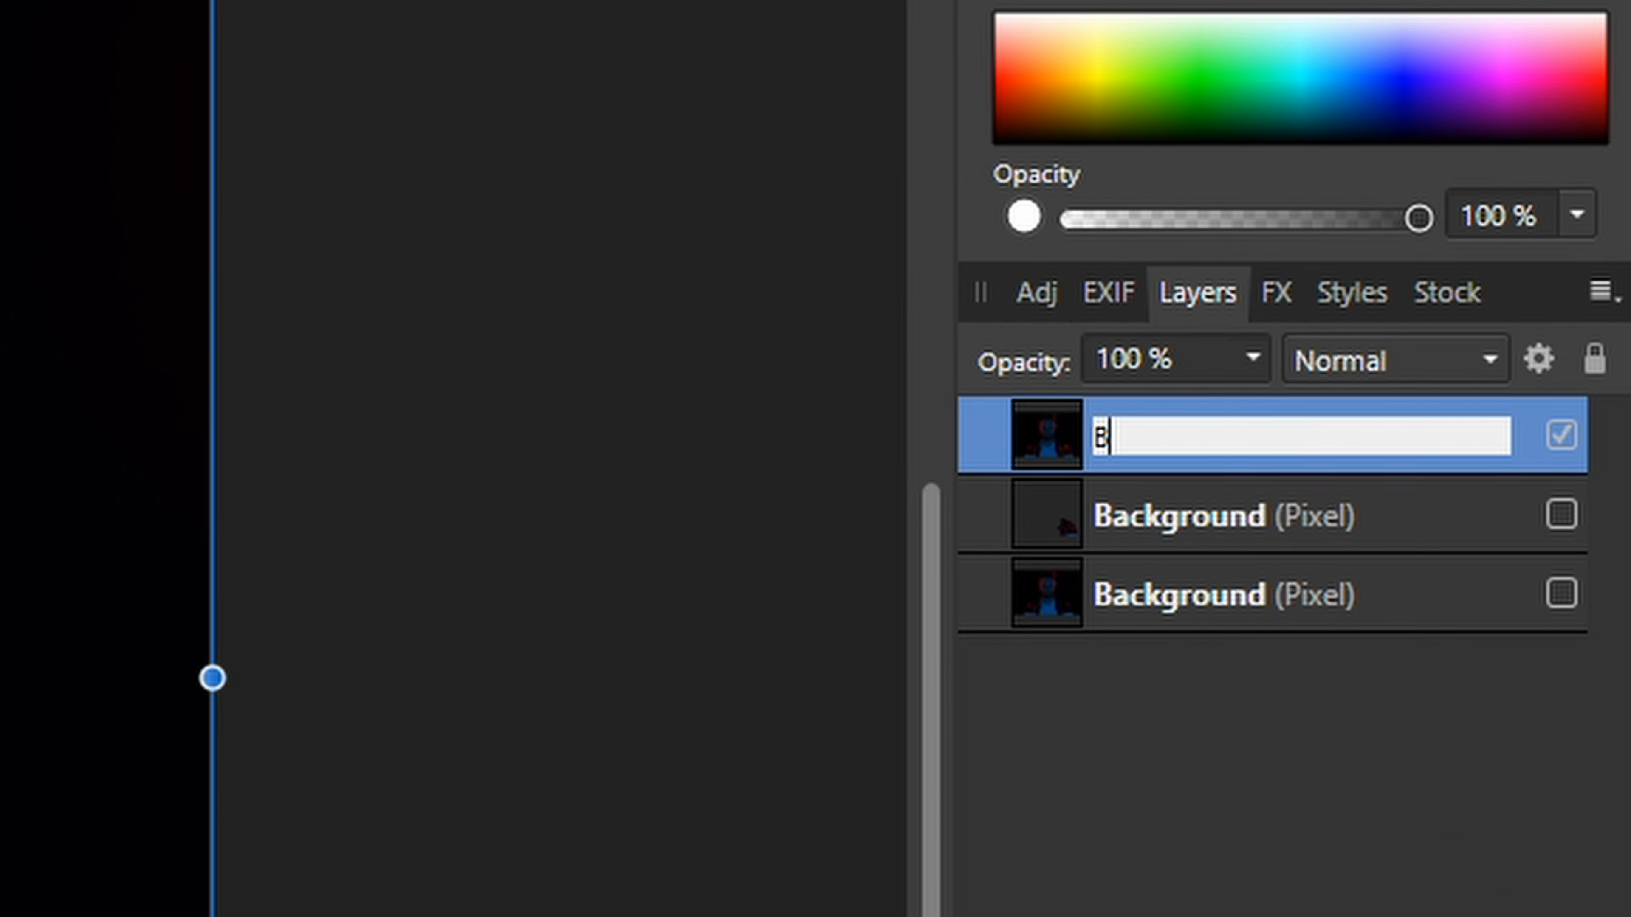
{"action": "type", "text": "ase"}
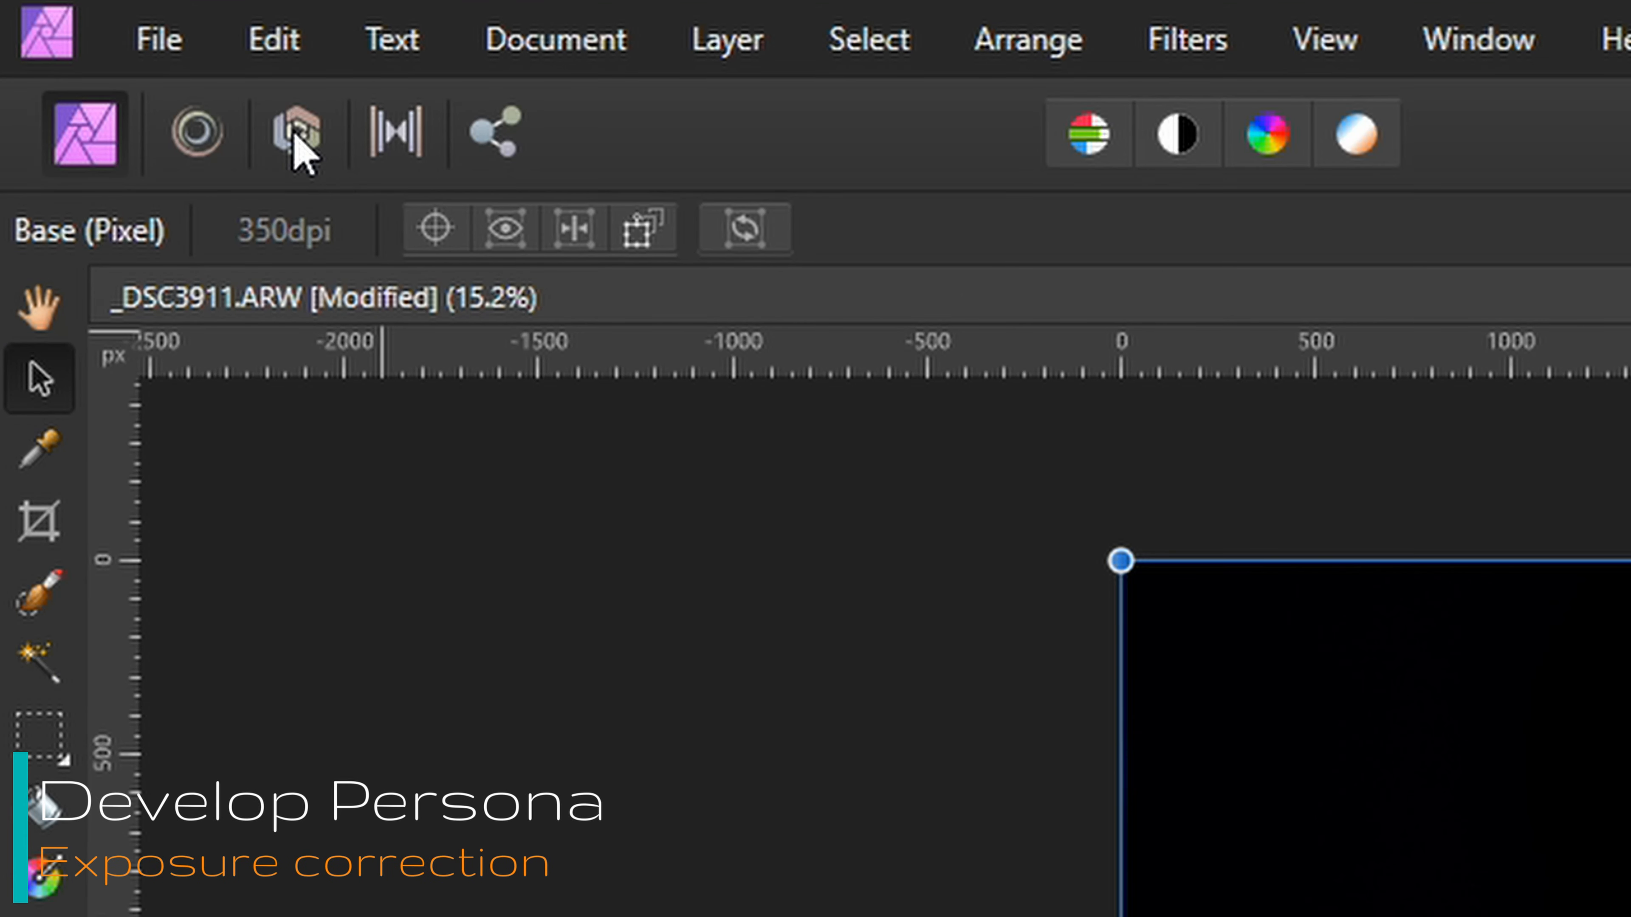
{"action": "mouse_move", "coordinate": [295, 132]}
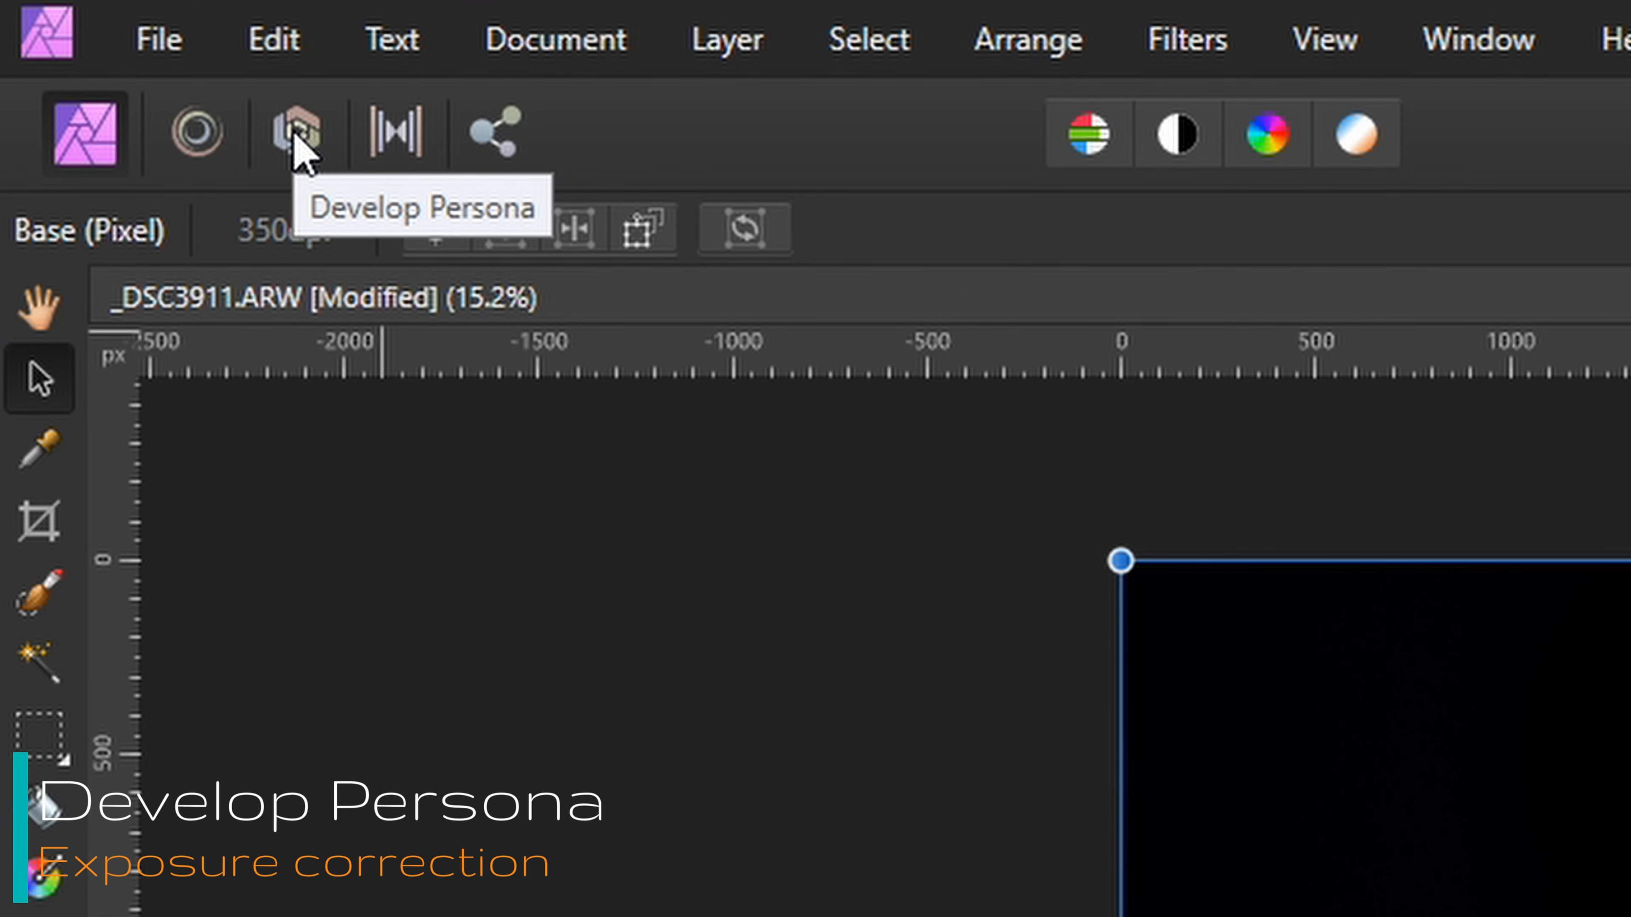
Enter the Develop Persona and raise exposure to 1.667 and shadows to 14%
{"action": "left_click", "coordinate": [295, 133]}
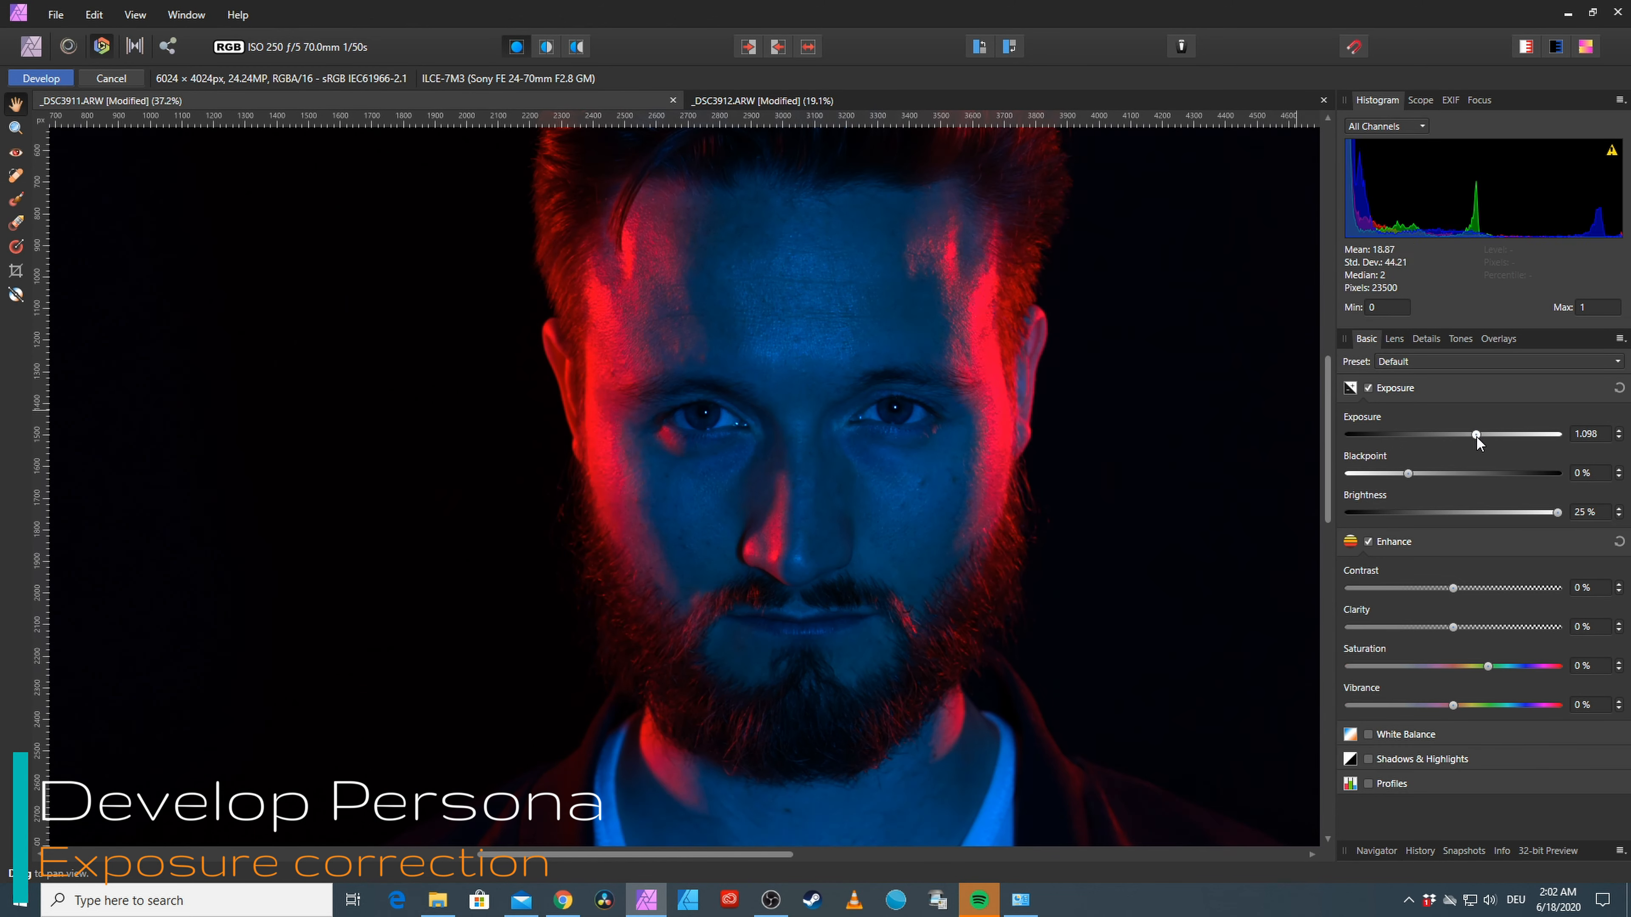
{"action": "left_click_drag", "start_coordinate": [1476, 434], "coordinate": [1492, 434]}
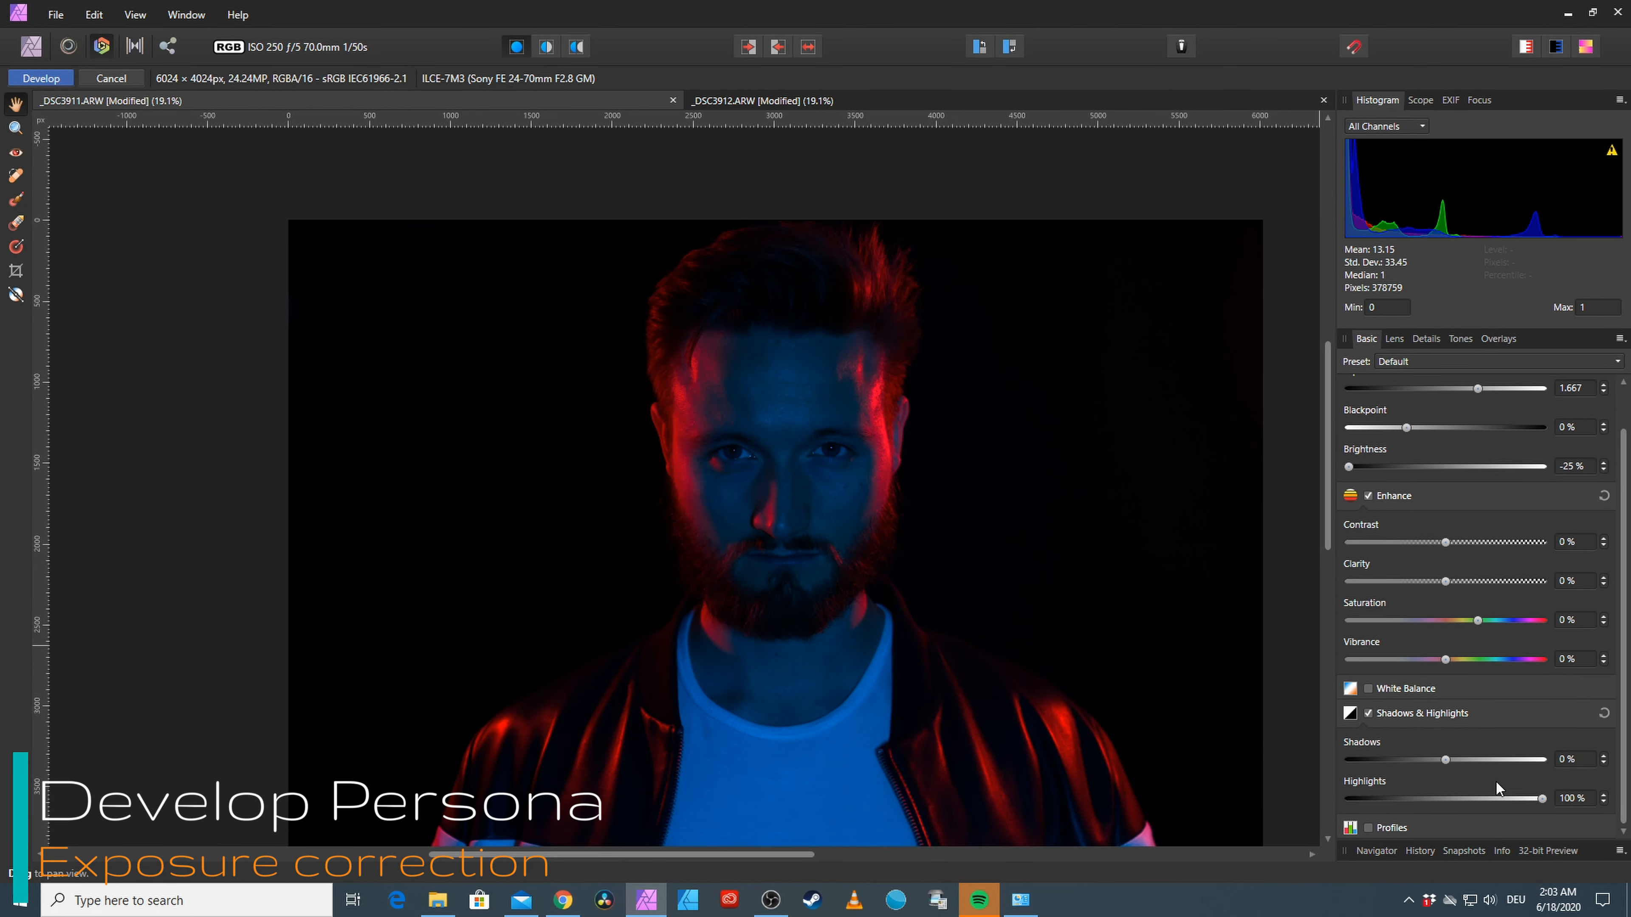
{"action": "left_click_drag", "start_coordinate": [1445, 760], "coordinate": [1460, 759]}
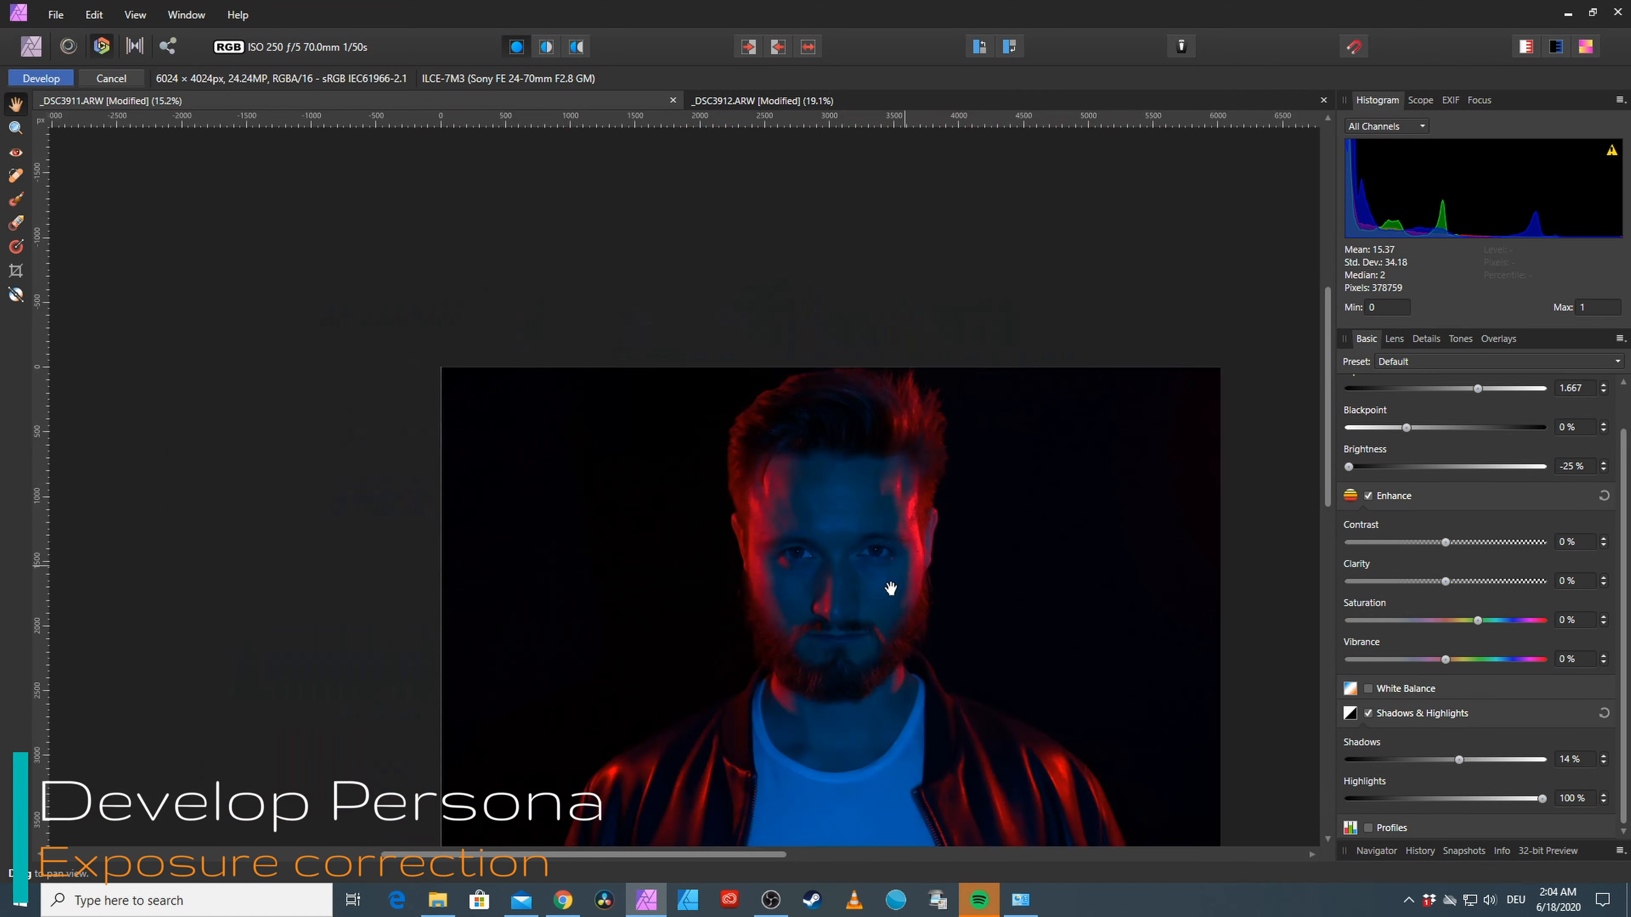
Experiment with clarity on the skin and settle it at a small positive 9%
{"action": "left_click_drag", "start_coordinate": [1444, 580], "coordinate": [1482, 580]}
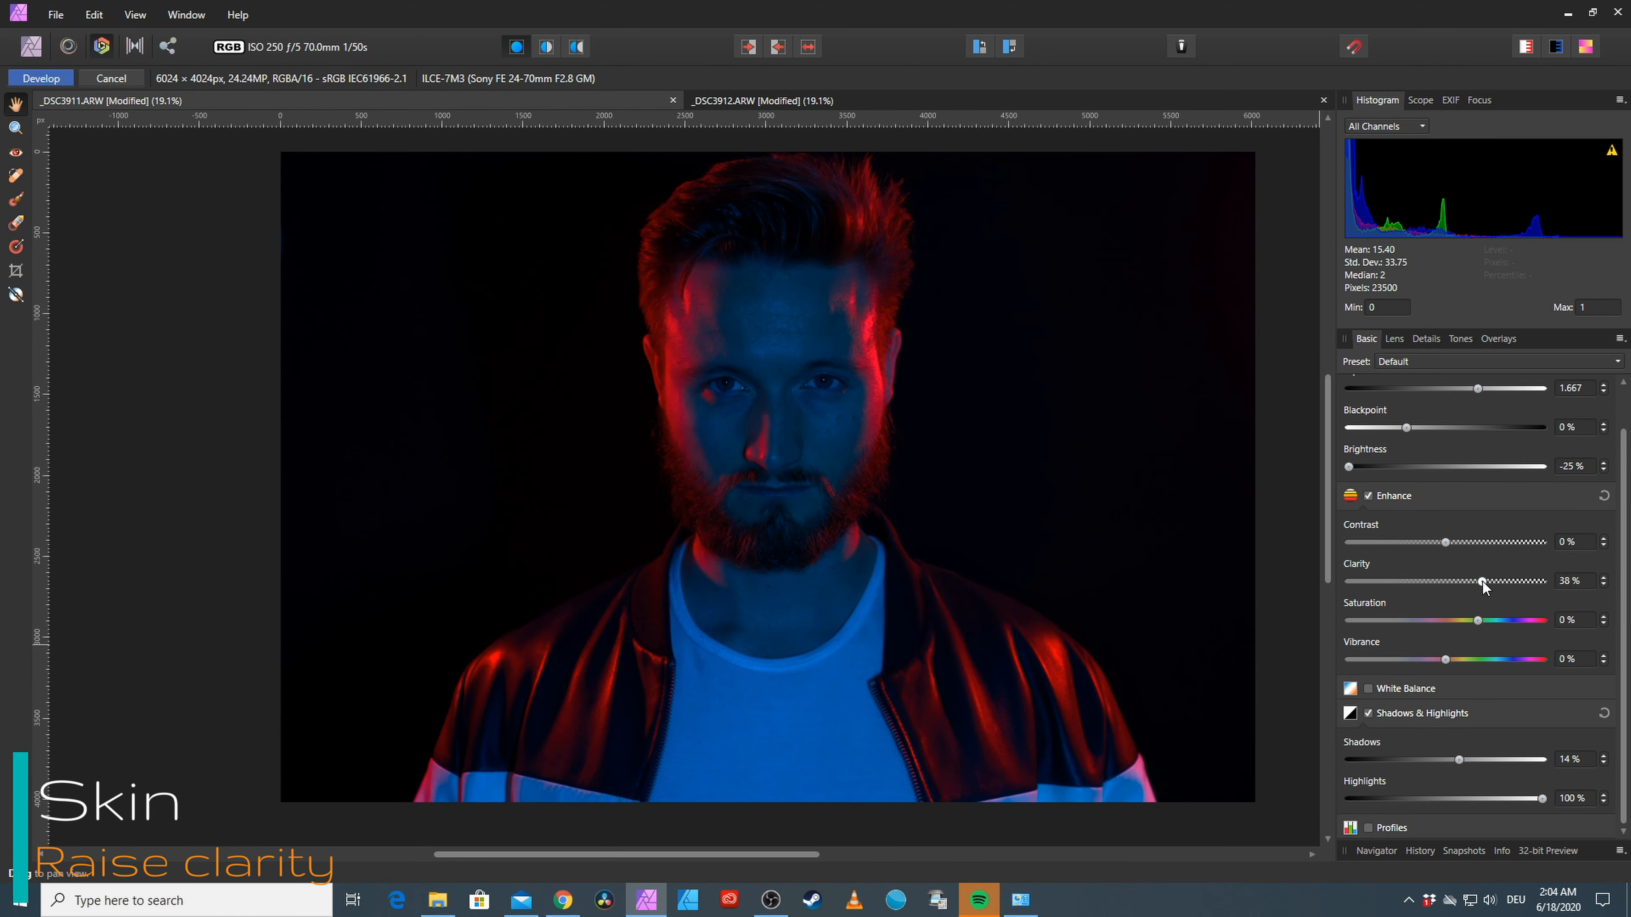
{"action": "left_click_drag", "start_coordinate": [1482, 581], "coordinate": [1417, 581]}
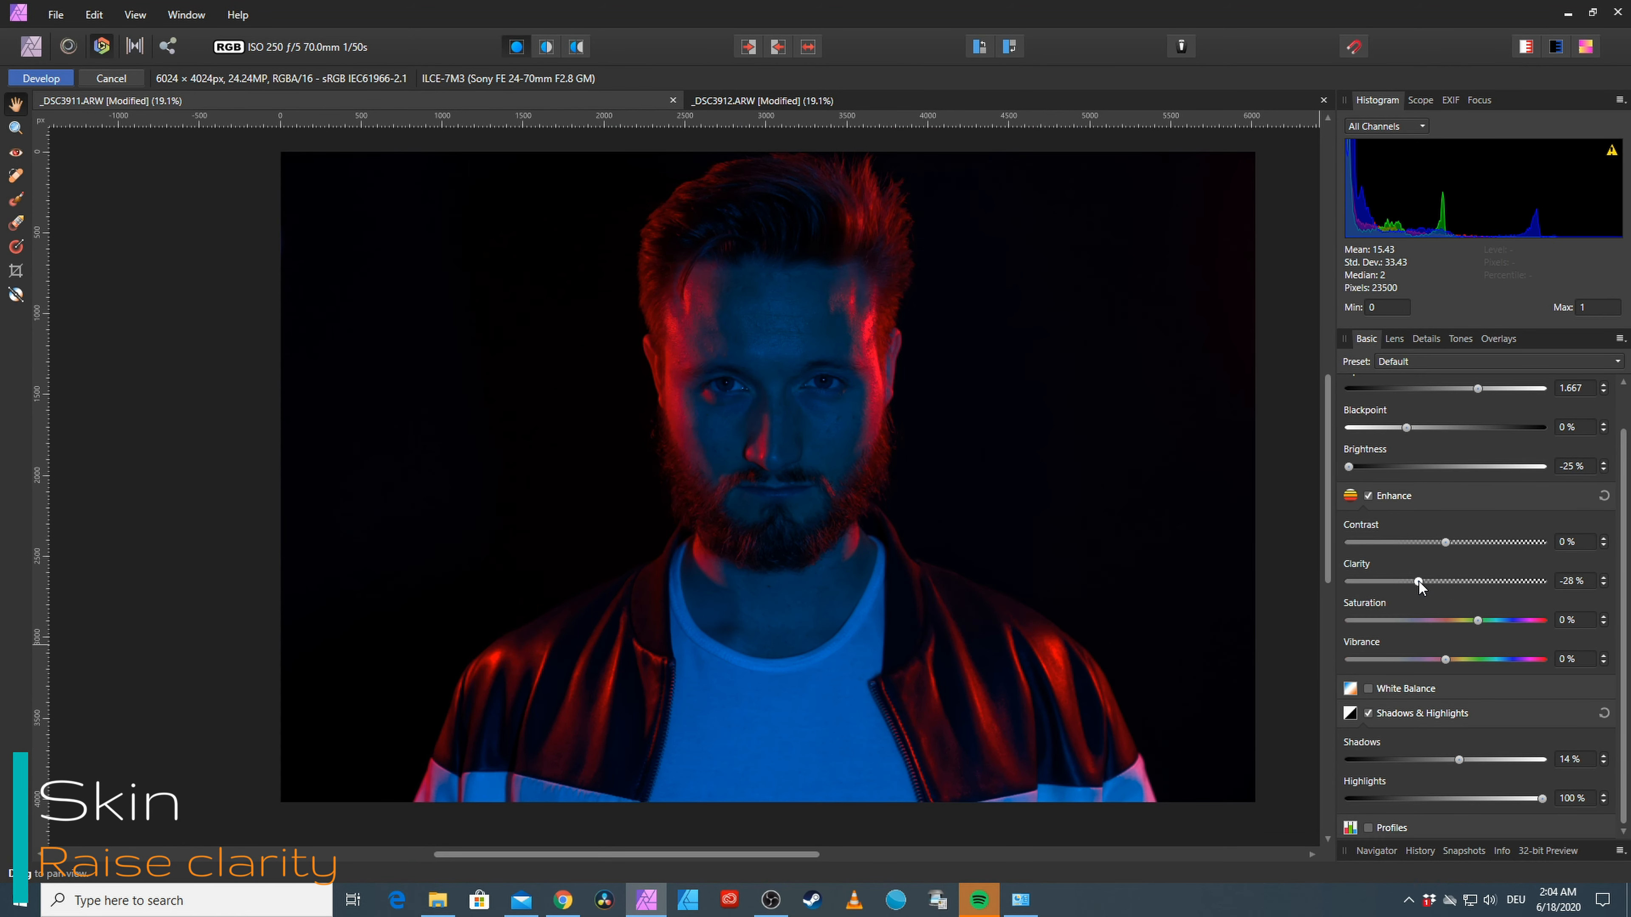
{"action": "left_click_drag", "start_coordinate": [1417, 583], "coordinate": [1445, 582]}
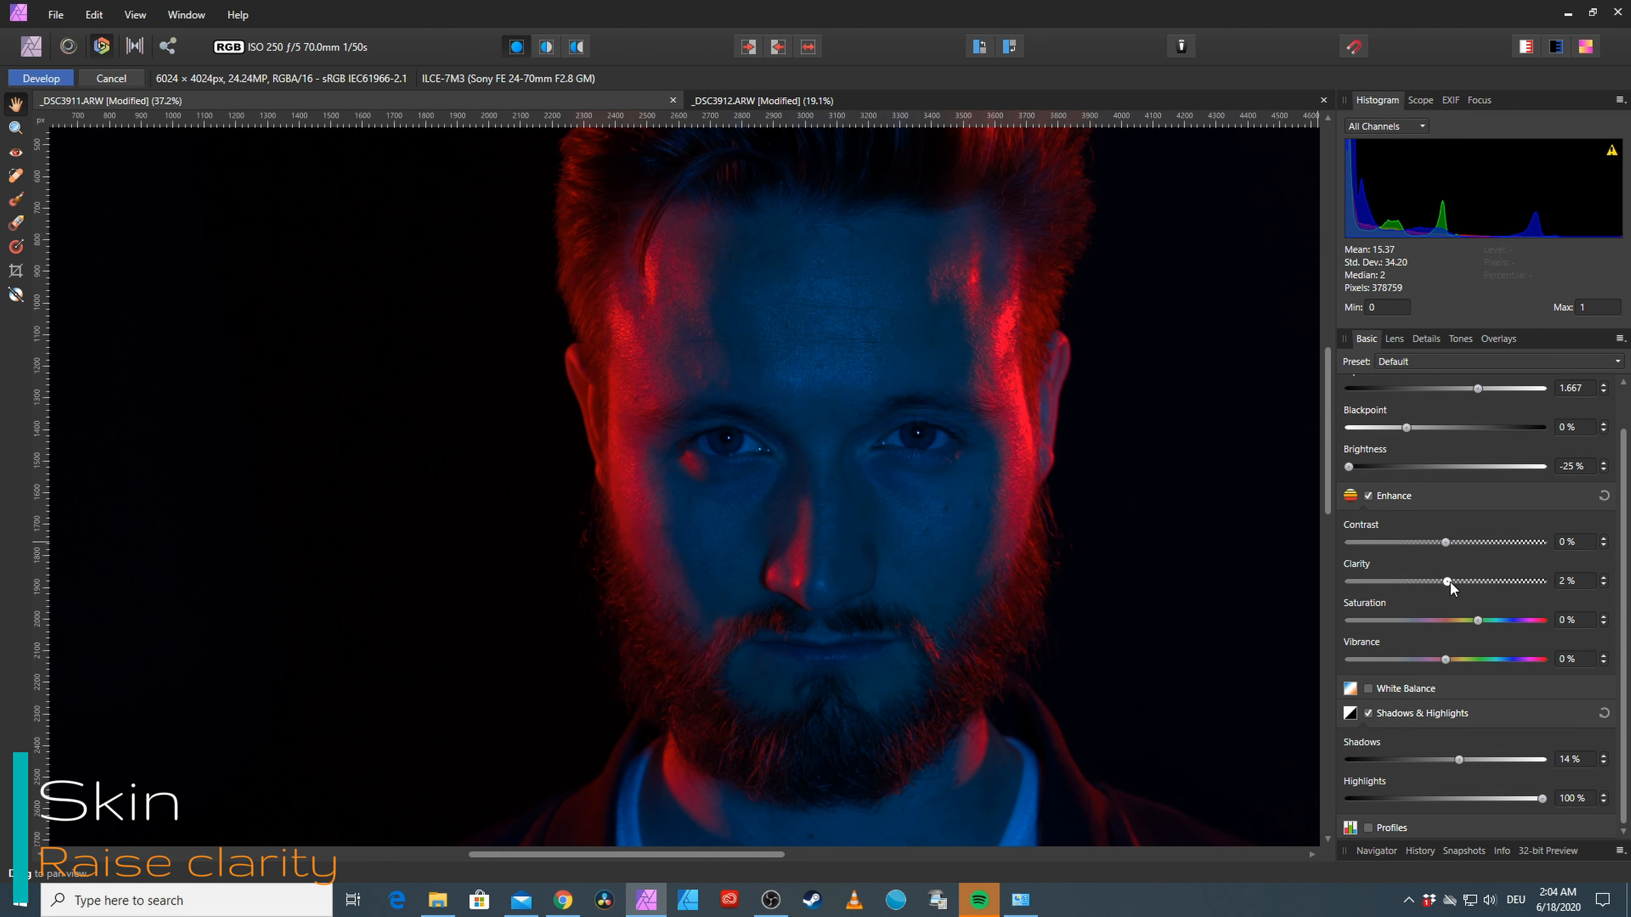
{"action": "left_click_drag", "start_coordinate": [1449, 581], "coordinate": [1467, 581]}
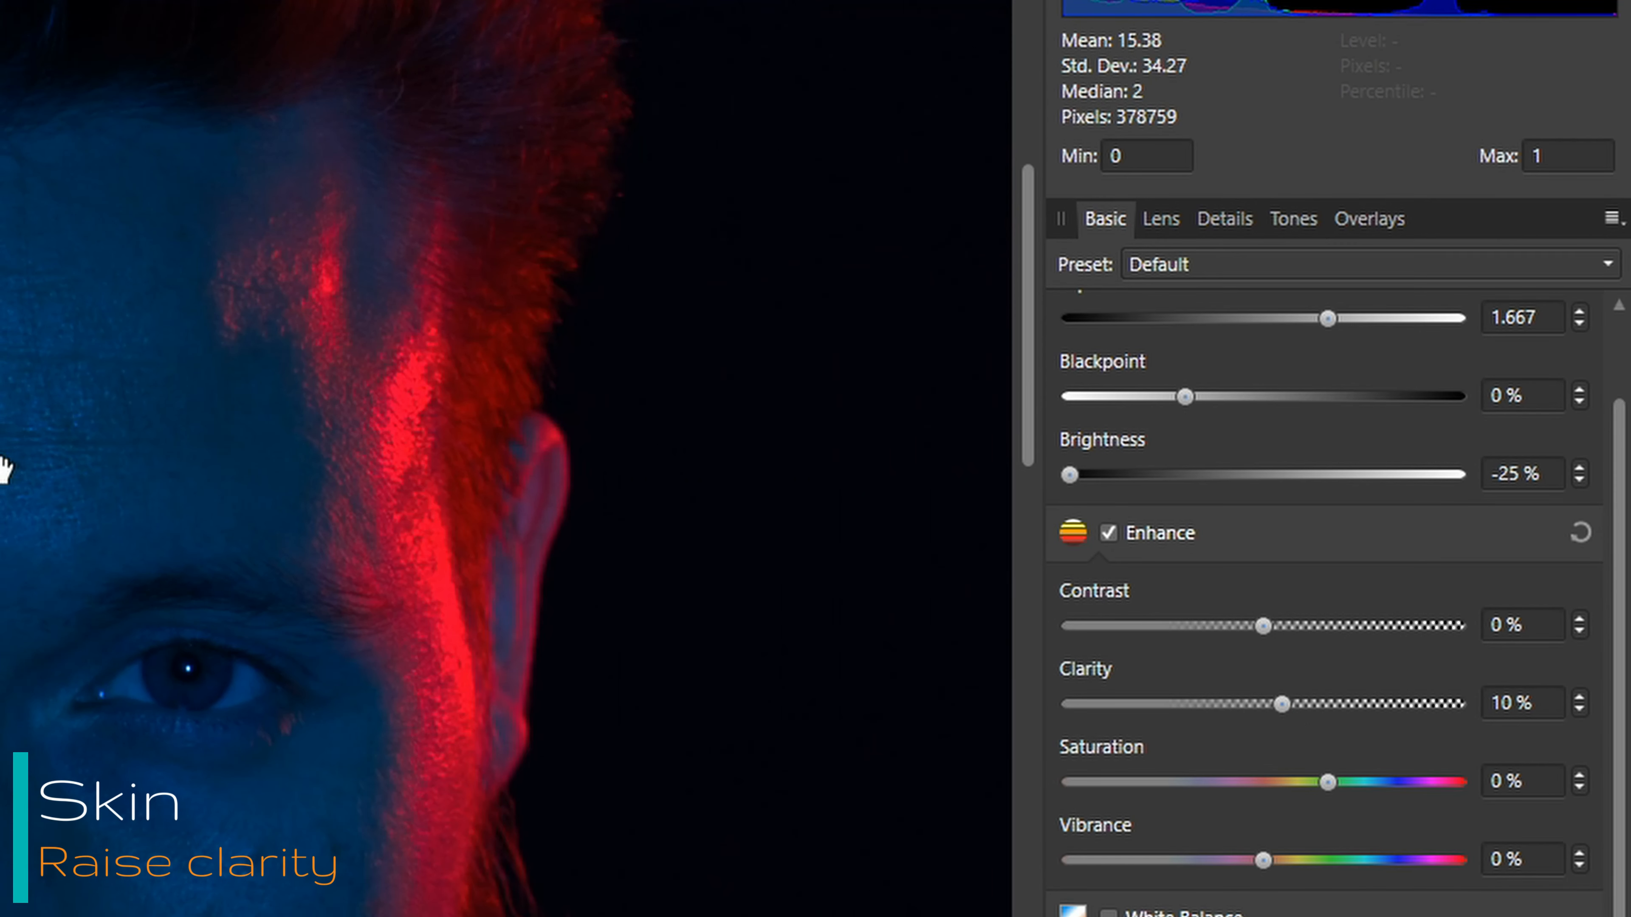
{"action": "left_click_drag", "start_coordinate": [1284, 704], "coordinate": [1253, 704]}
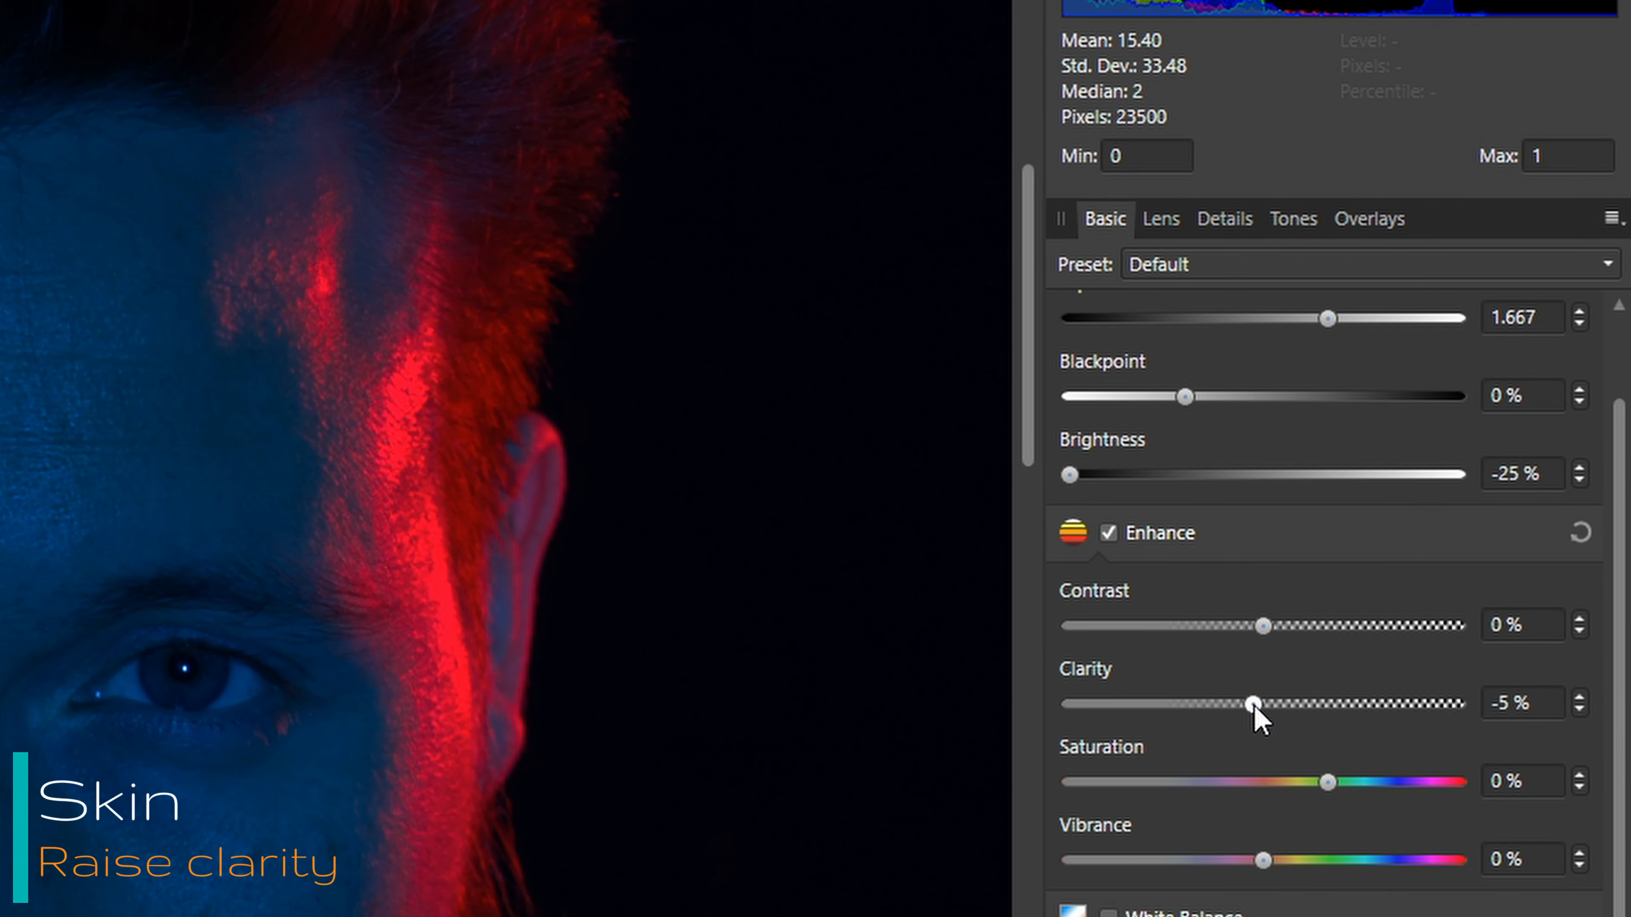
{"action": "left_click_drag", "start_coordinate": [1251, 704], "coordinate": [1279, 704]}
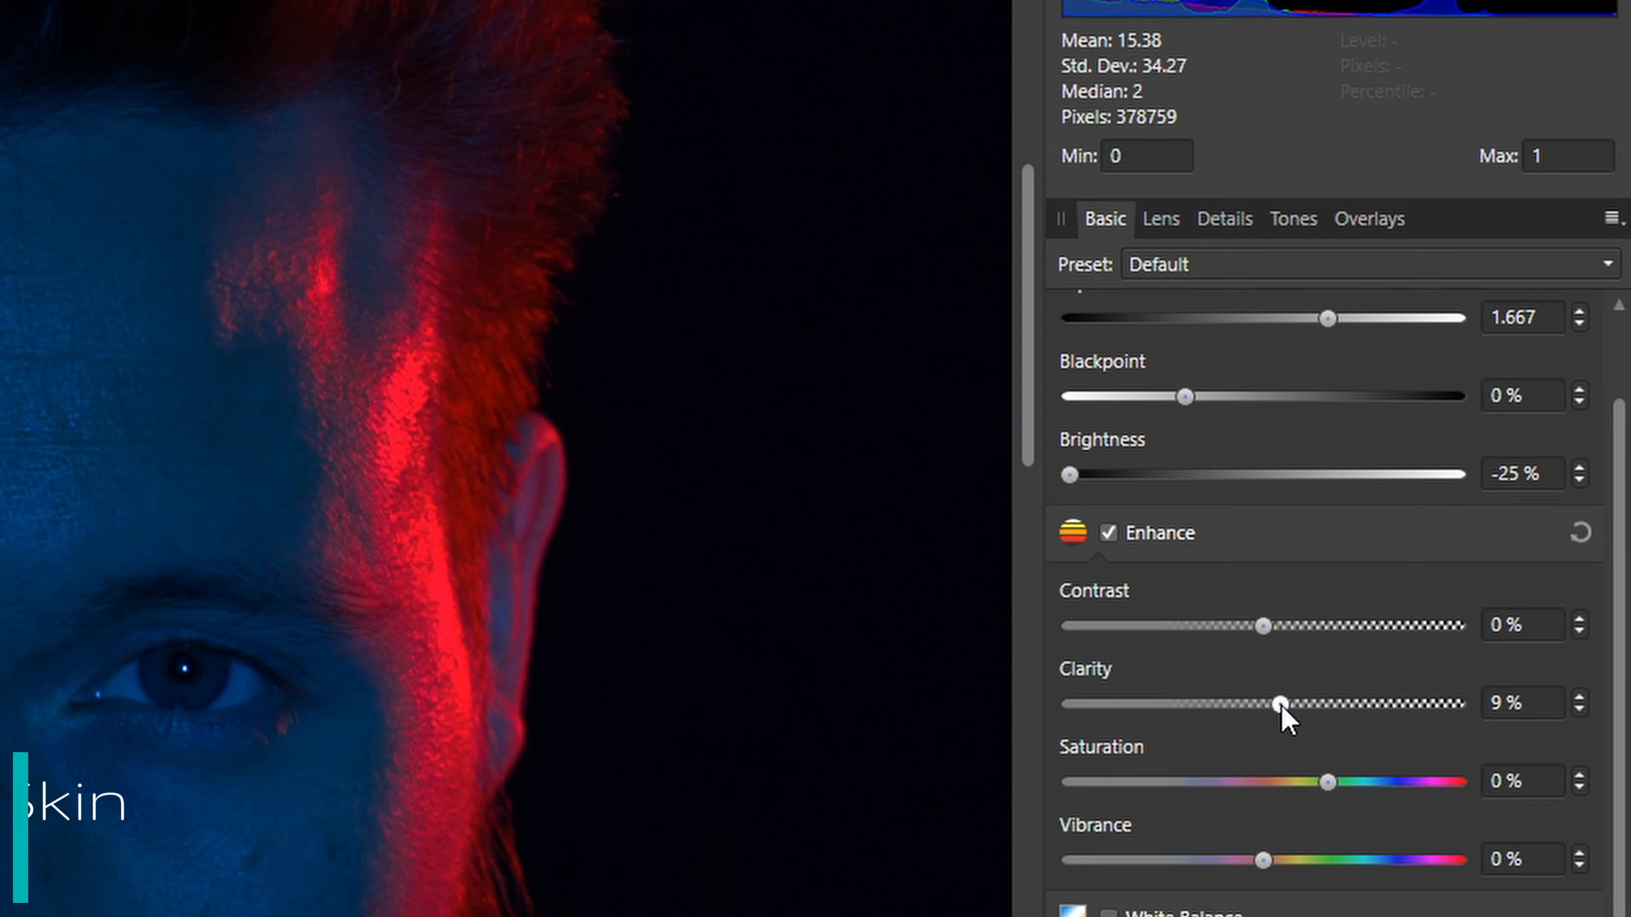
Rename the duplicated Base layer to Lighting
{"action": "left_click", "coordinate": [1199, 357]}
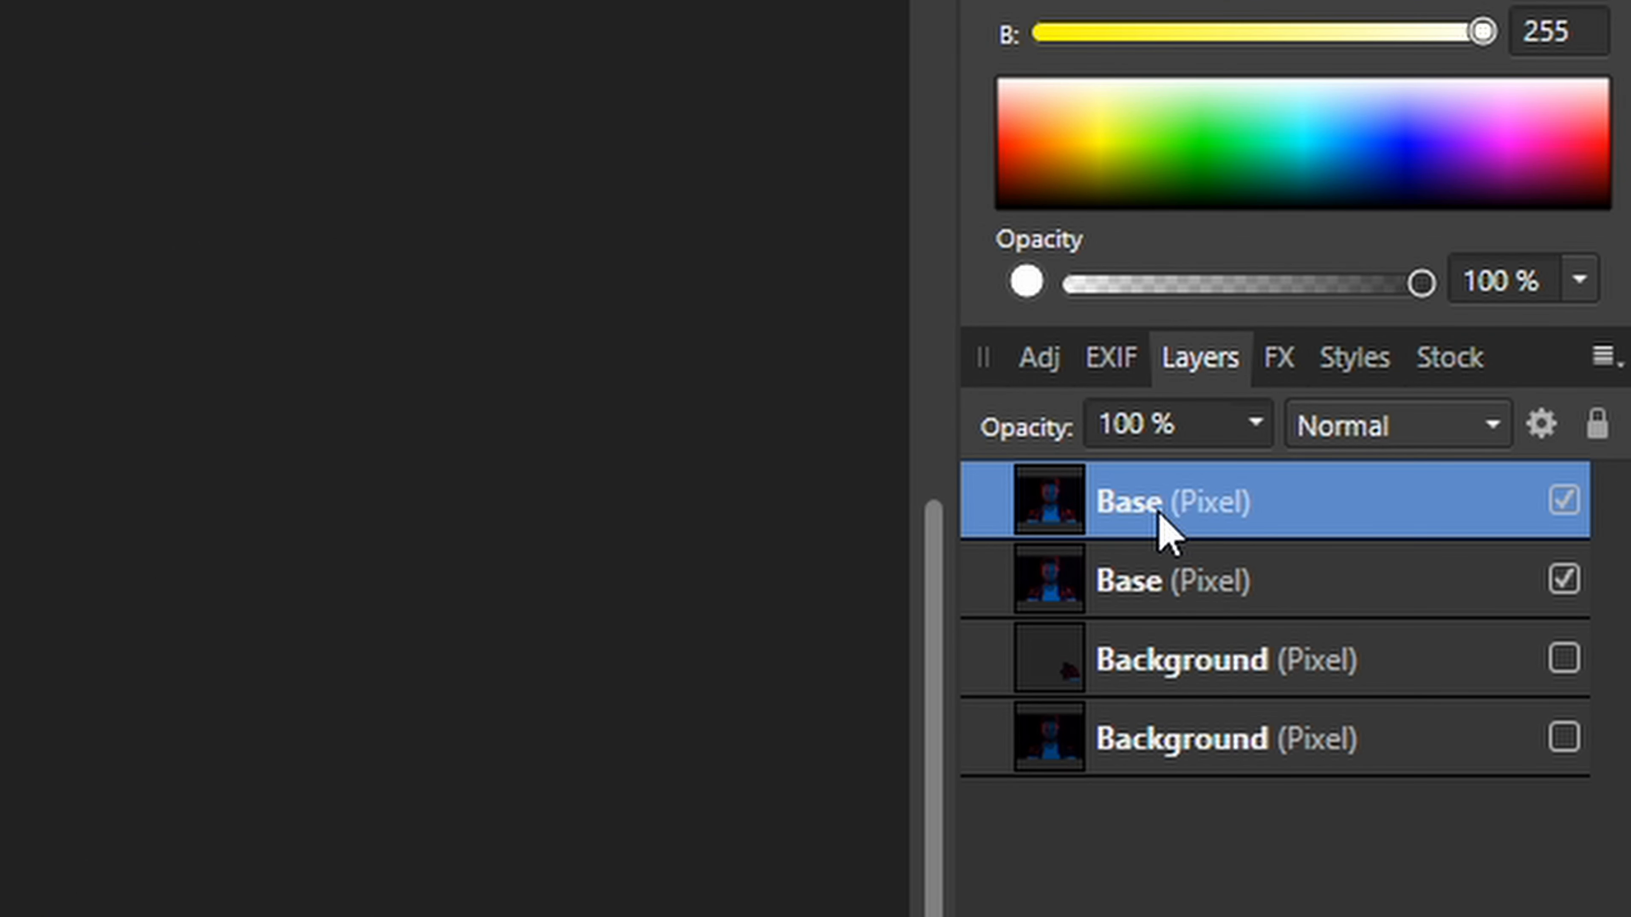
{"action": "double_click", "coordinate": [1164, 502]}
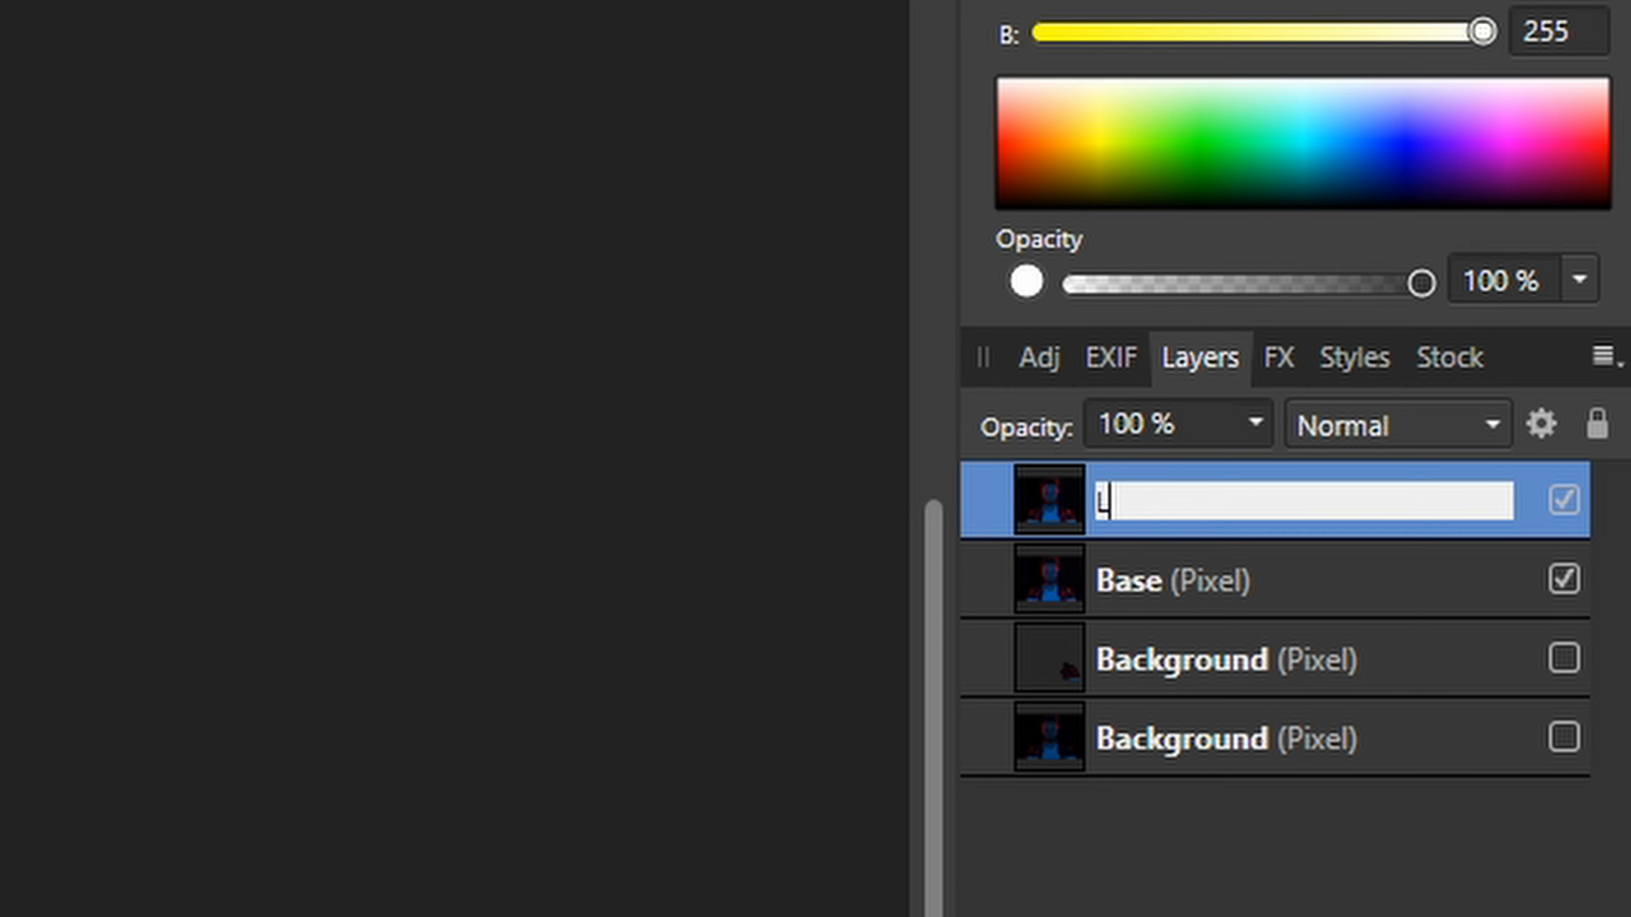
{"action": "type", "text": "ighting"}
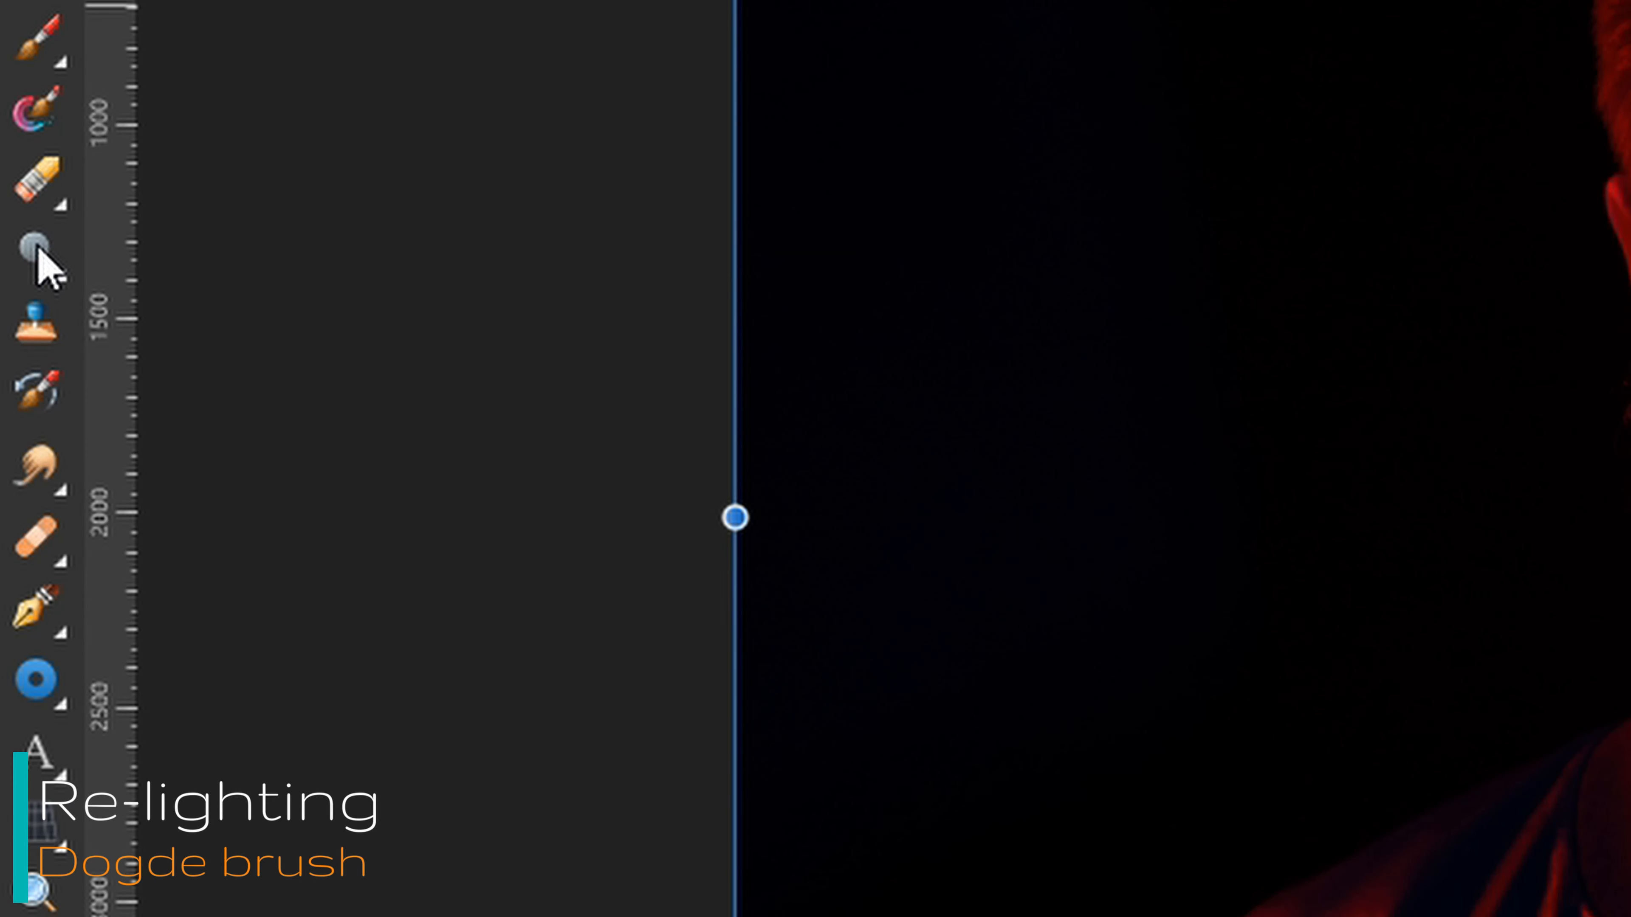
Dodge the face with an enlarged brush to brighten its midtones
{"action": "left_click", "coordinate": [40, 253]}
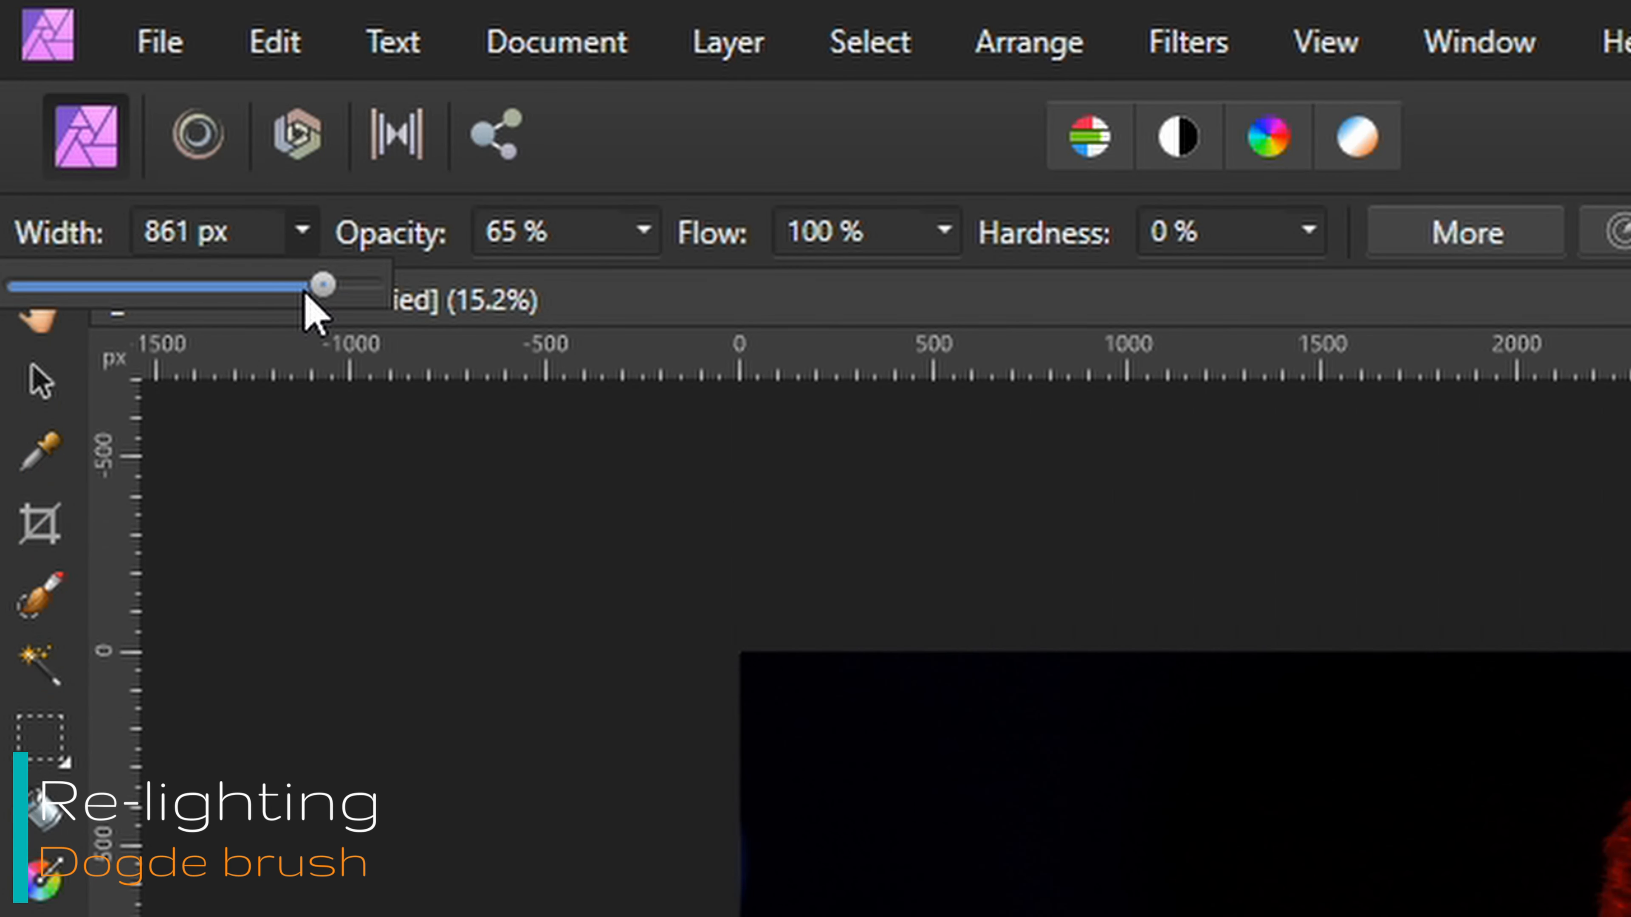
{"action": "left_click_drag", "start_coordinate": [324, 283], "coordinate": [375, 283]}
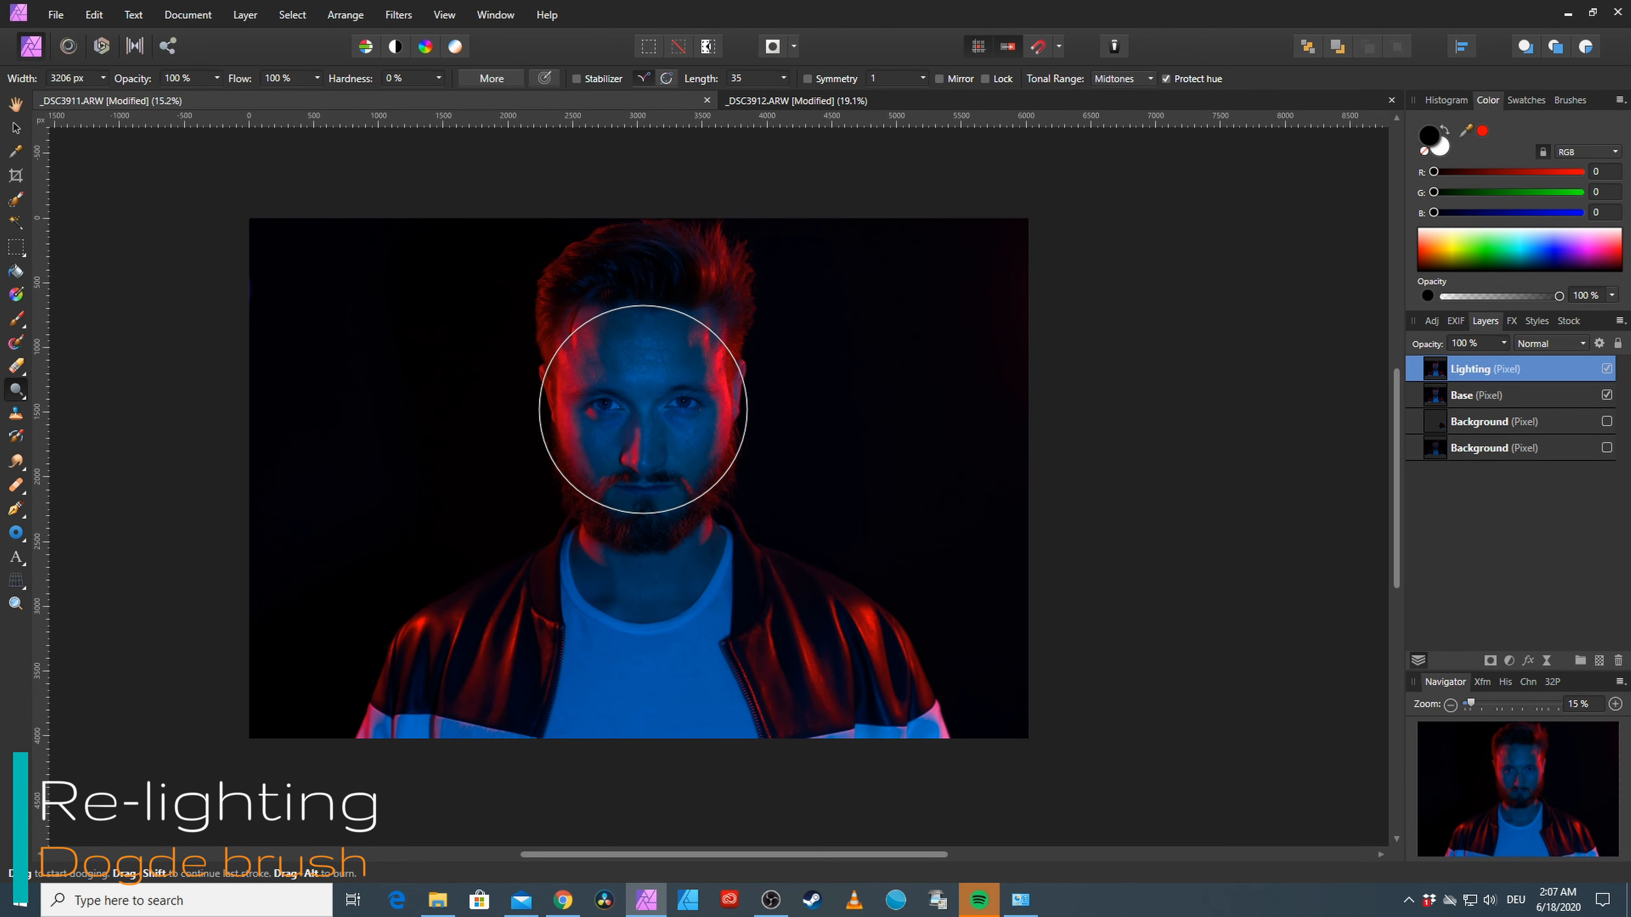
{"action": "left_click_drag", "start_coordinate": [218, 97], "coordinate": [163, 96]}
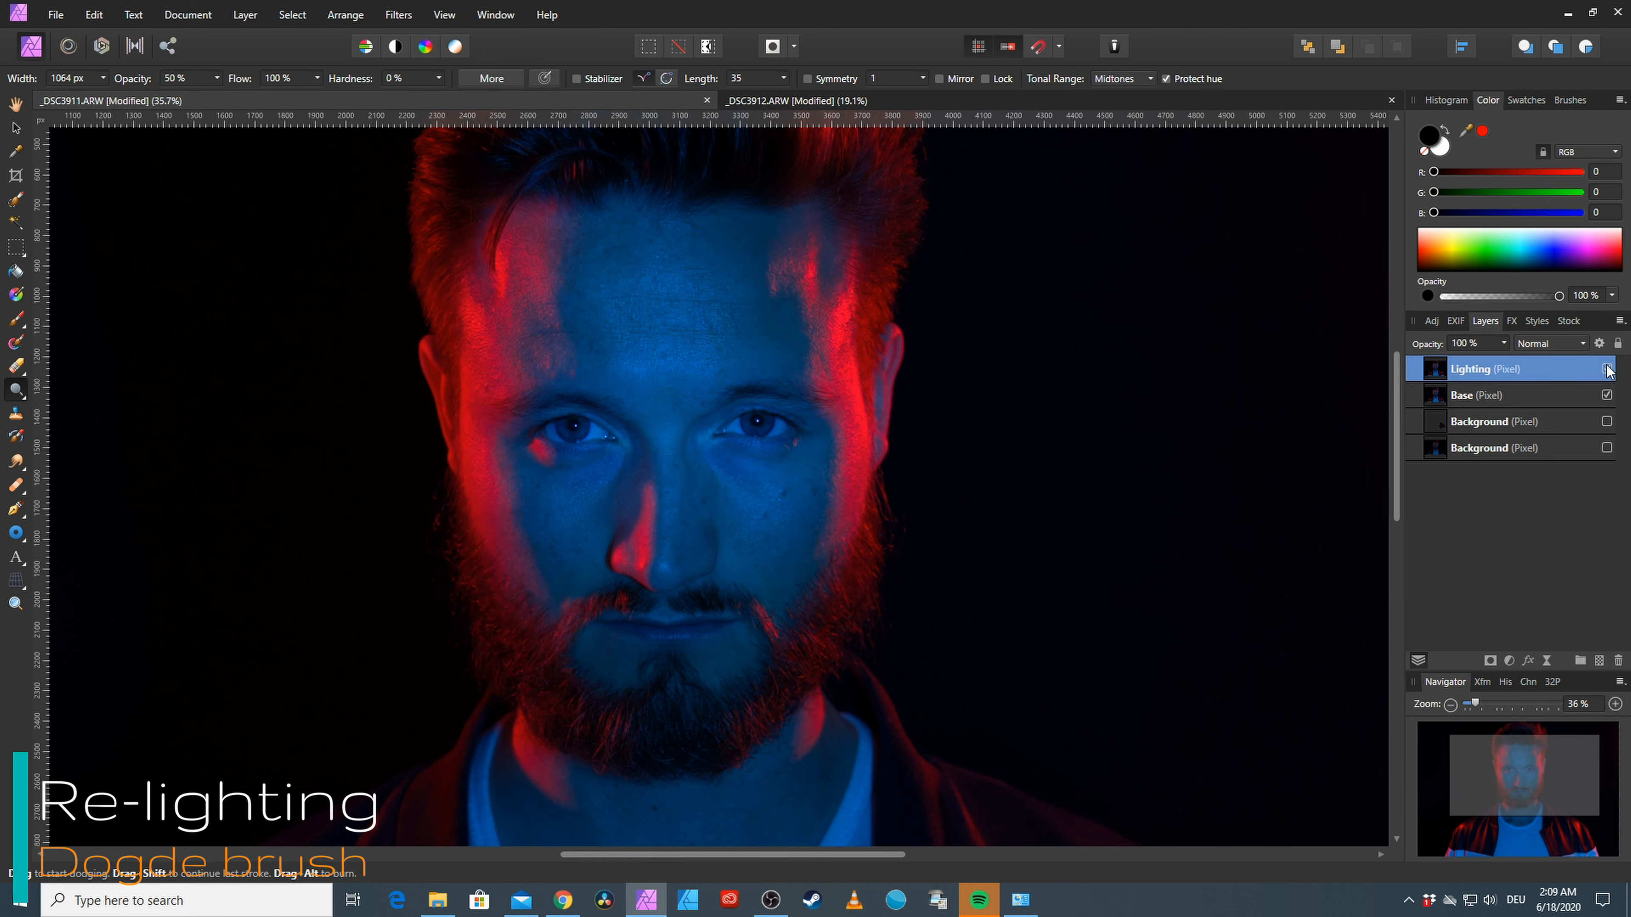
{"action": "mouse_move", "coordinate": [235, 245]}
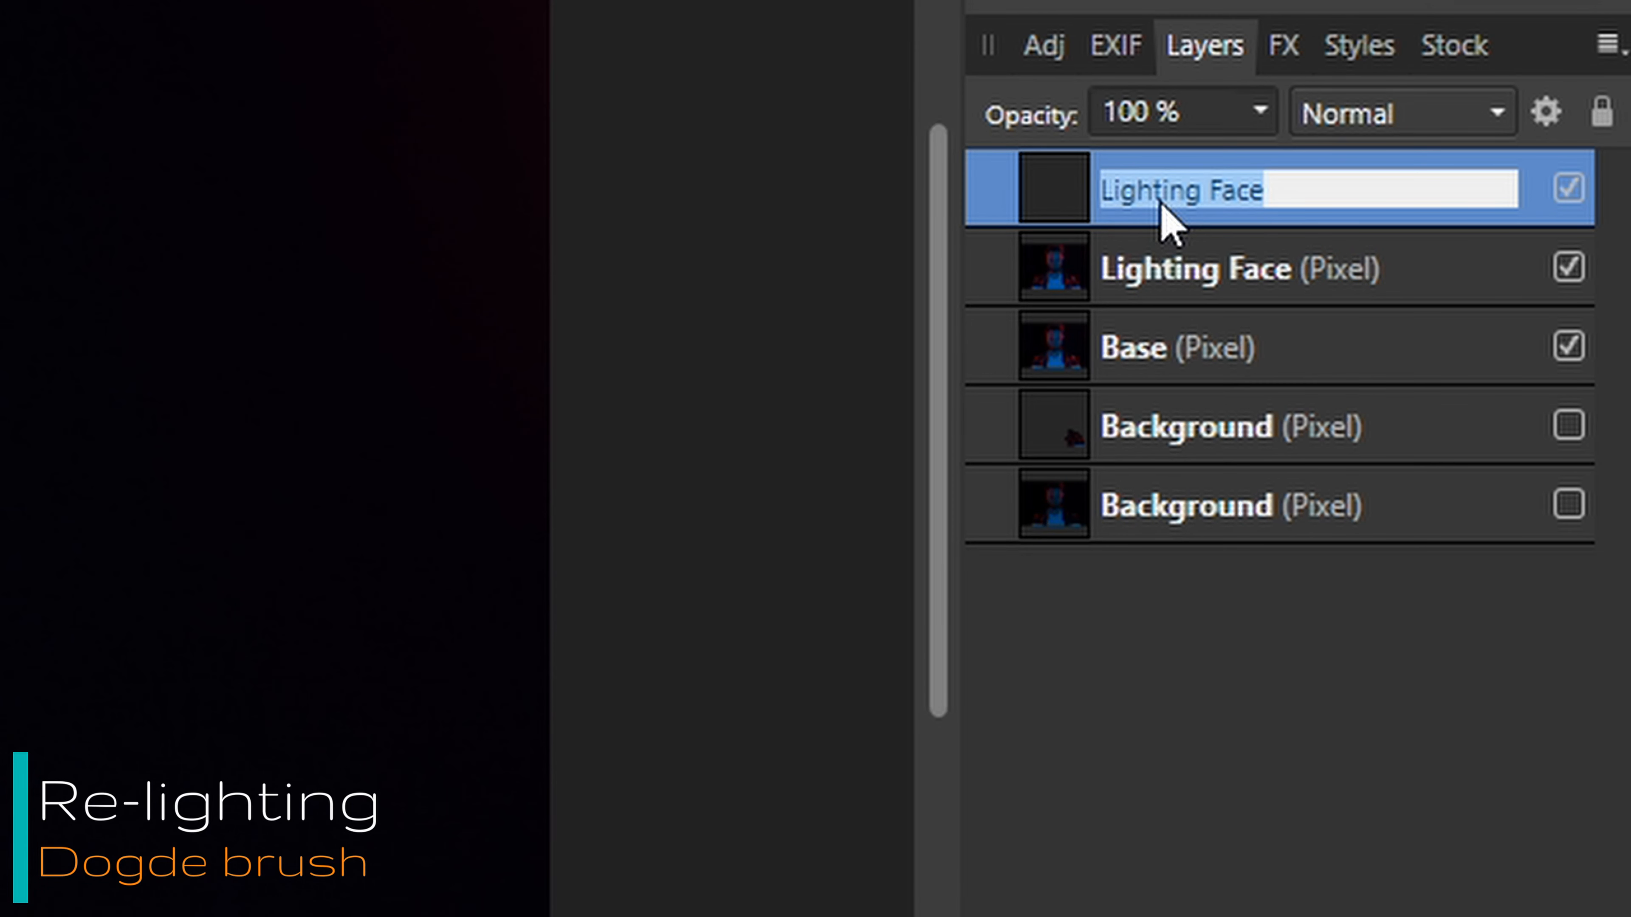
Rename the layer Lighting Face and dodge the red rim light along the hair on Lighting Halo
{"action": "key", "text": "Backspace"}
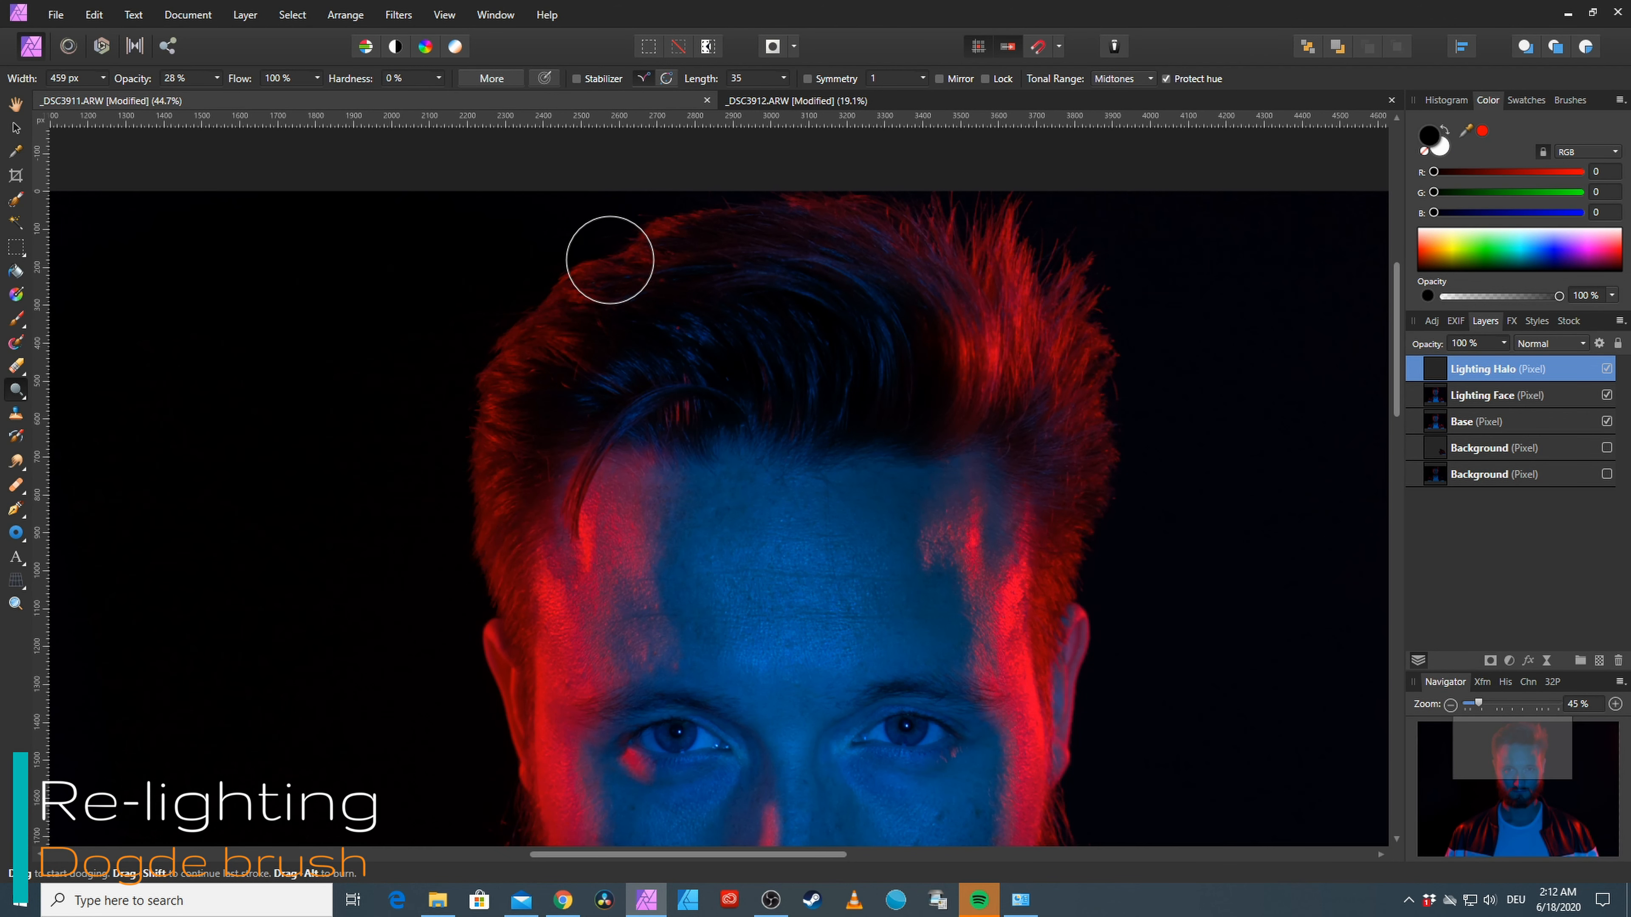
{"action": "left_click_drag", "start_coordinate": [610, 259], "coordinate": [498, 613]}
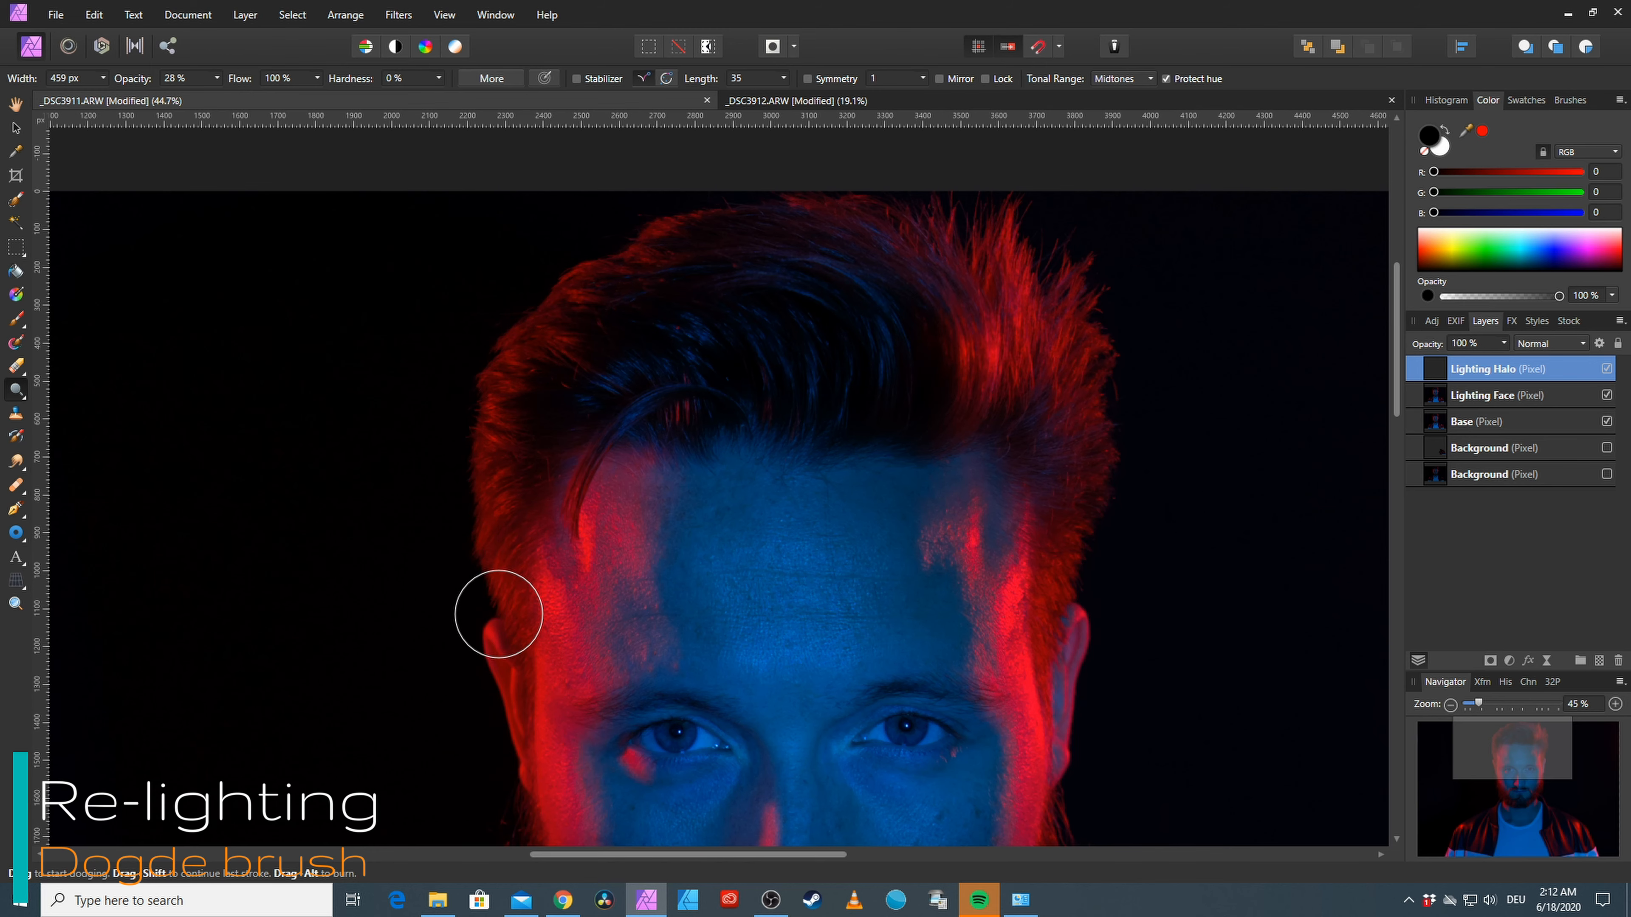
{"action": "mouse_move", "coordinate": [863, 508]}
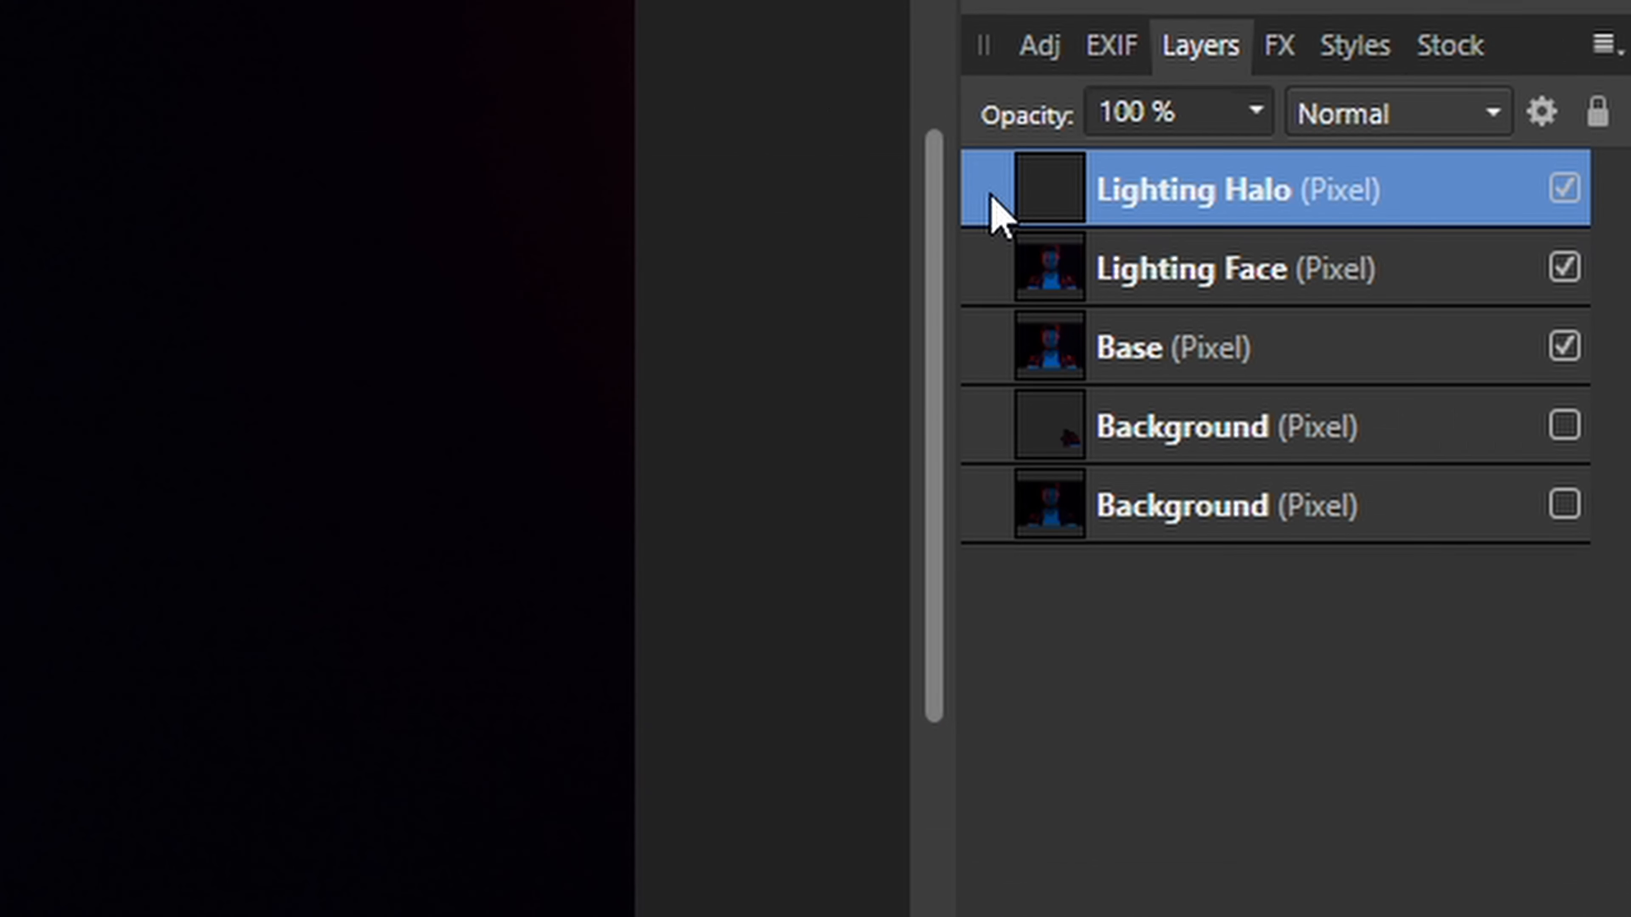
Name a new layer Lighting Eyes for the eye lighting
{"action": "double_click", "coordinate": [1196, 189]}
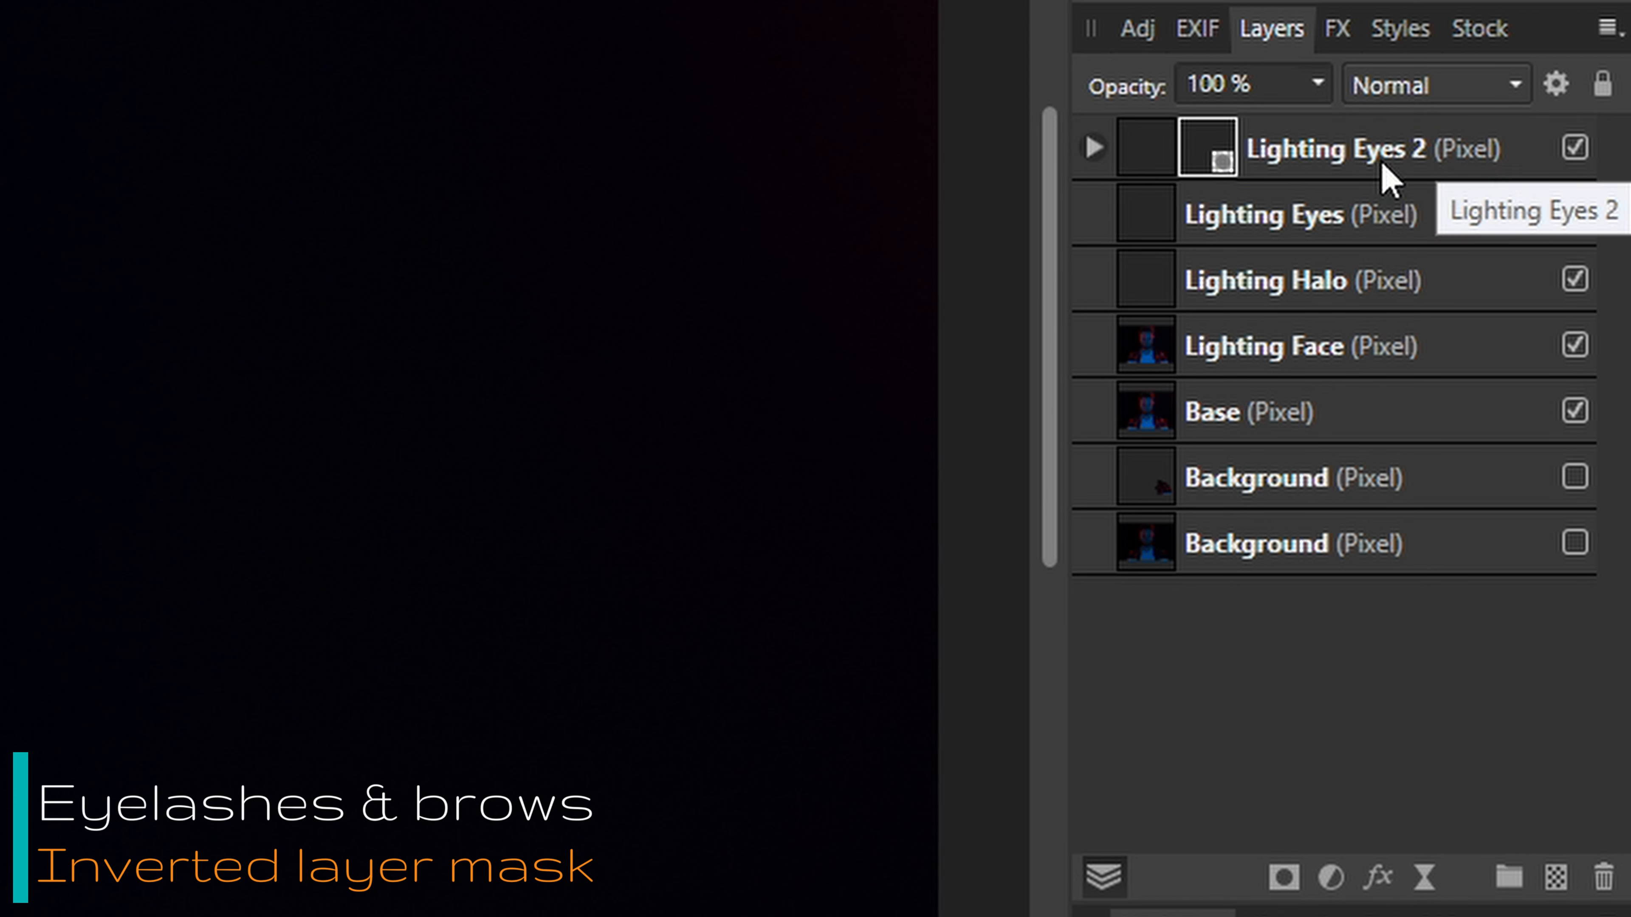
Give the Lighting Eyes 2 layer a new blend mode from the Layers panel list
{"action": "left_click", "coordinate": [1336, 148]}
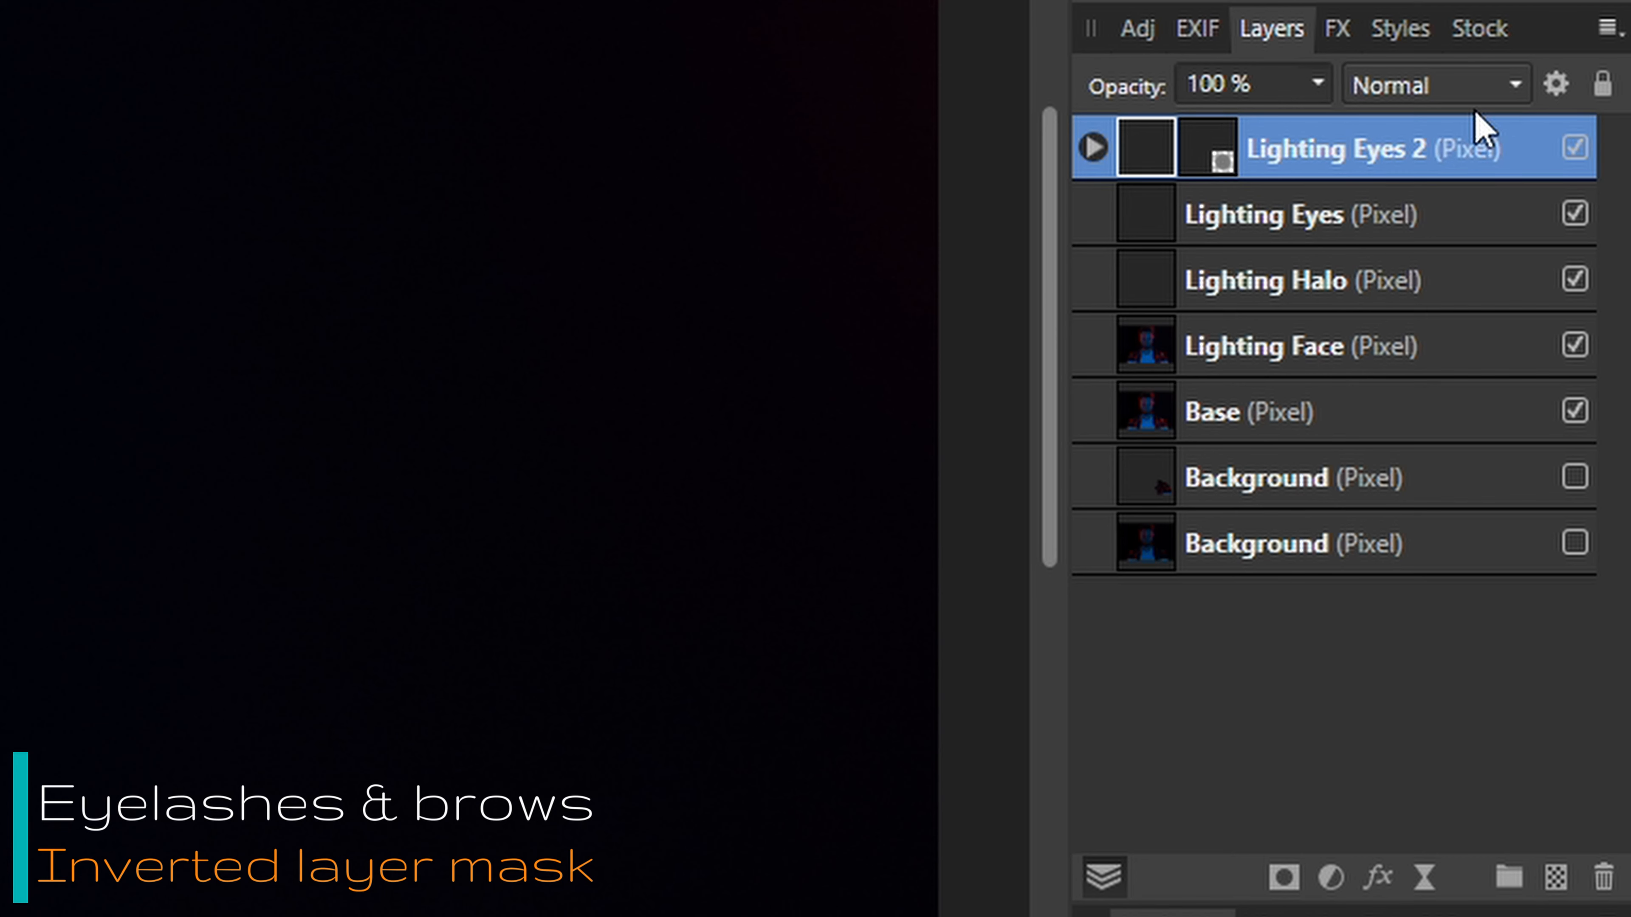
{"action": "left_click", "coordinate": [1434, 84]}
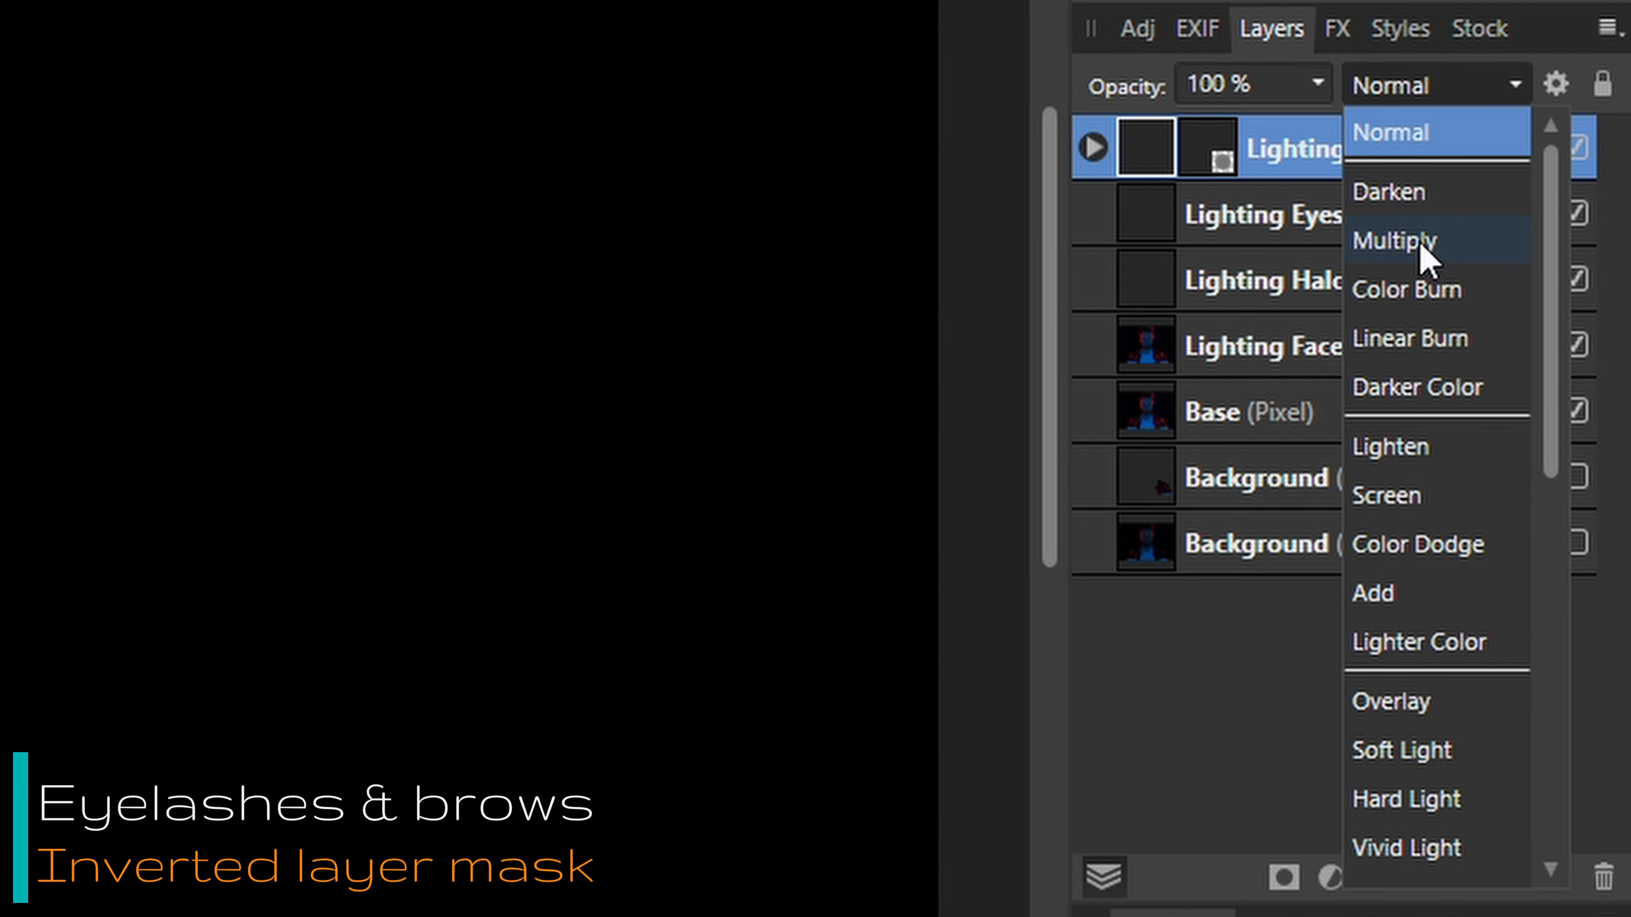
{"action": "left_click", "coordinate": [1404, 240]}
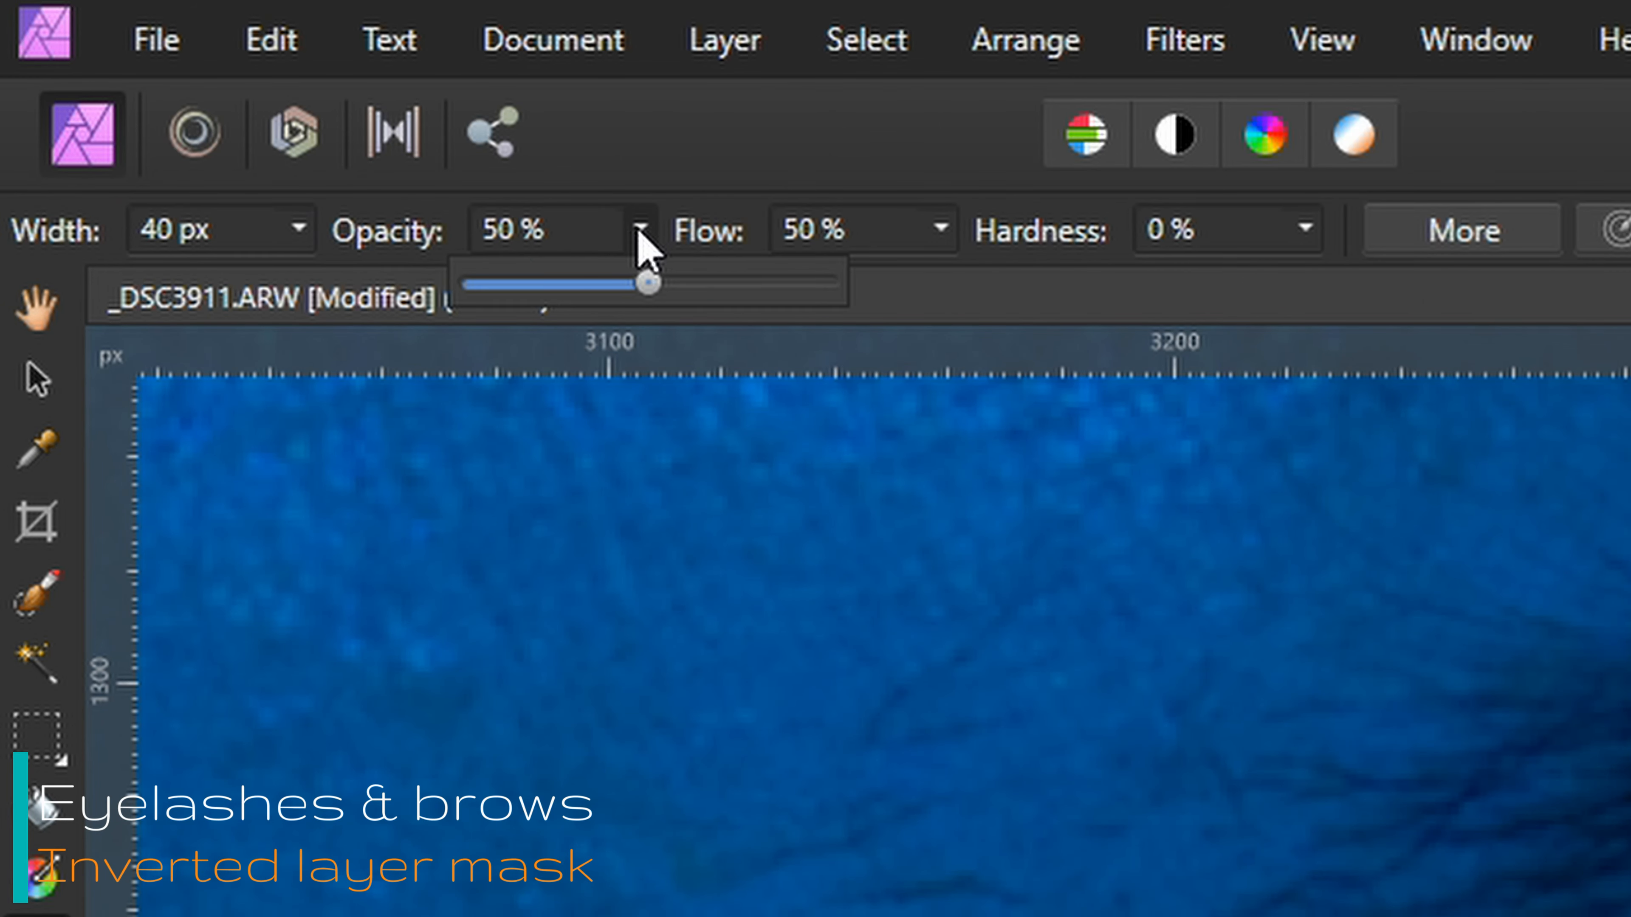
Paint white on the inverted mask to reveal eye lighting along the eyelashes and brows
{"action": "left_click_drag", "start_coordinate": [649, 284], "coordinate": [520, 284]}
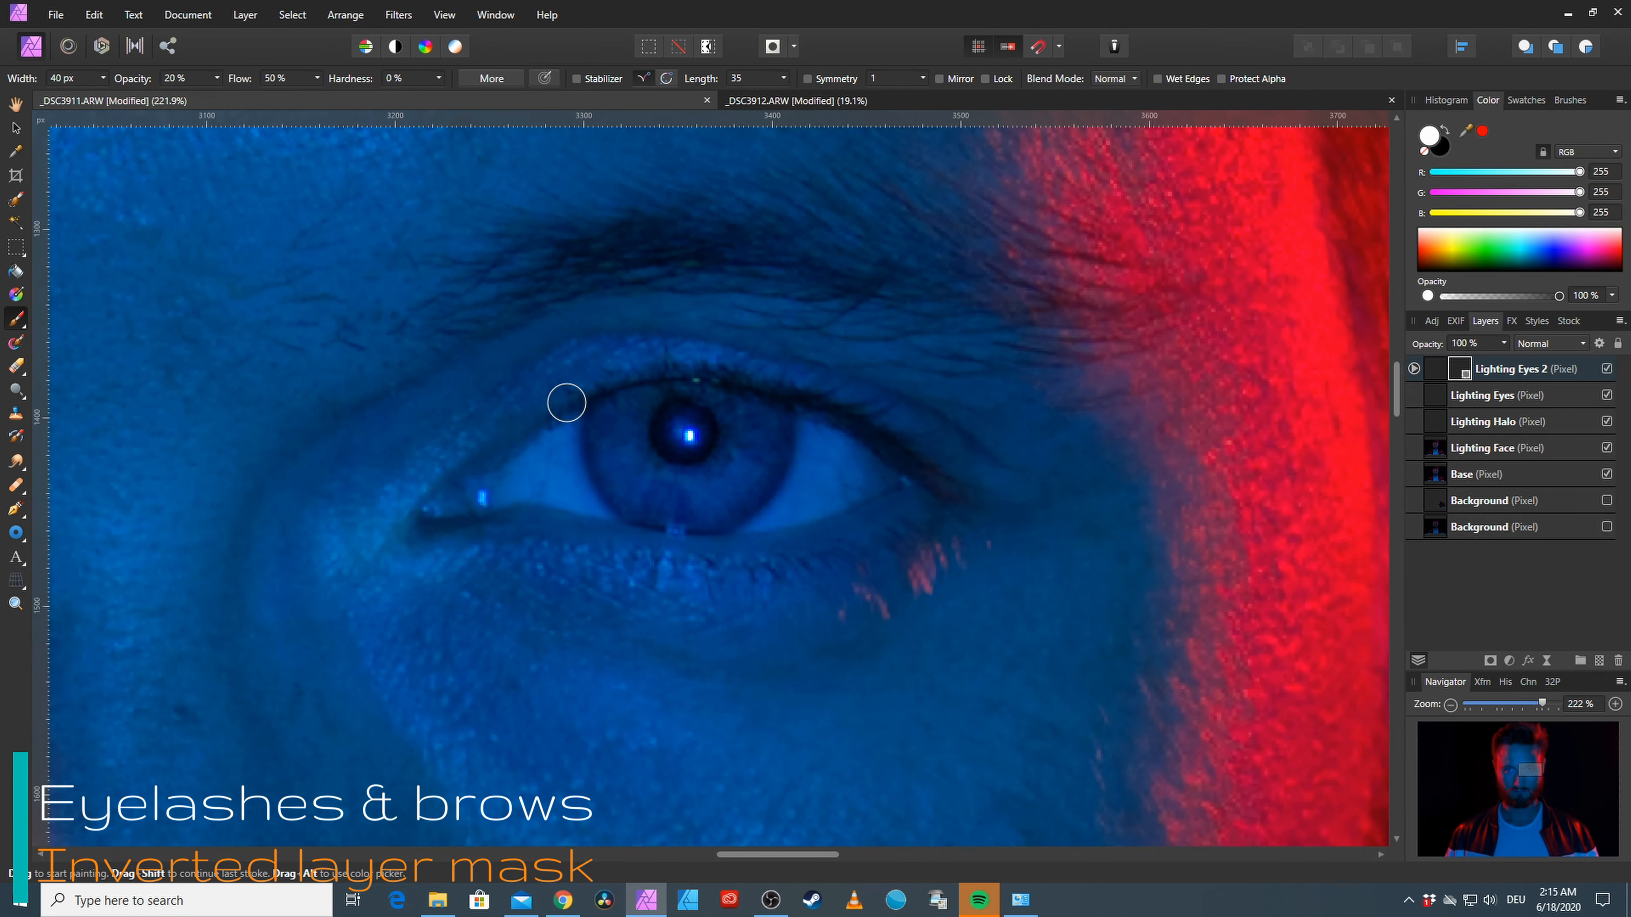
{"action": "left_click_drag", "start_coordinate": [566, 402], "coordinate": [1009, 513]}
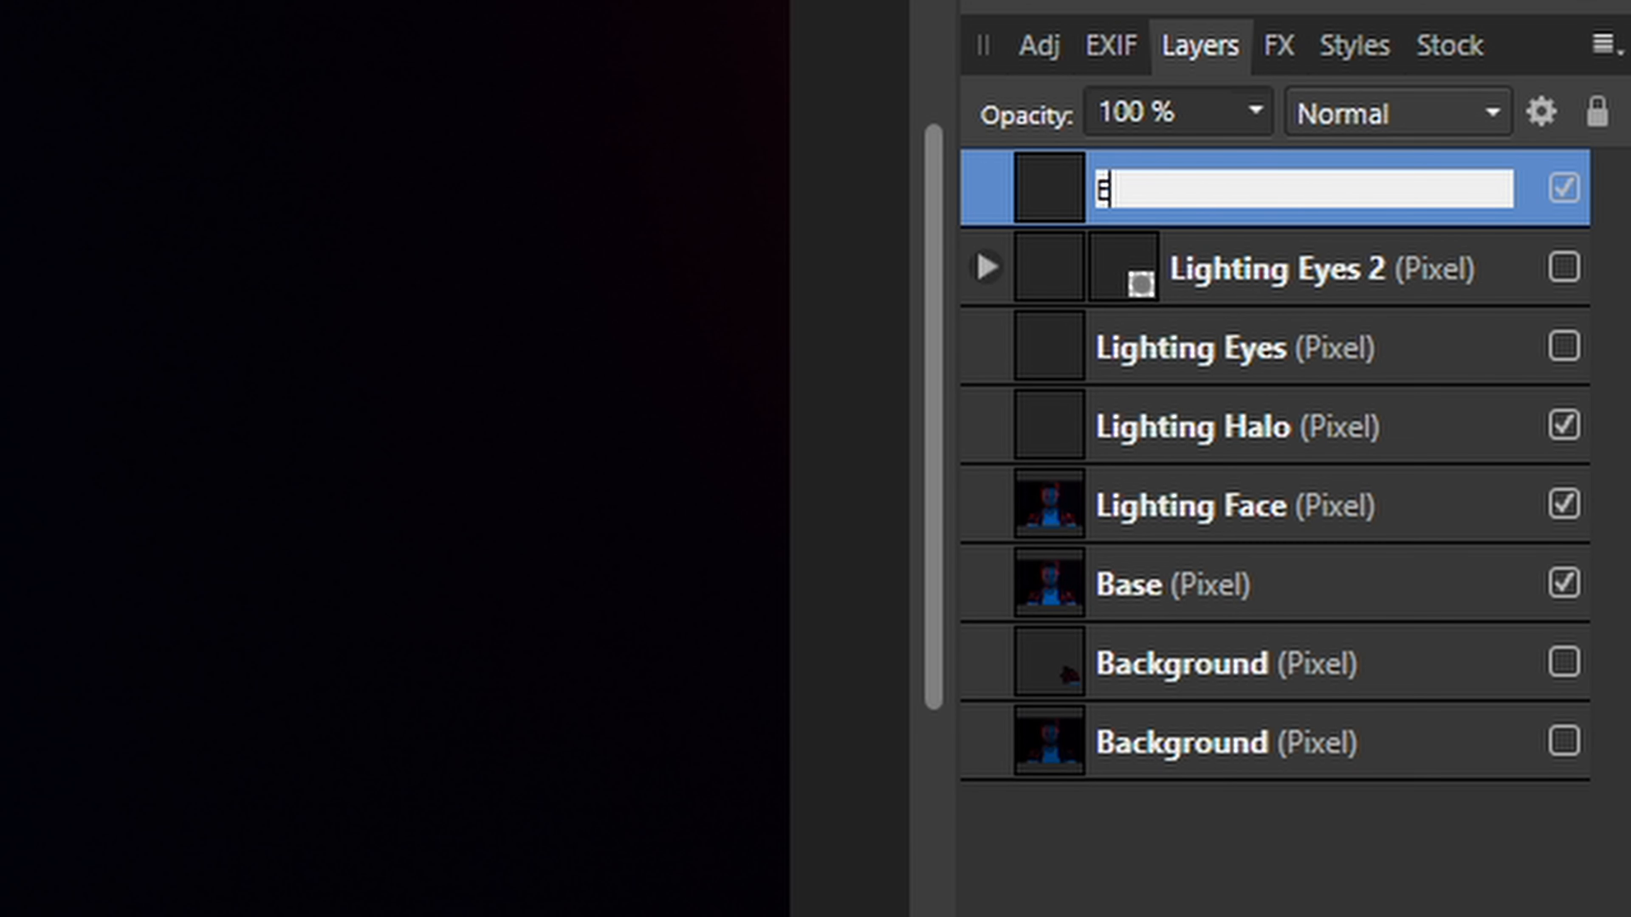
Name the merged layer Eyes Merged and its duplicate Beard
{"action": "type", "text": "Eyes Merged"}
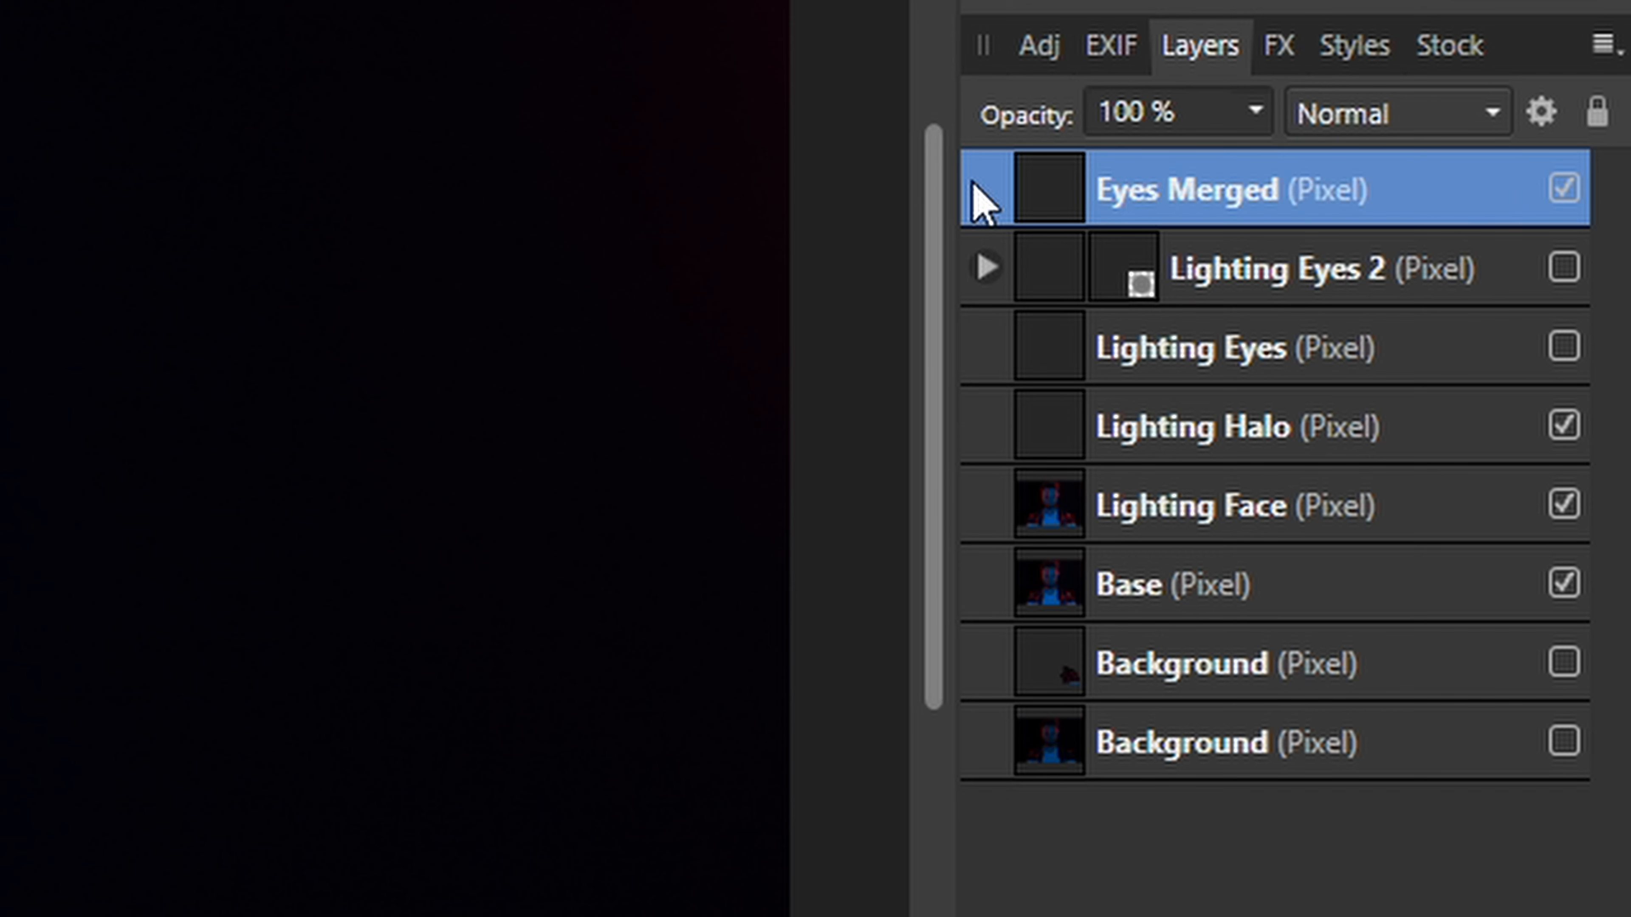
{"action": "double_click", "coordinate": [1186, 189]}
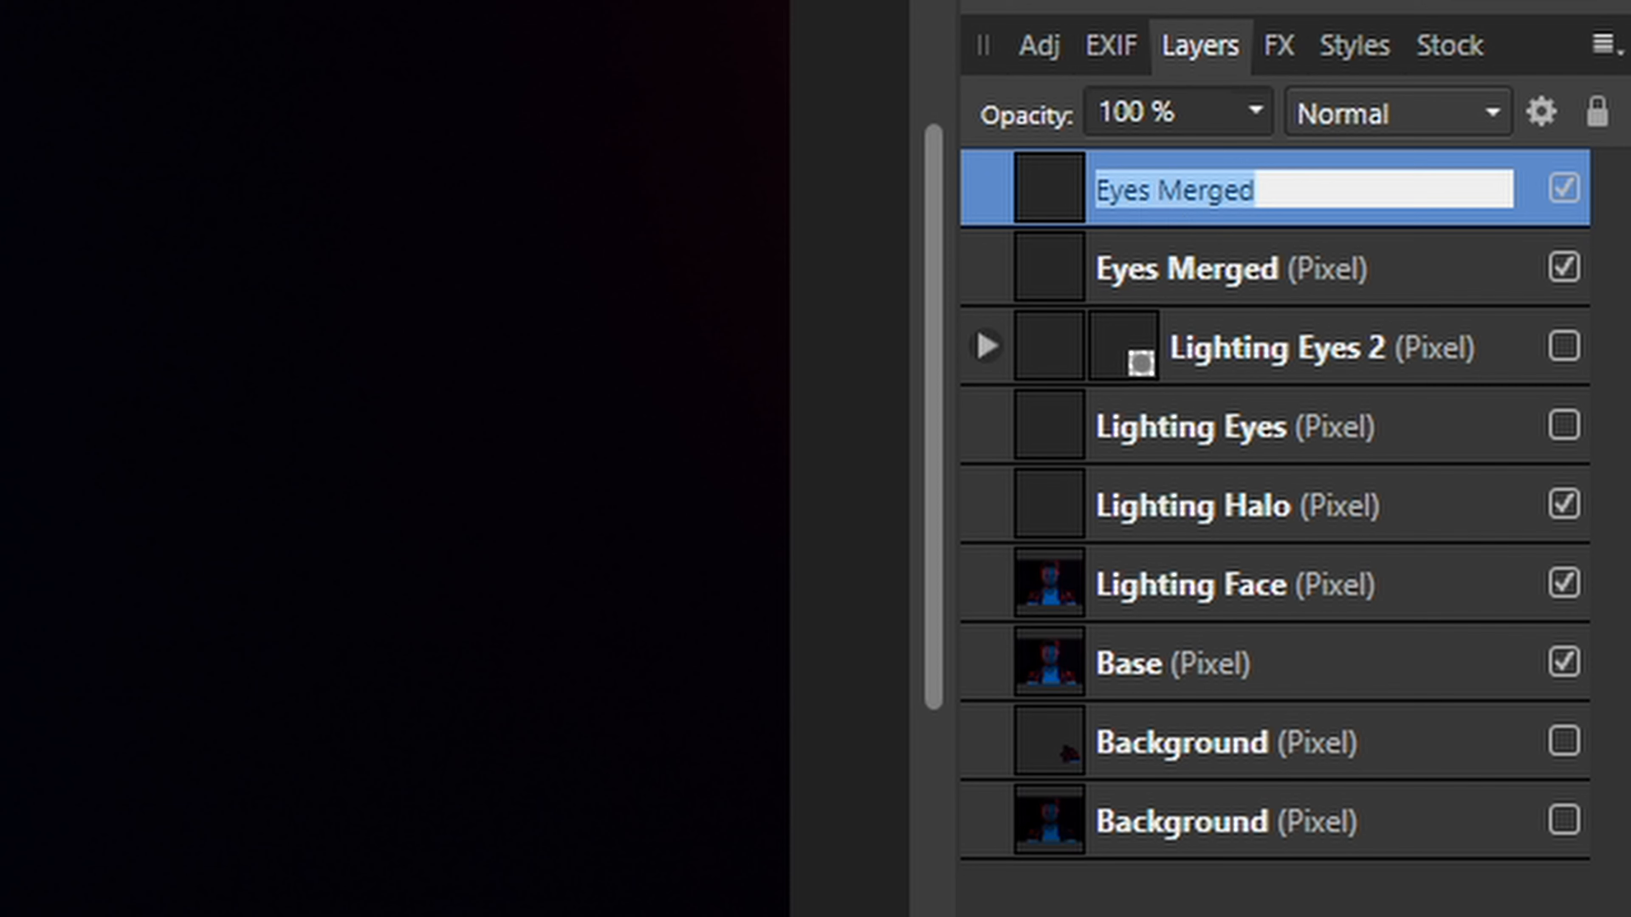
{"action": "type", "text": "BBeard"}
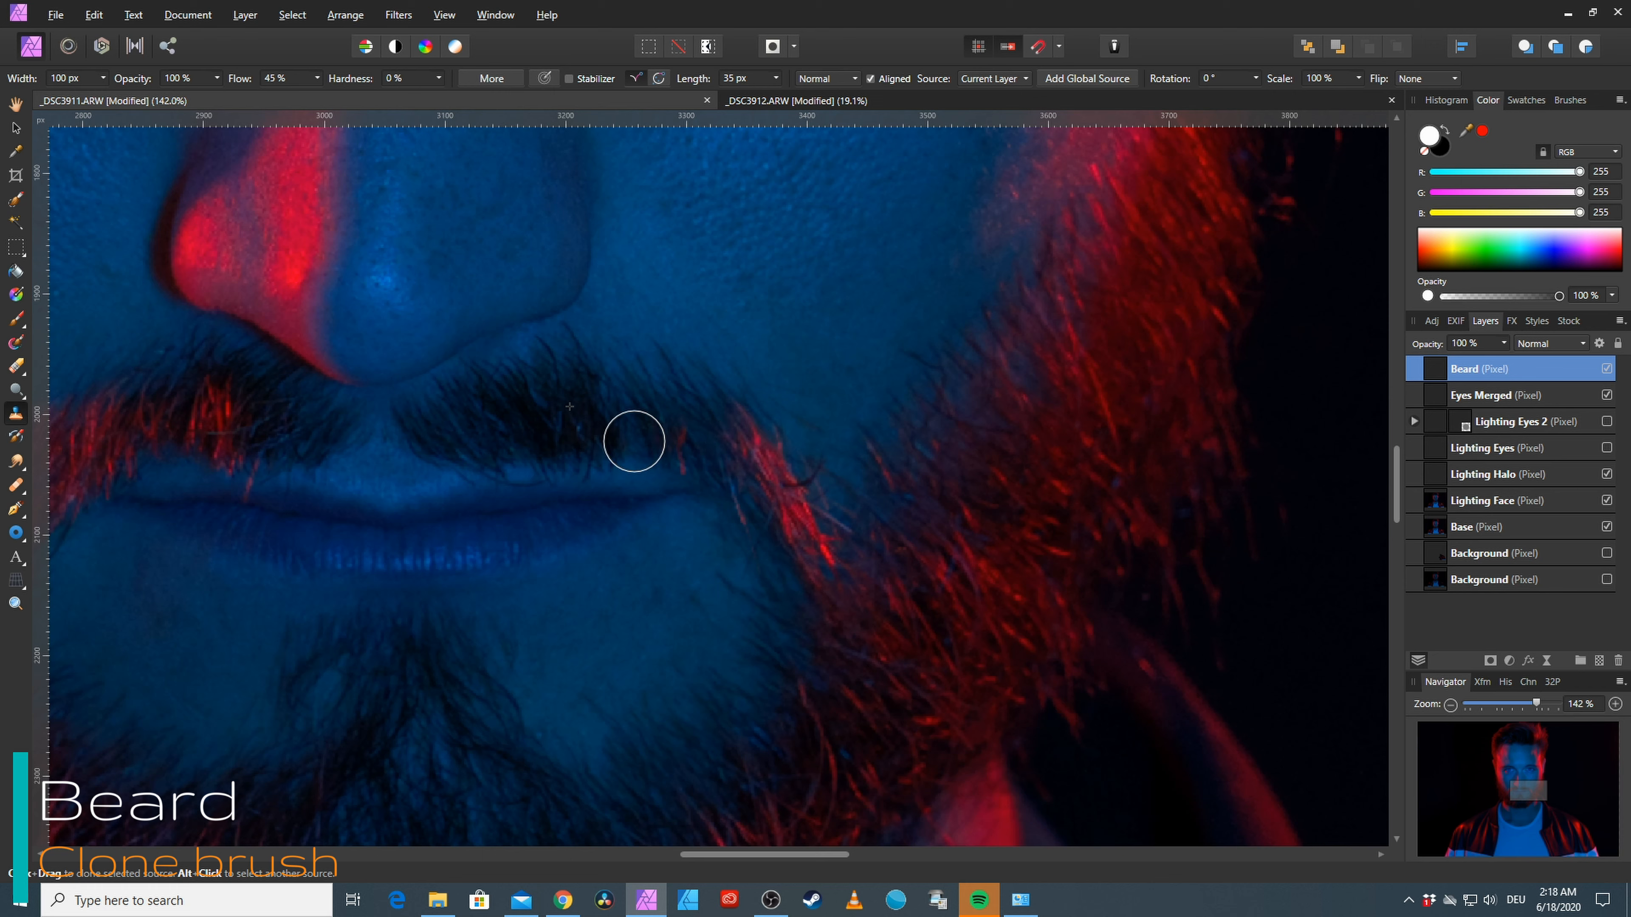
{"action": "mouse_move", "coordinate": [571, 383]}
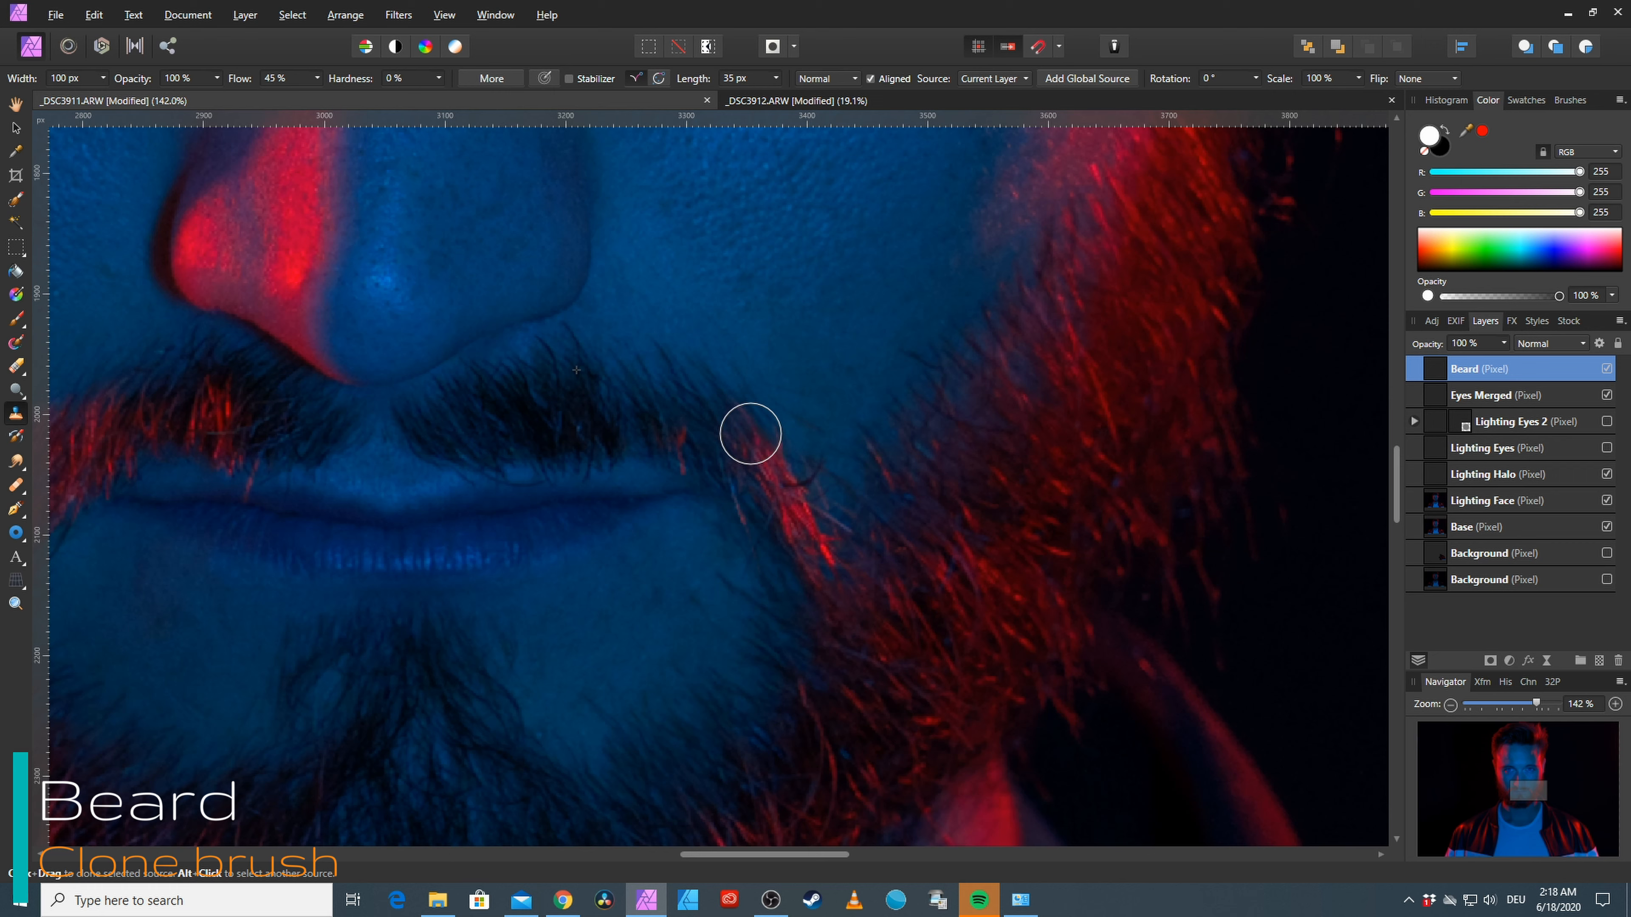
Clone beard texture over stray hairs near the mustache corner
{"action": "left_click_drag", "start_coordinate": [749, 435], "coordinate": [765, 445]}
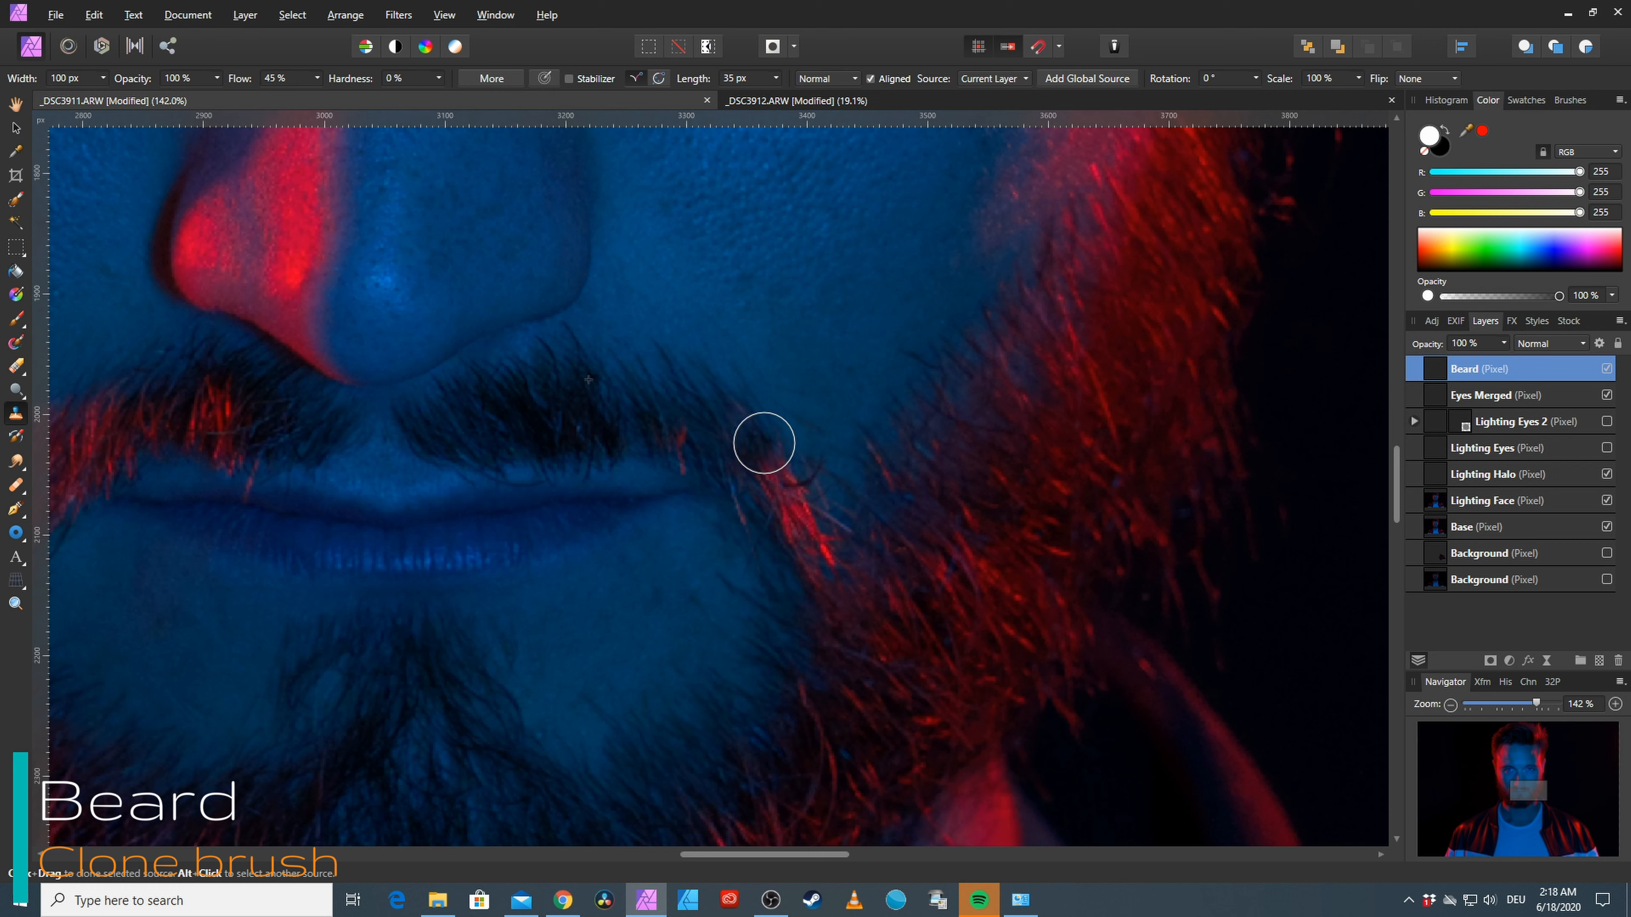
{"action": "mouse_move", "coordinate": [594, 423]}
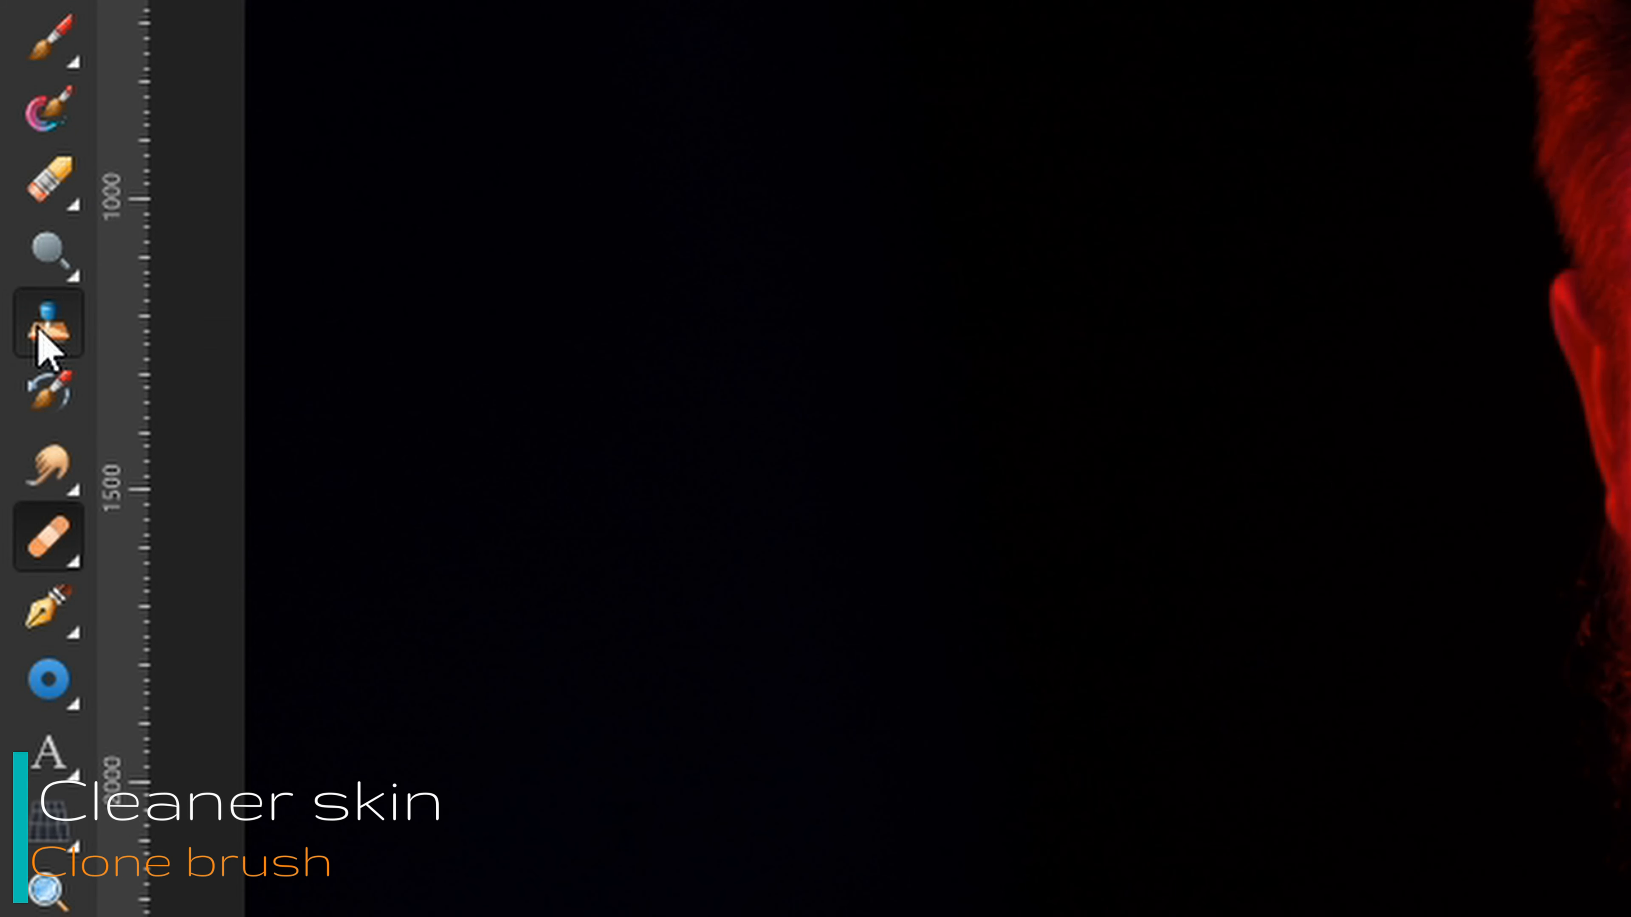
Use the Clone Brush at about 50% opacity to smooth the chin skin below the lips
{"action": "left_click", "coordinate": [46, 323]}
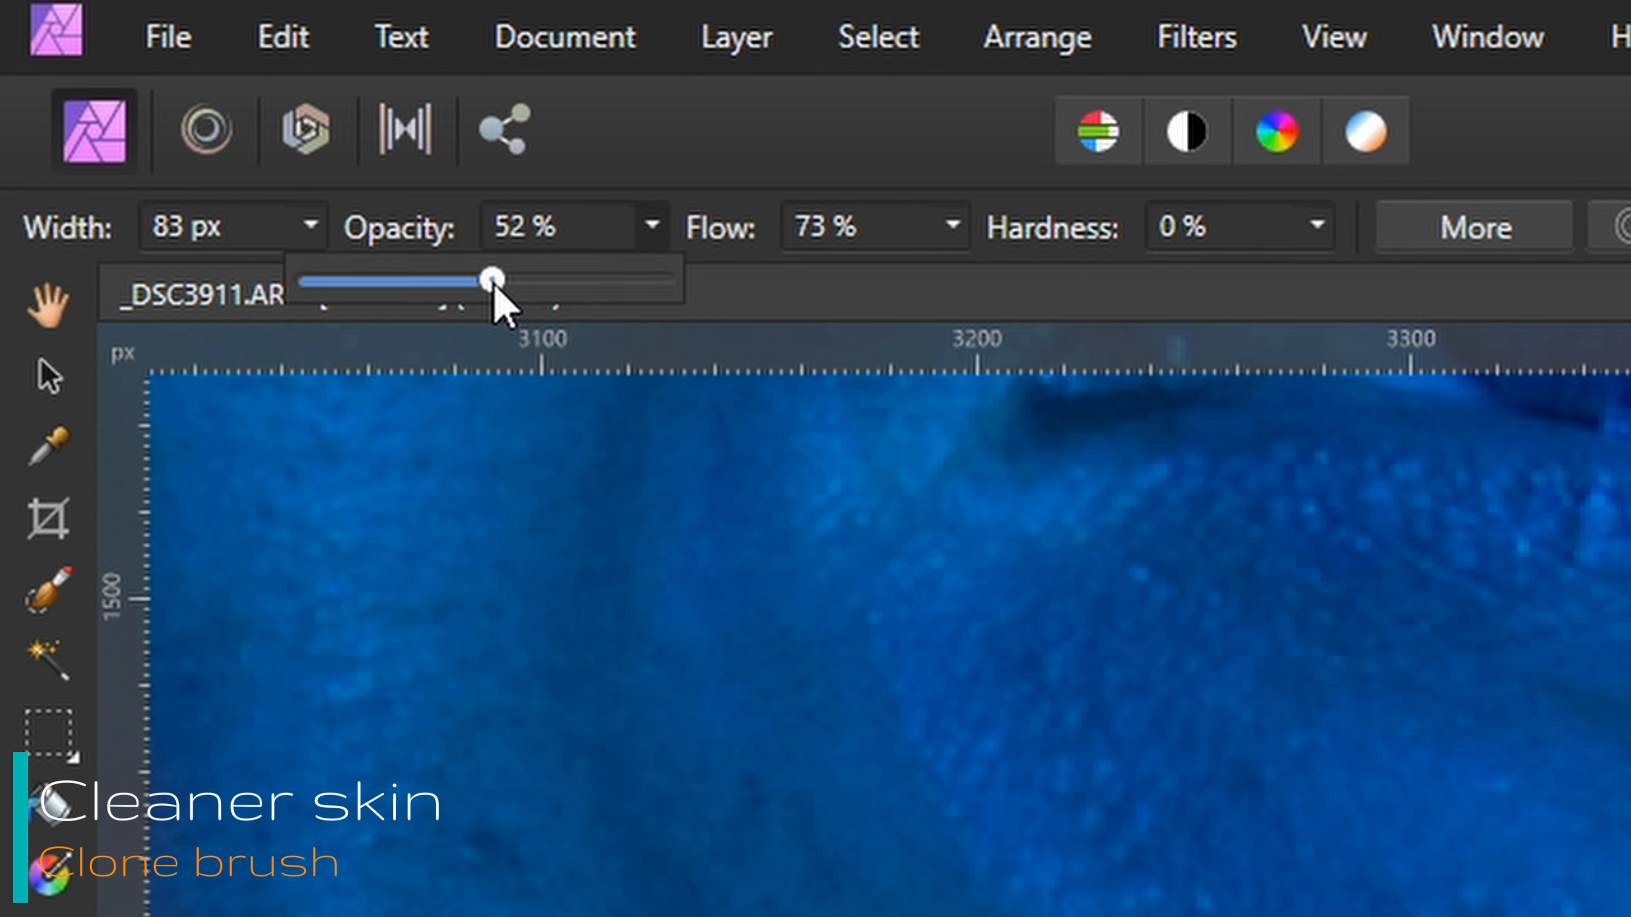
{"action": "left_click_drag", "start_coordinate": [491, 278], "coordinate": [487, 278]}
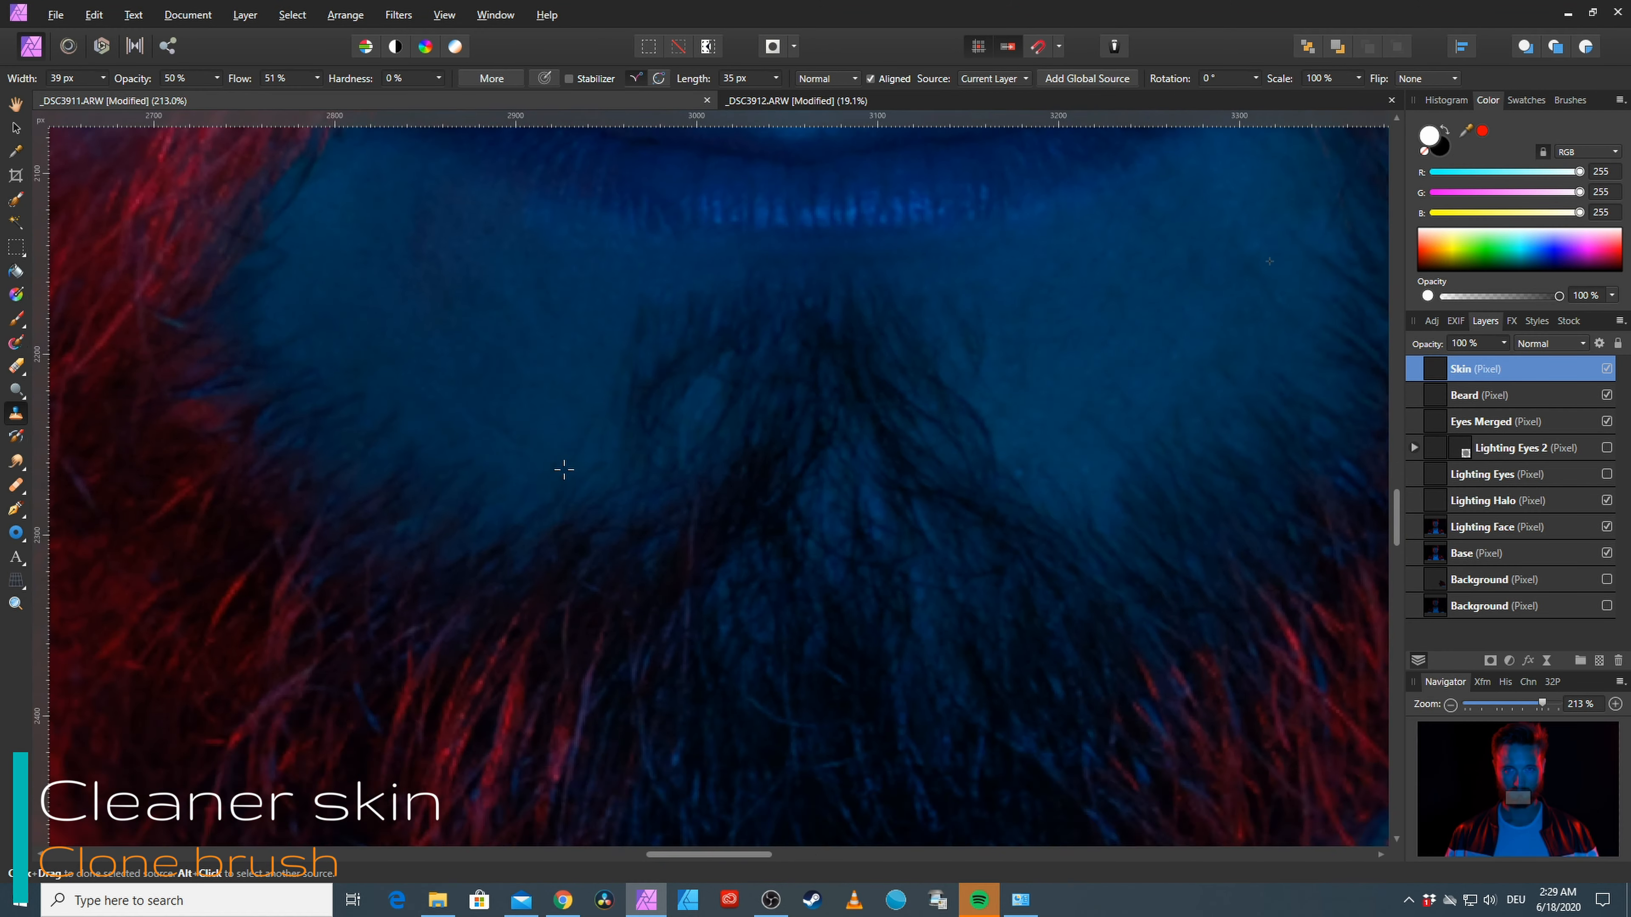
{"action": "scroll", "scroll_direction": "down", "scroll_amount": 3}
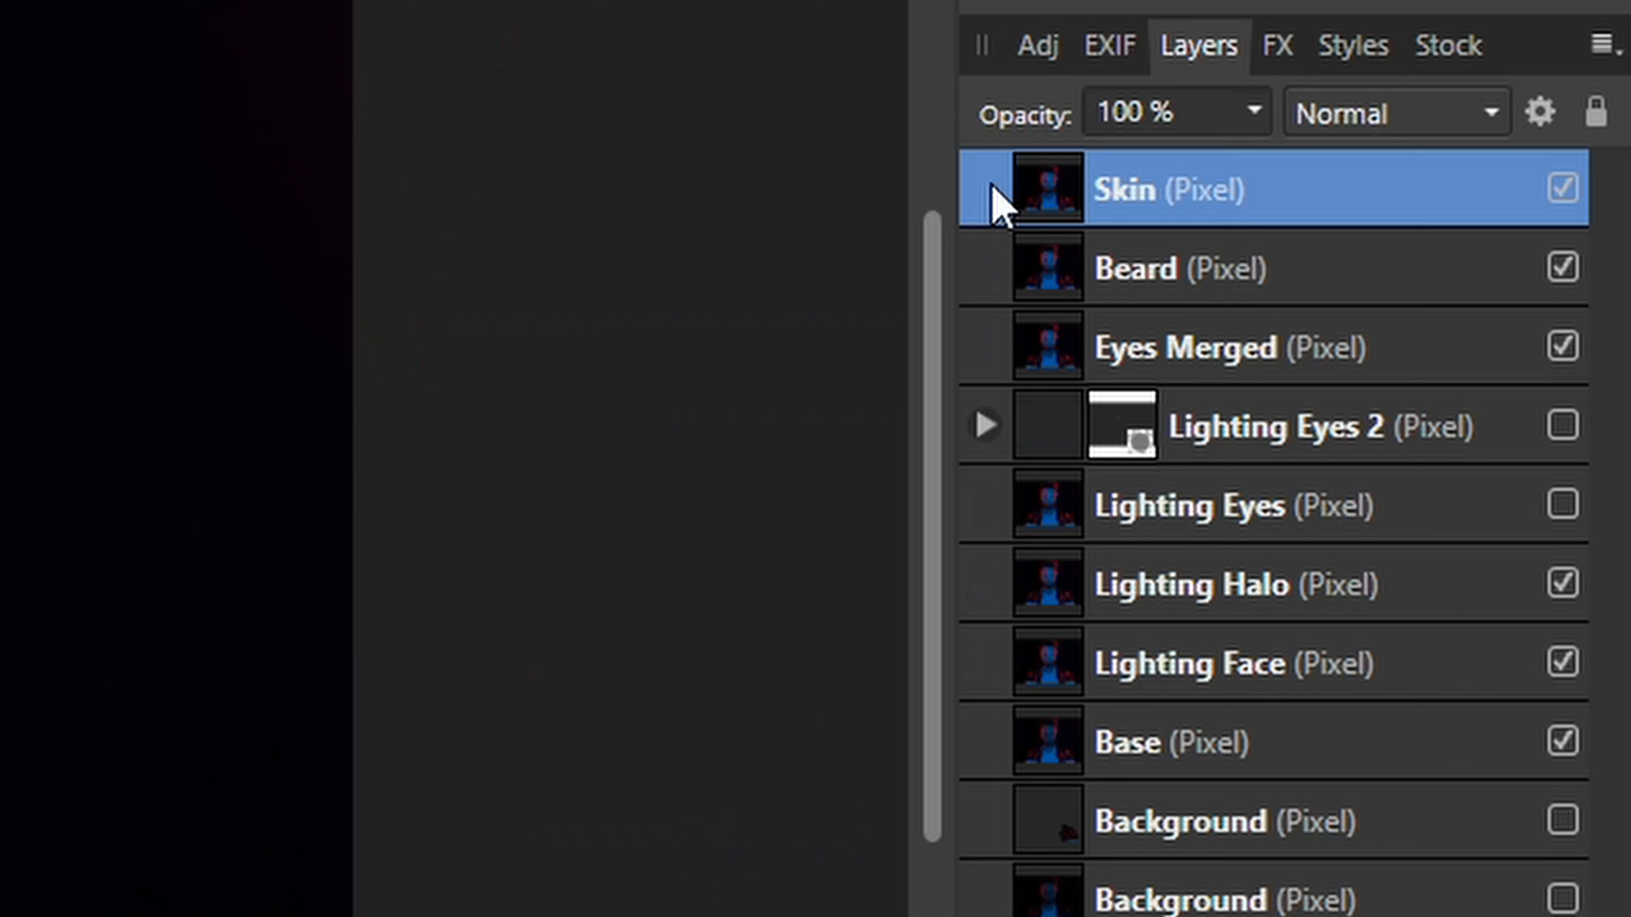
Rename the merged top layer to 'Lighting Final'
{"action": "double_click", "coordinate": [1124, 189]}
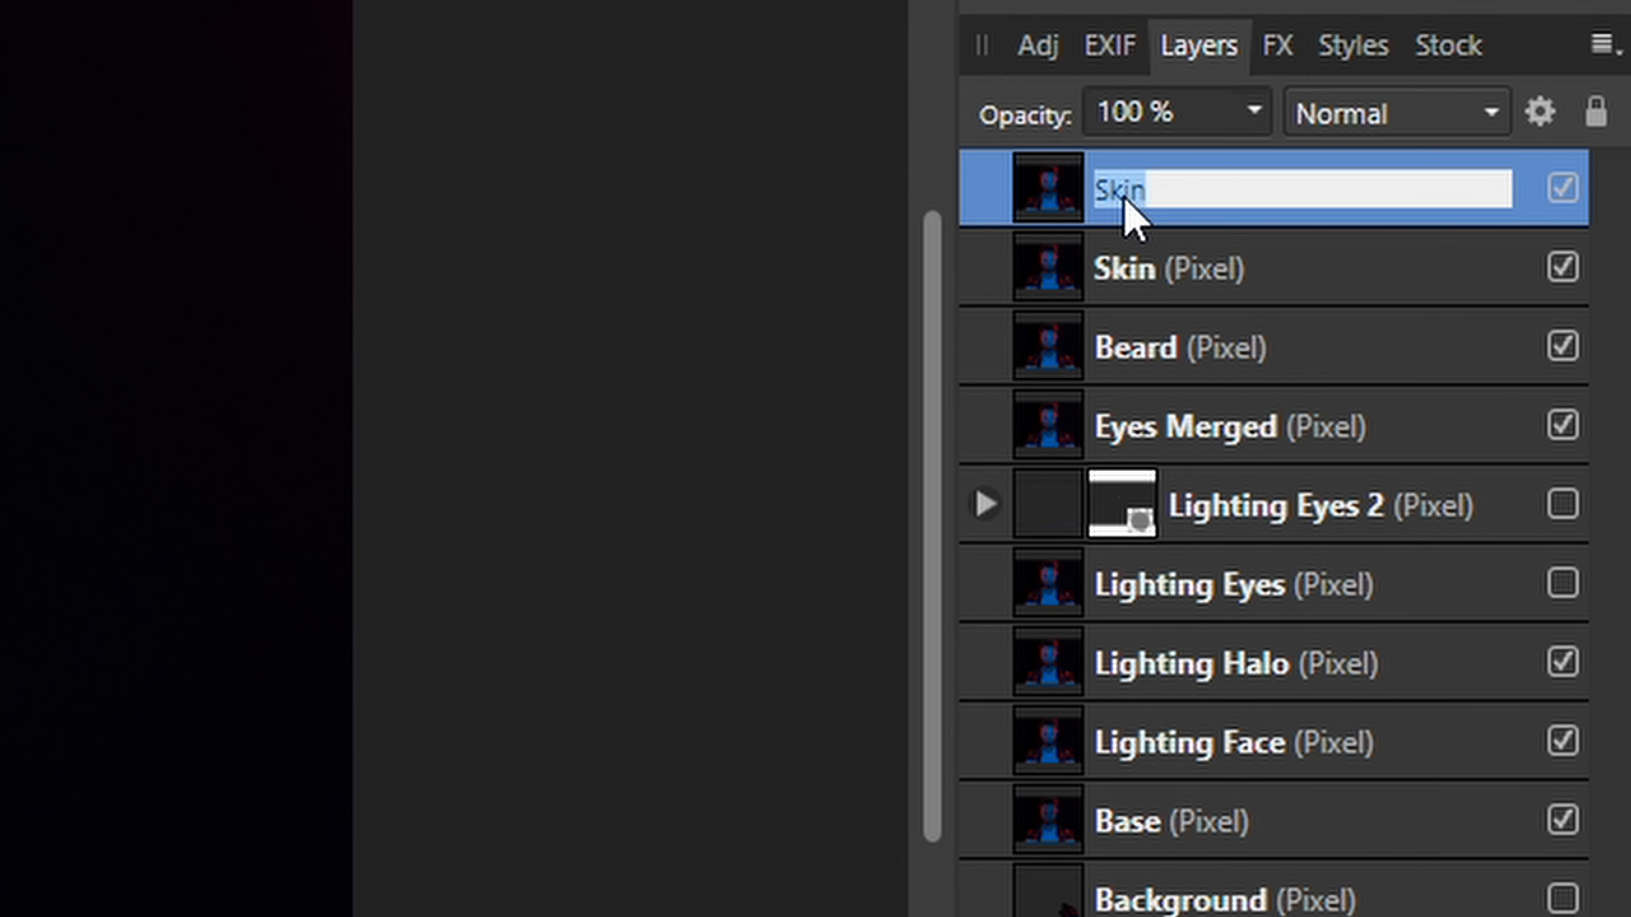
{"action": "type", "text": "Lighting F"}
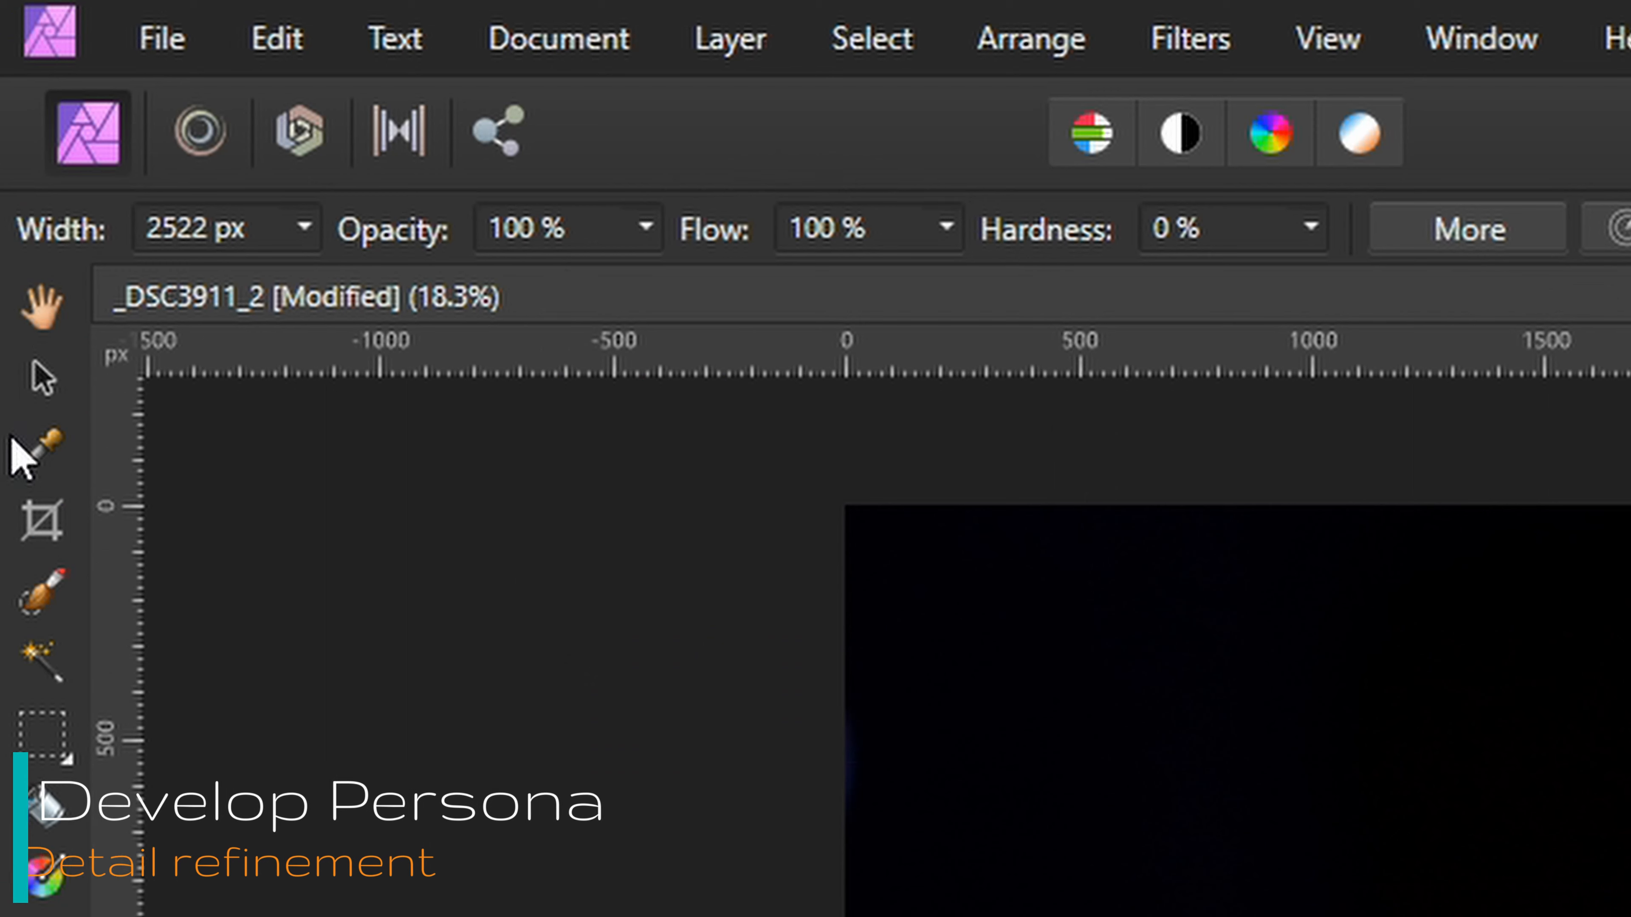
In Develop Persona, enable Detail Refinement at 27% amount and develop the portrait
{"action": "left_click", "coordinate": [297, 133]}
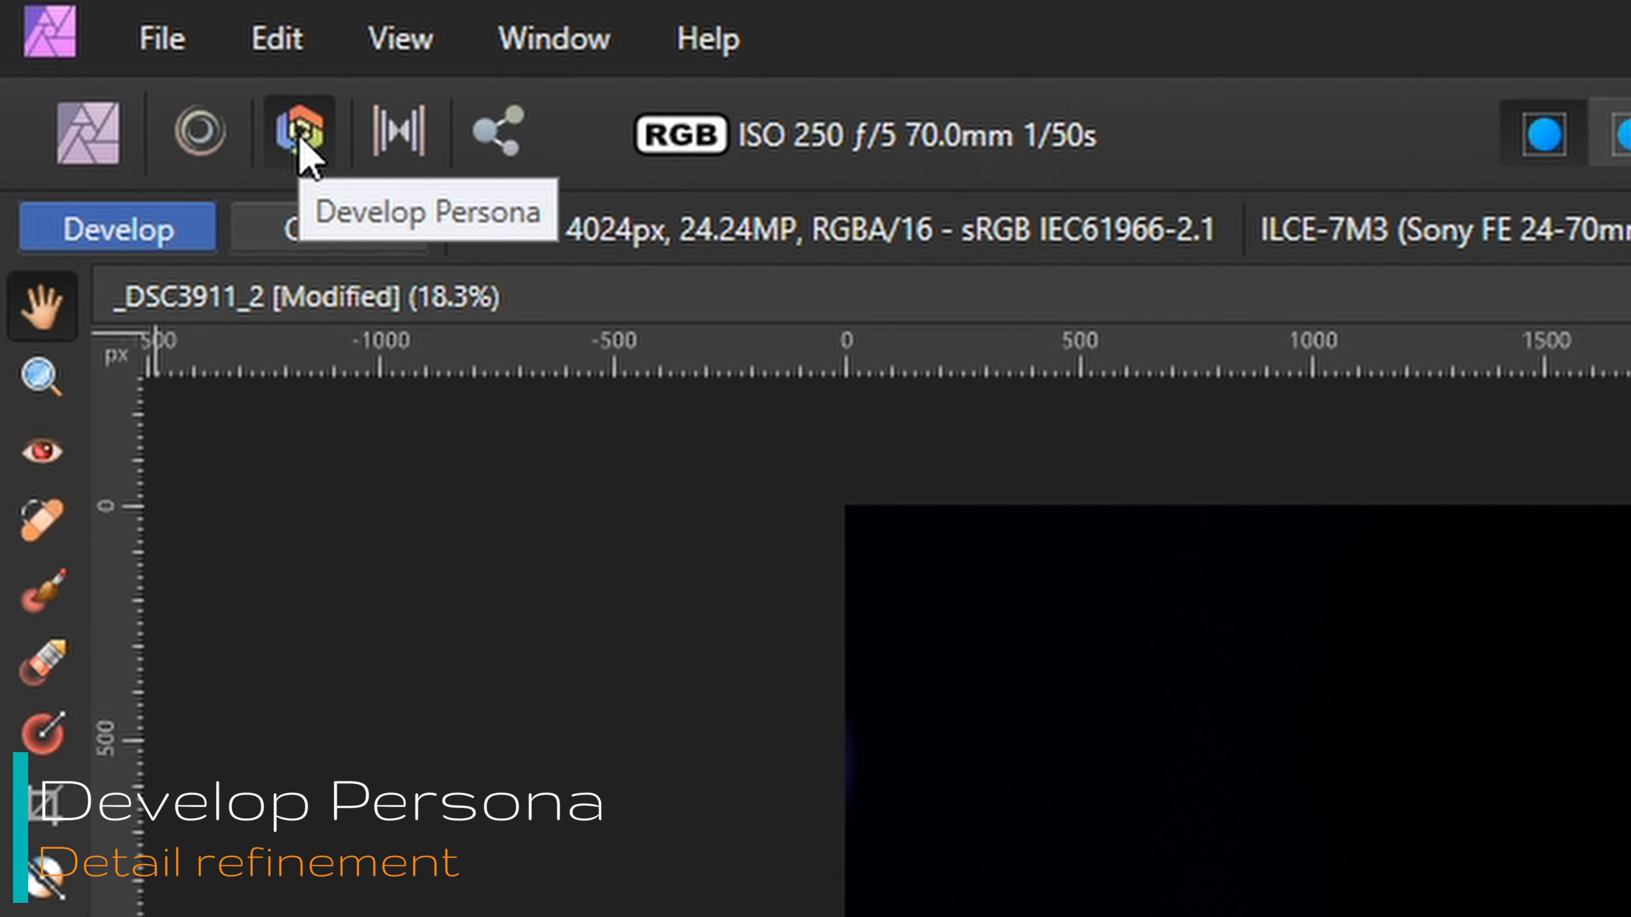
{"action": "left_click", "coordinate": [297, 133]}
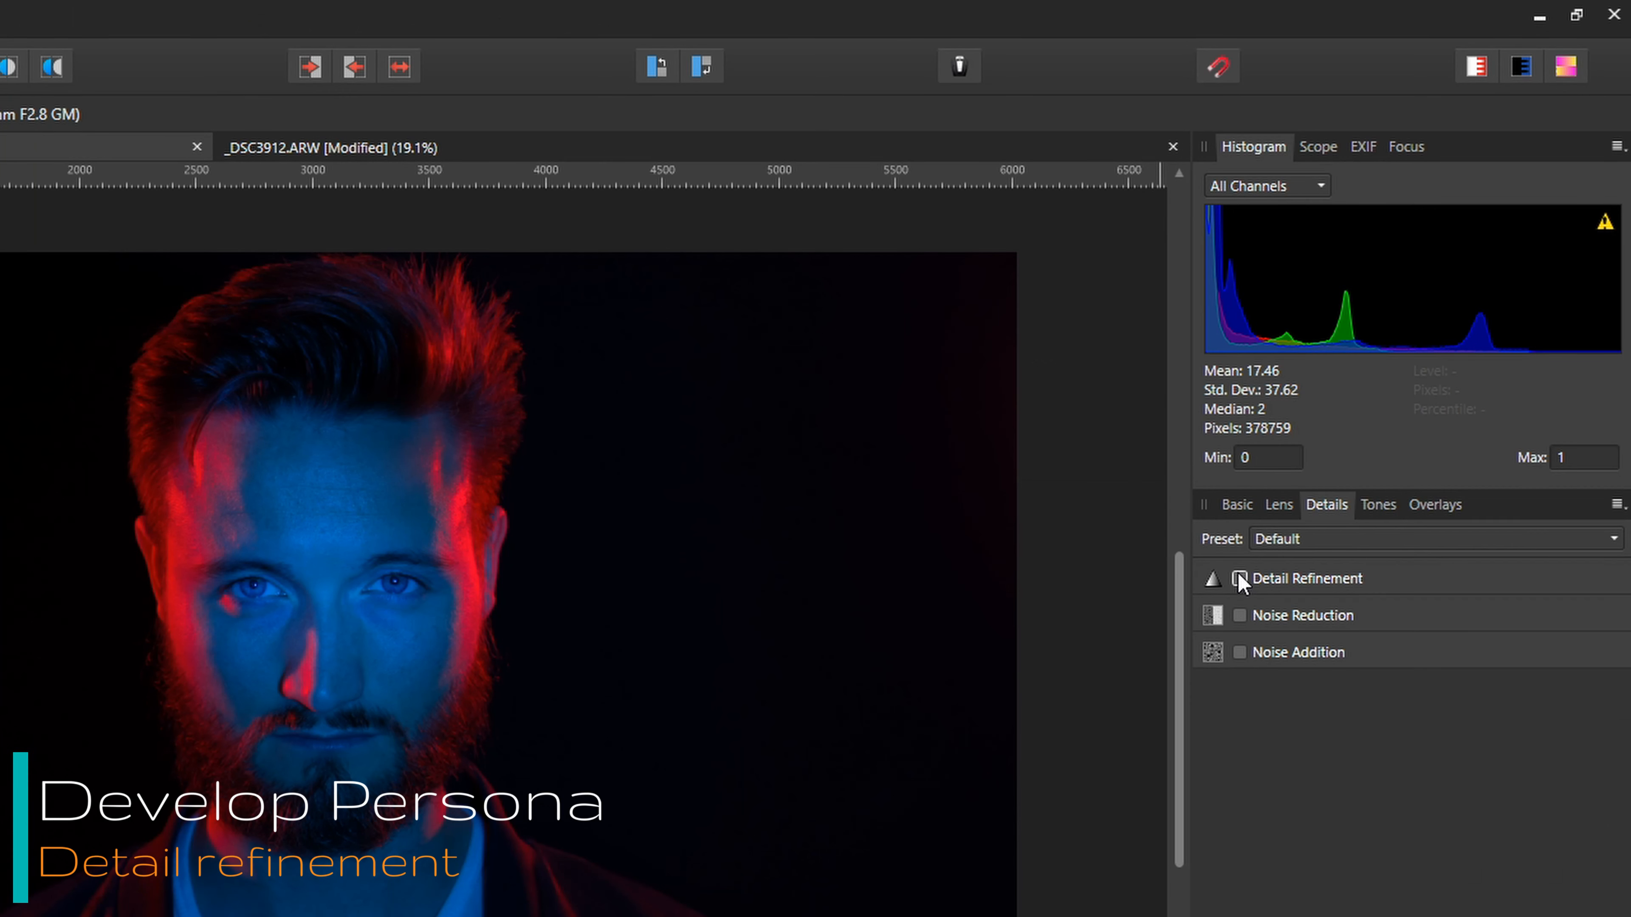
{"action": "left_click", "coordinate": [1238, 579]}
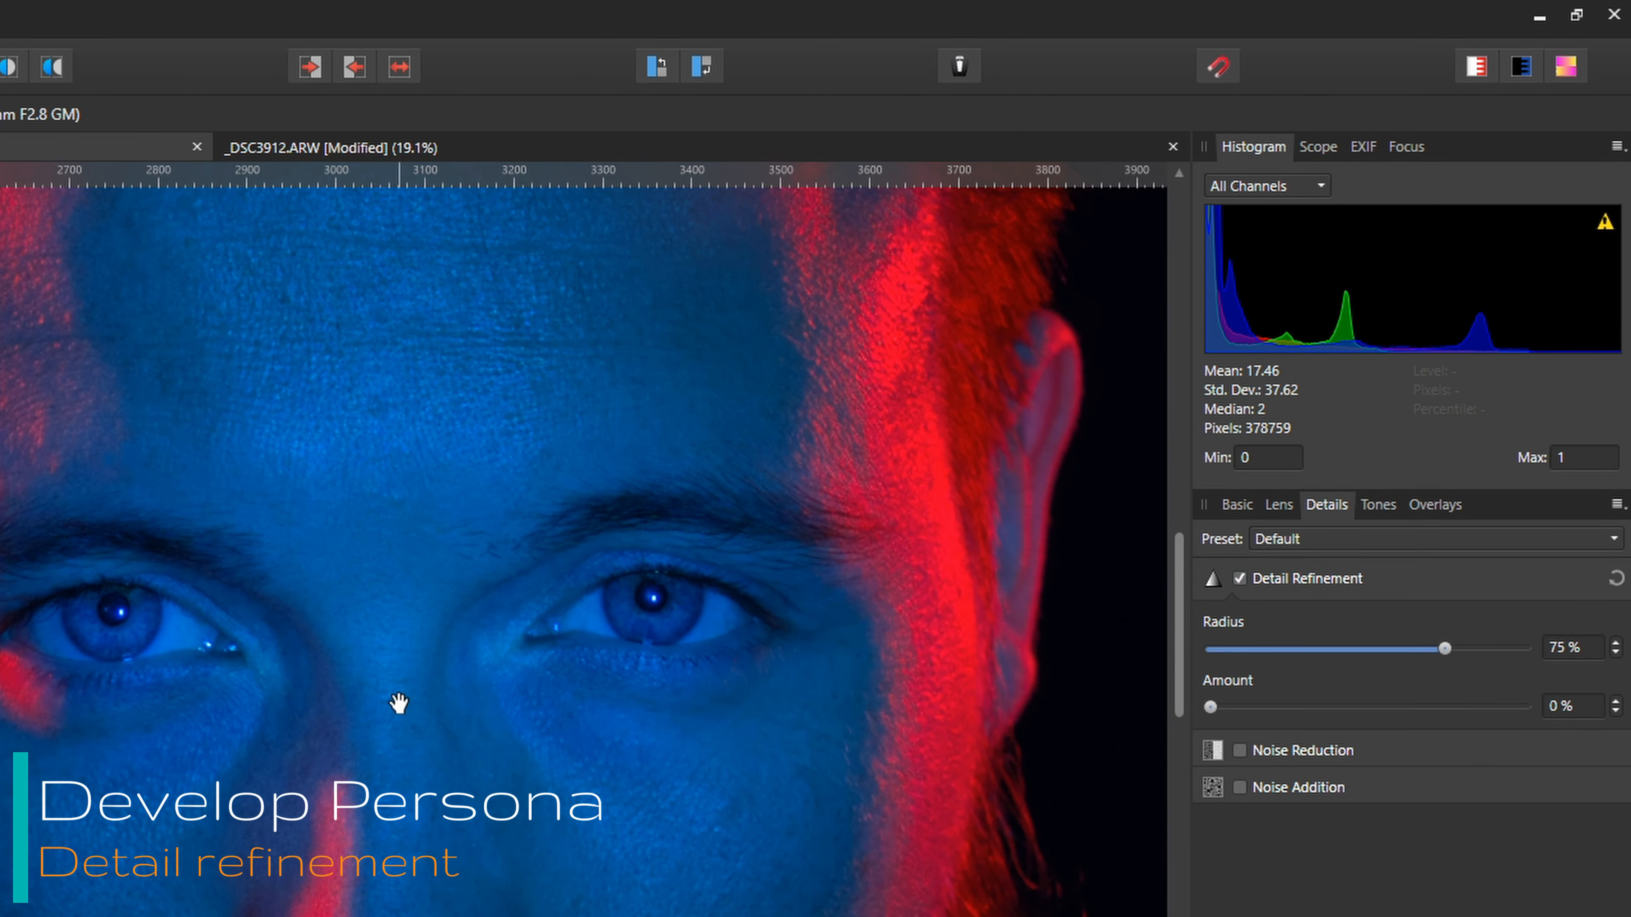
{"action": "left_click_drag", "start_coordinate": [1212, 708], "coordinate": [1289, 708]}
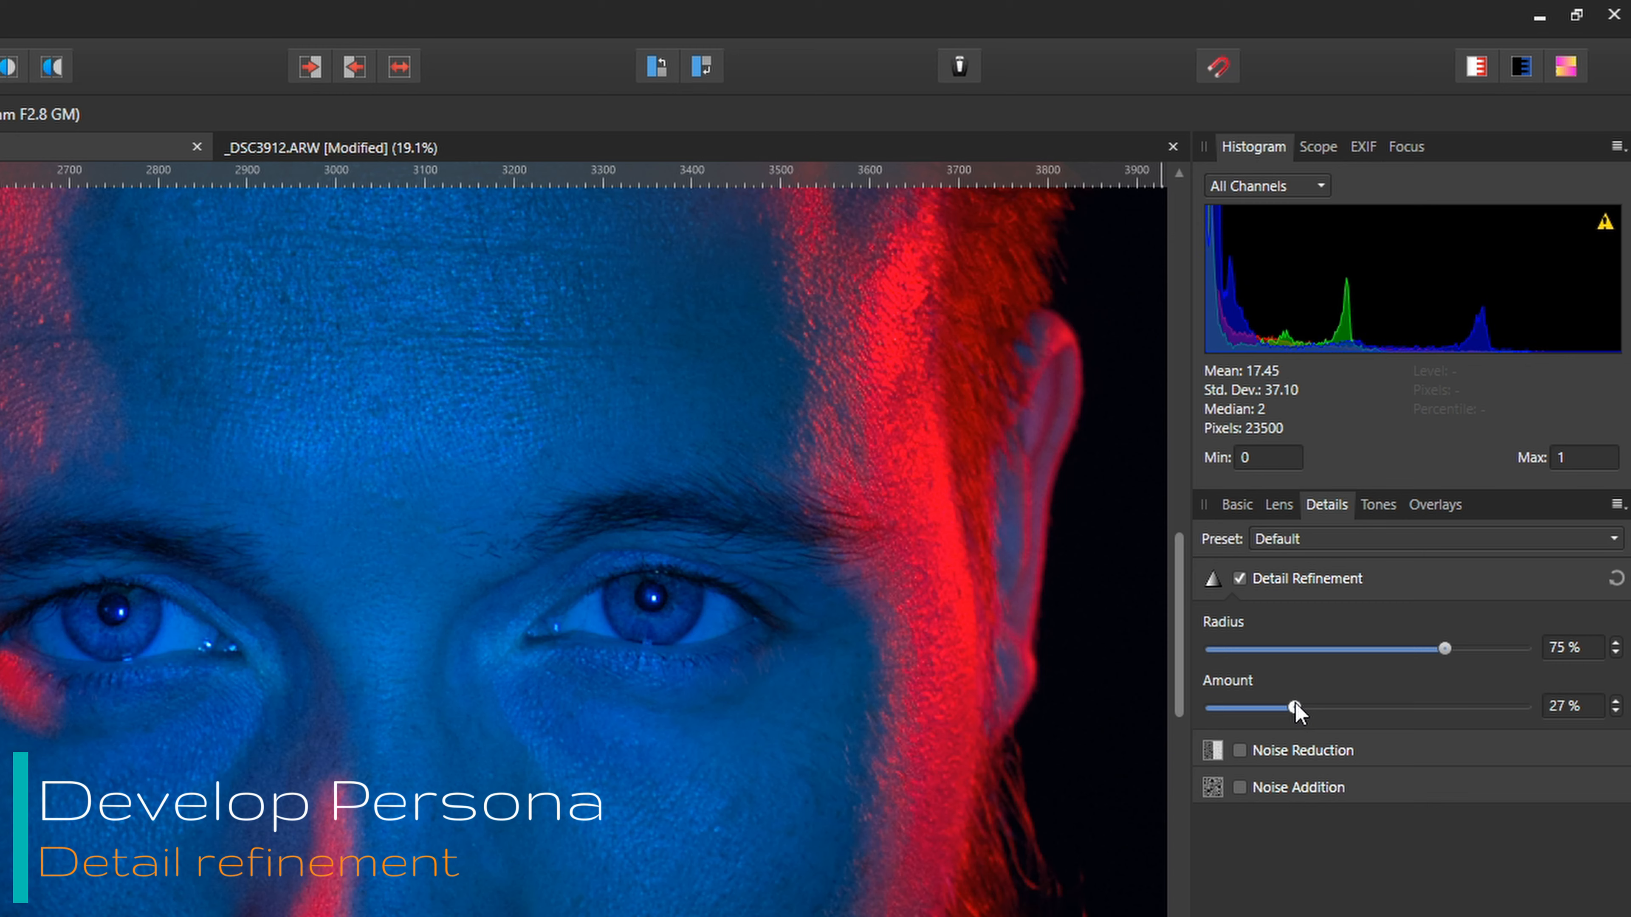
{"action": "left_click_drag", "start_coordinate": [1296, 710], "coordinate": [1303, 708]}
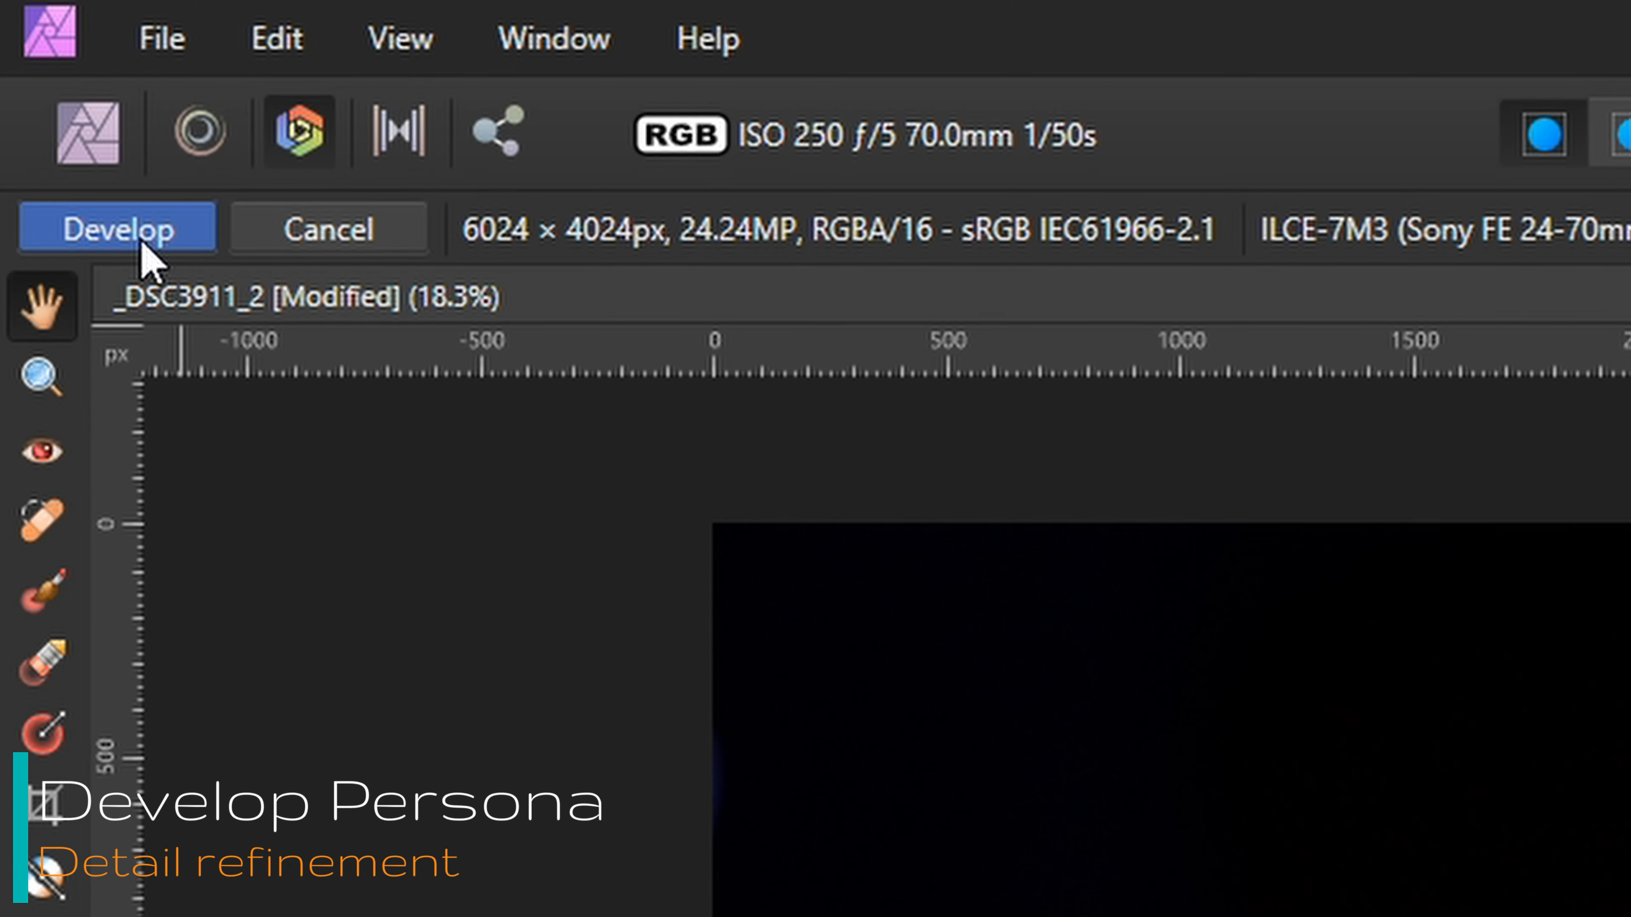
{"action": "left_click", "coordinate": [116, 227]}
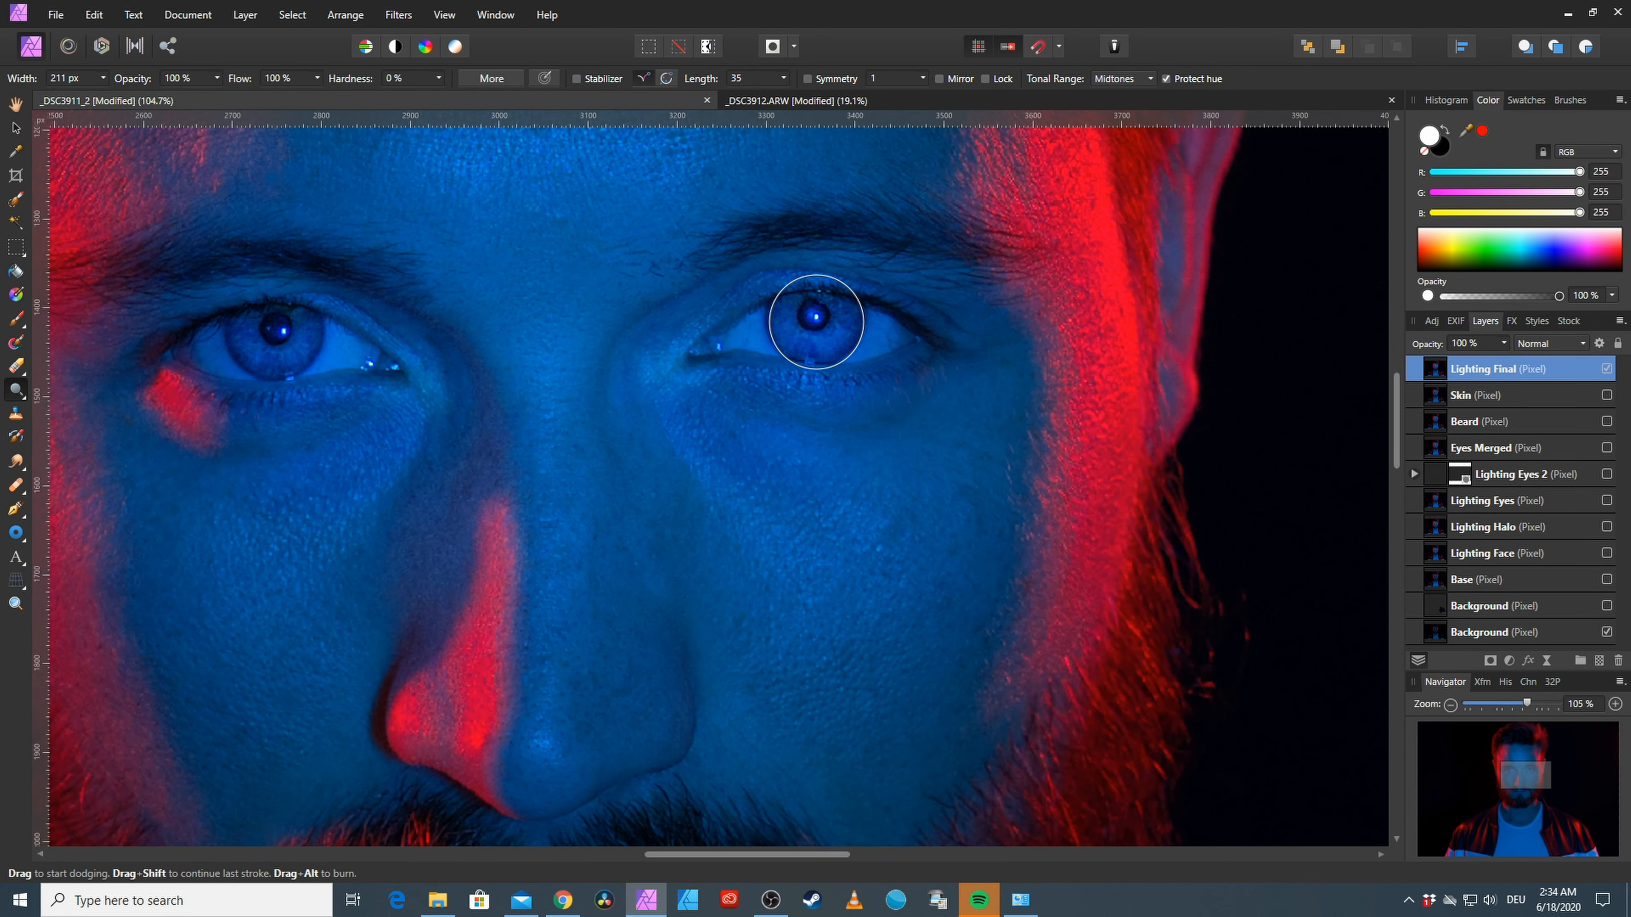
Dodge the irises with the Dodge Brush at 20% opacity and 50% flow
{"action": "scroll", "scroll_direction": "down", "scroll_amount": 3}
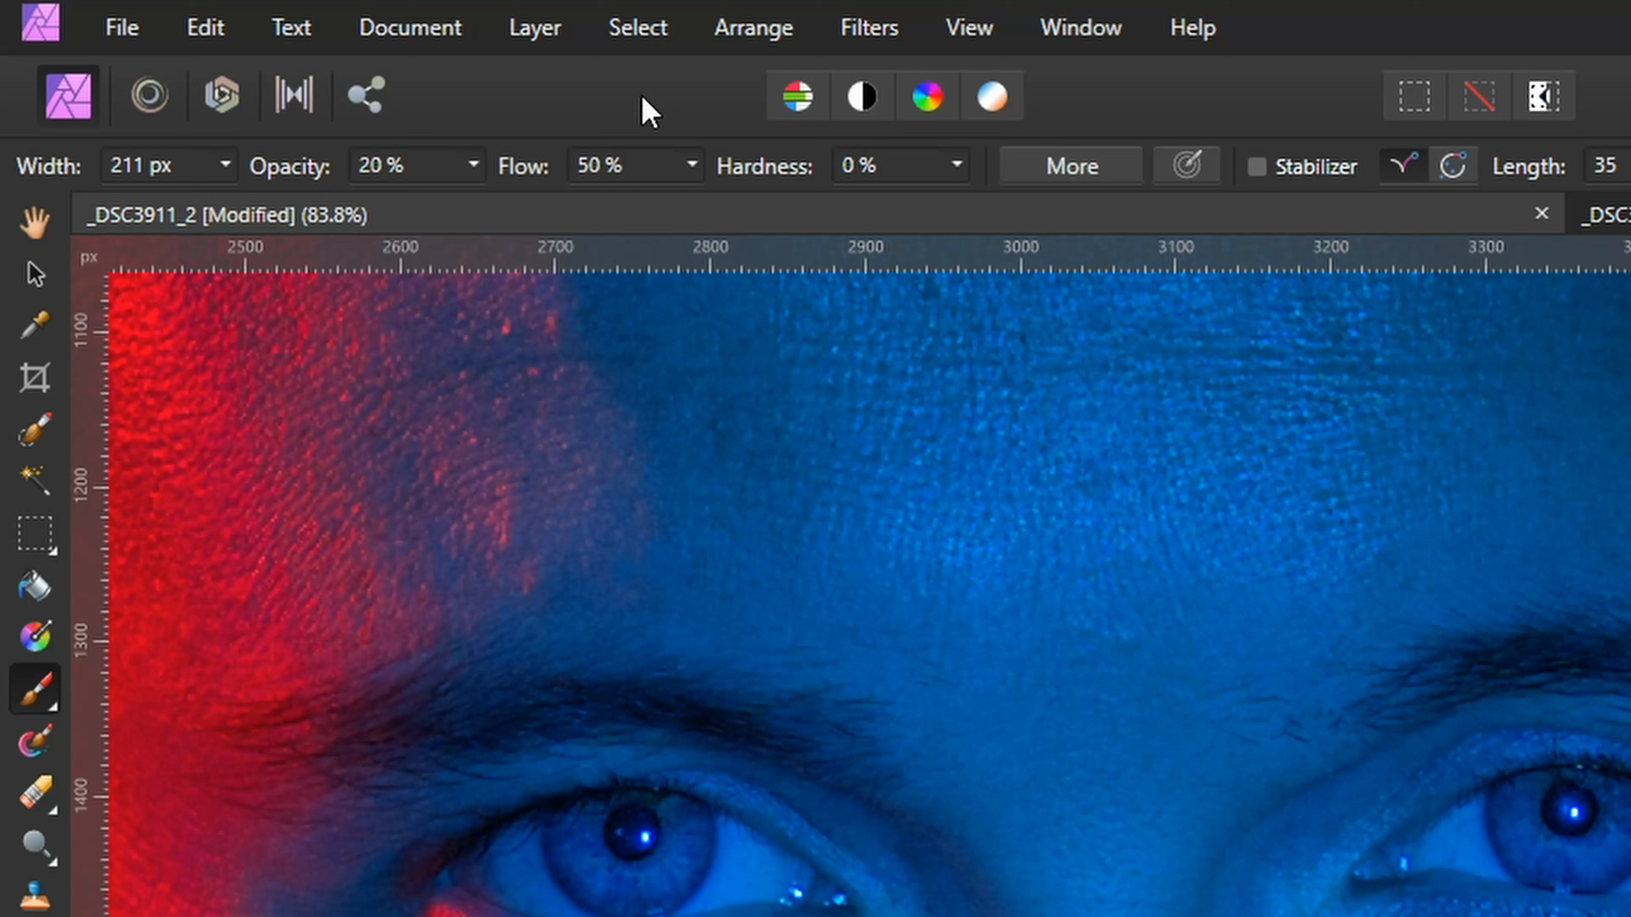
Add a Color Balance adjustment shifting midtones 55% toward green, toggling it to compare
{"action": "left_click", "coordinate": [533, 27]}
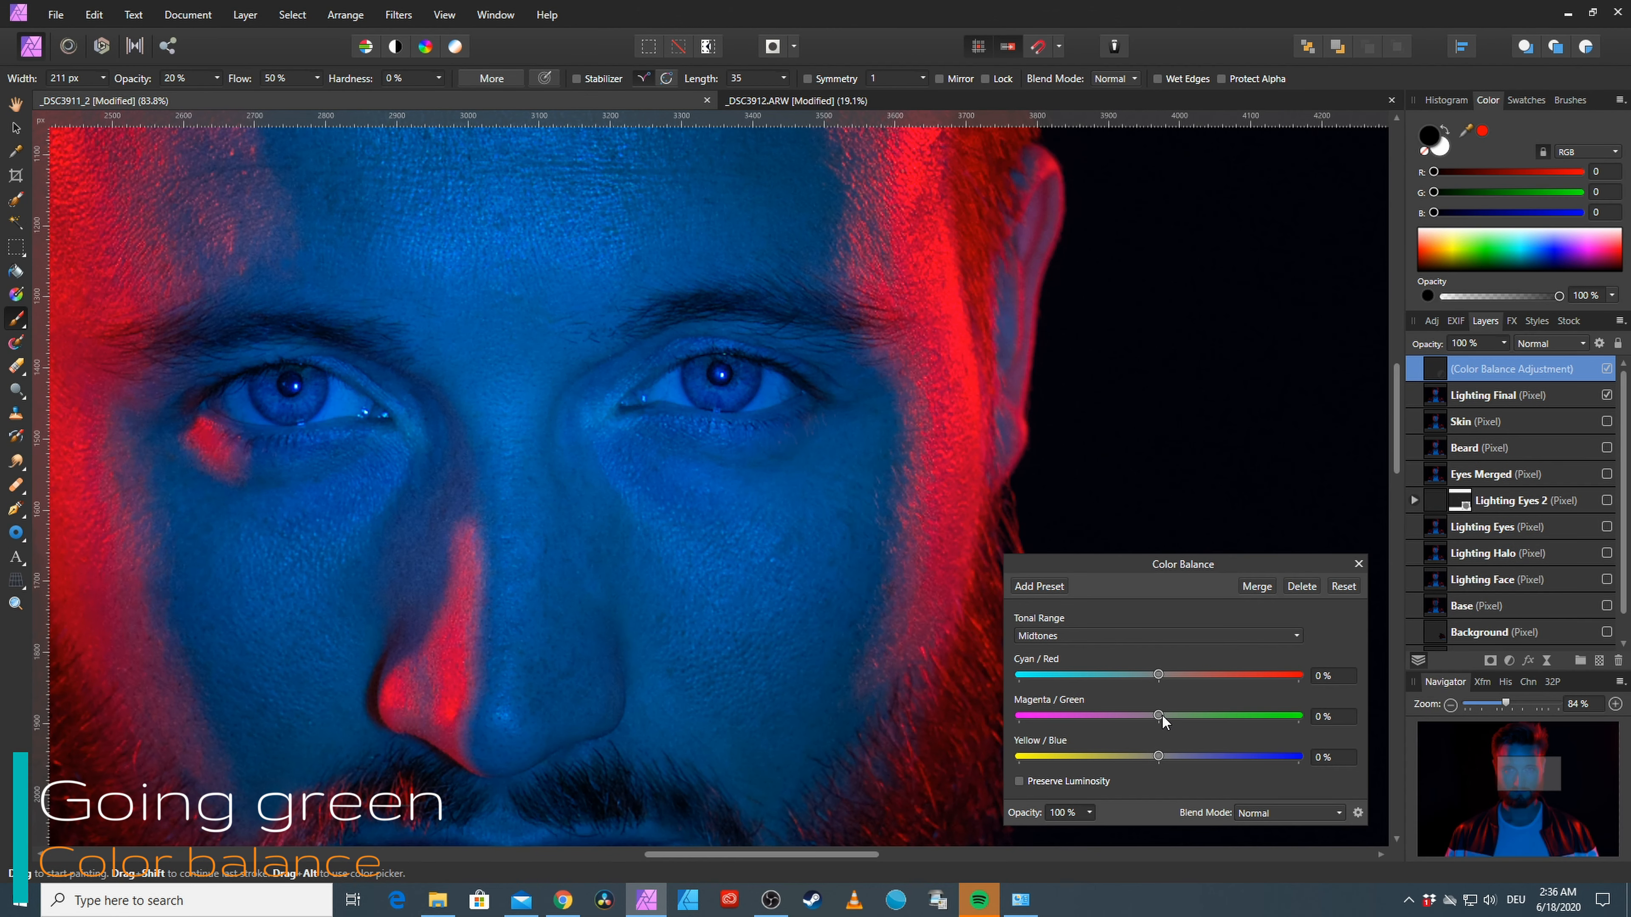
{"action": "left_click_drag", "start_coordinate": [1159, 715], "coordinate": [1224, 666]}
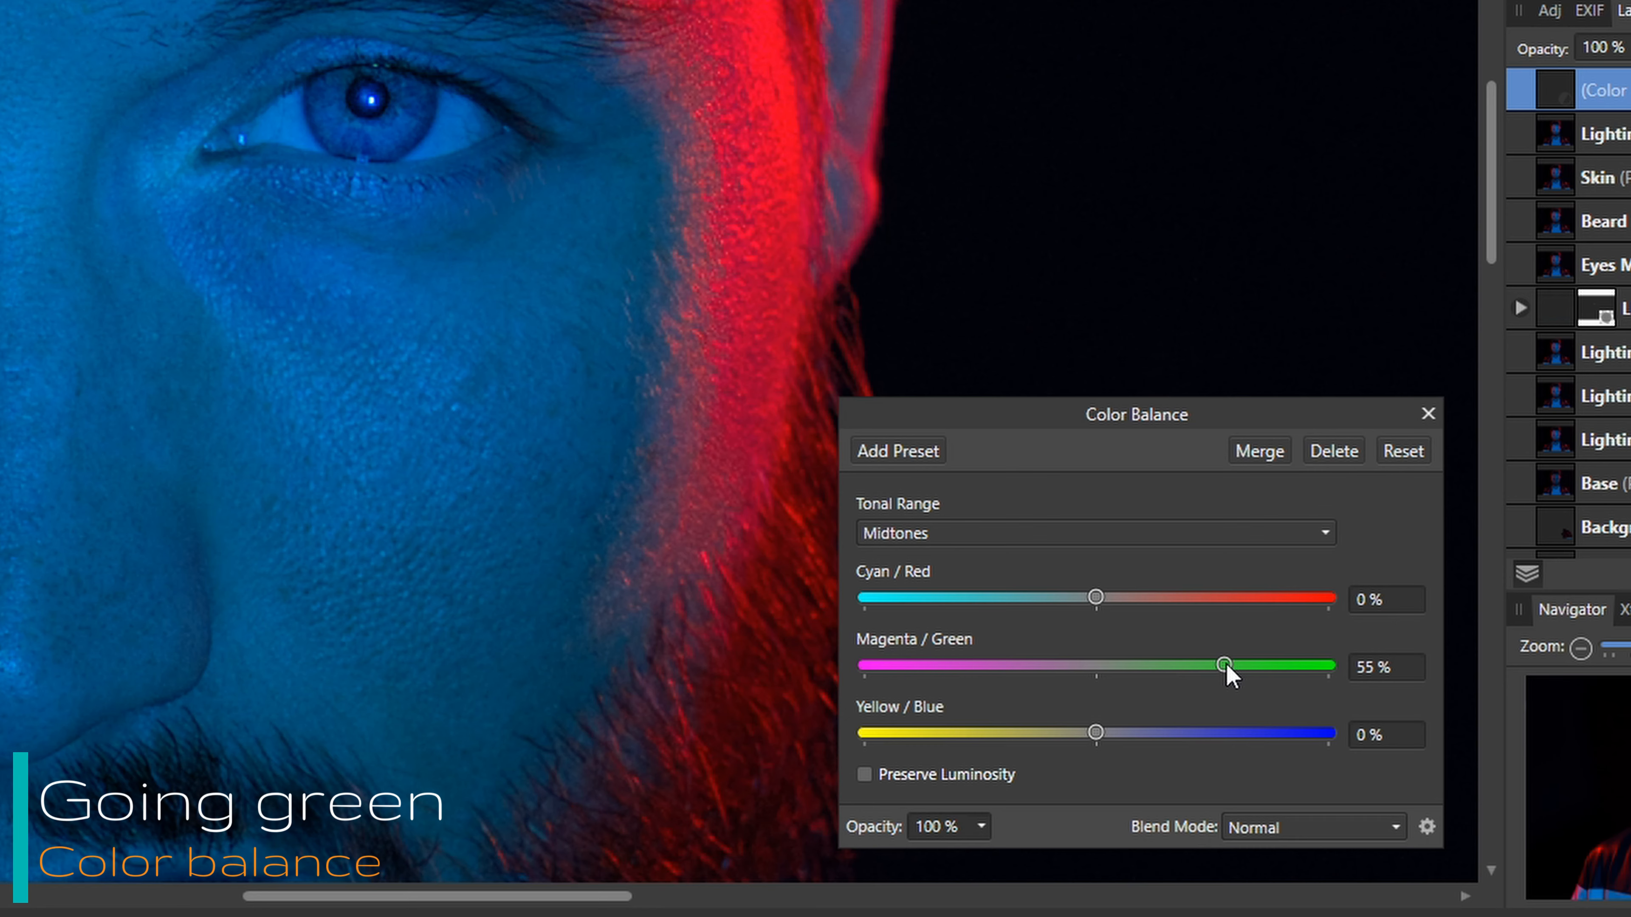
{"action": "left_click_drag", "start_coordinate": [1225, 666], "coordinate": [1229, 666]}
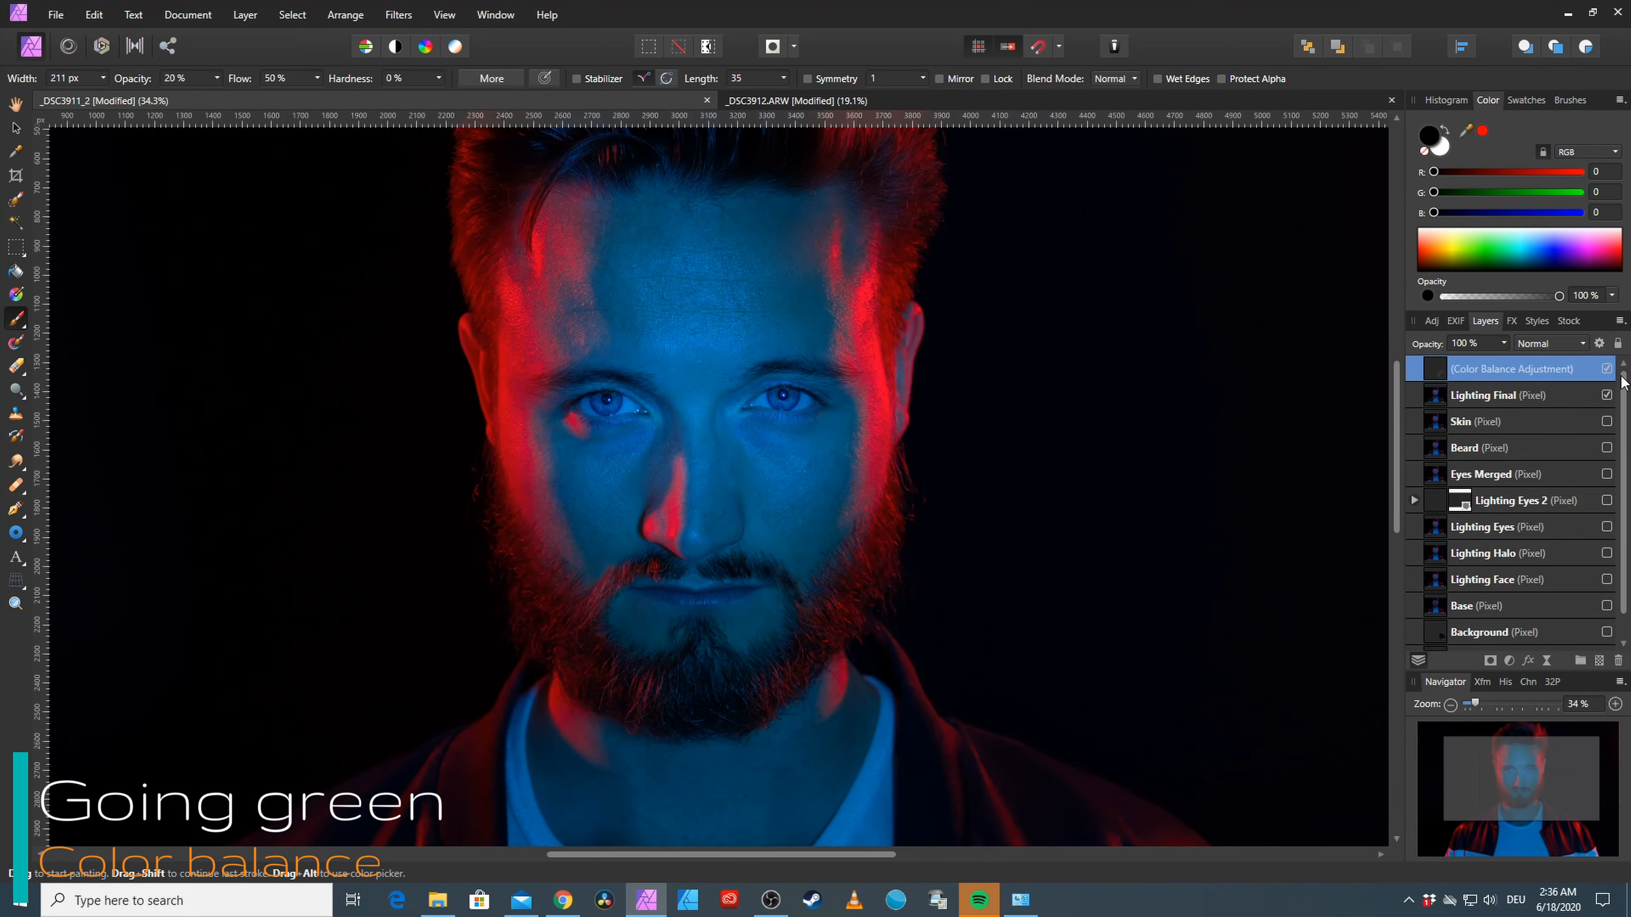
{"action": "left_click", "coordinate": [1607, 370]}
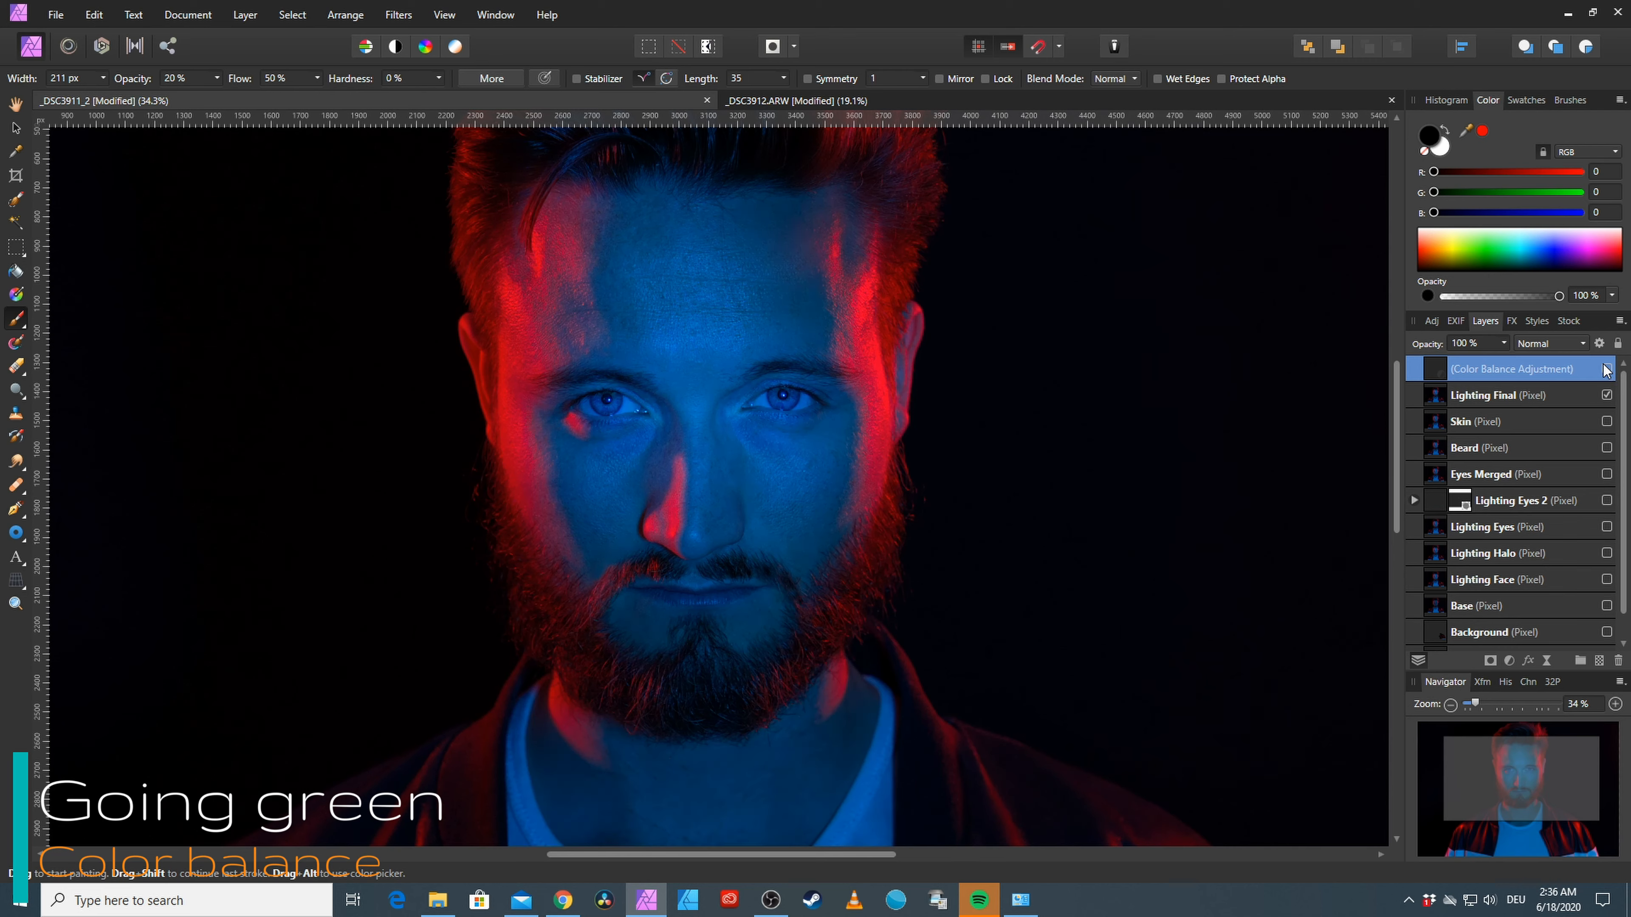
{"action": "left_click", "coordinate": [1607, 369]}
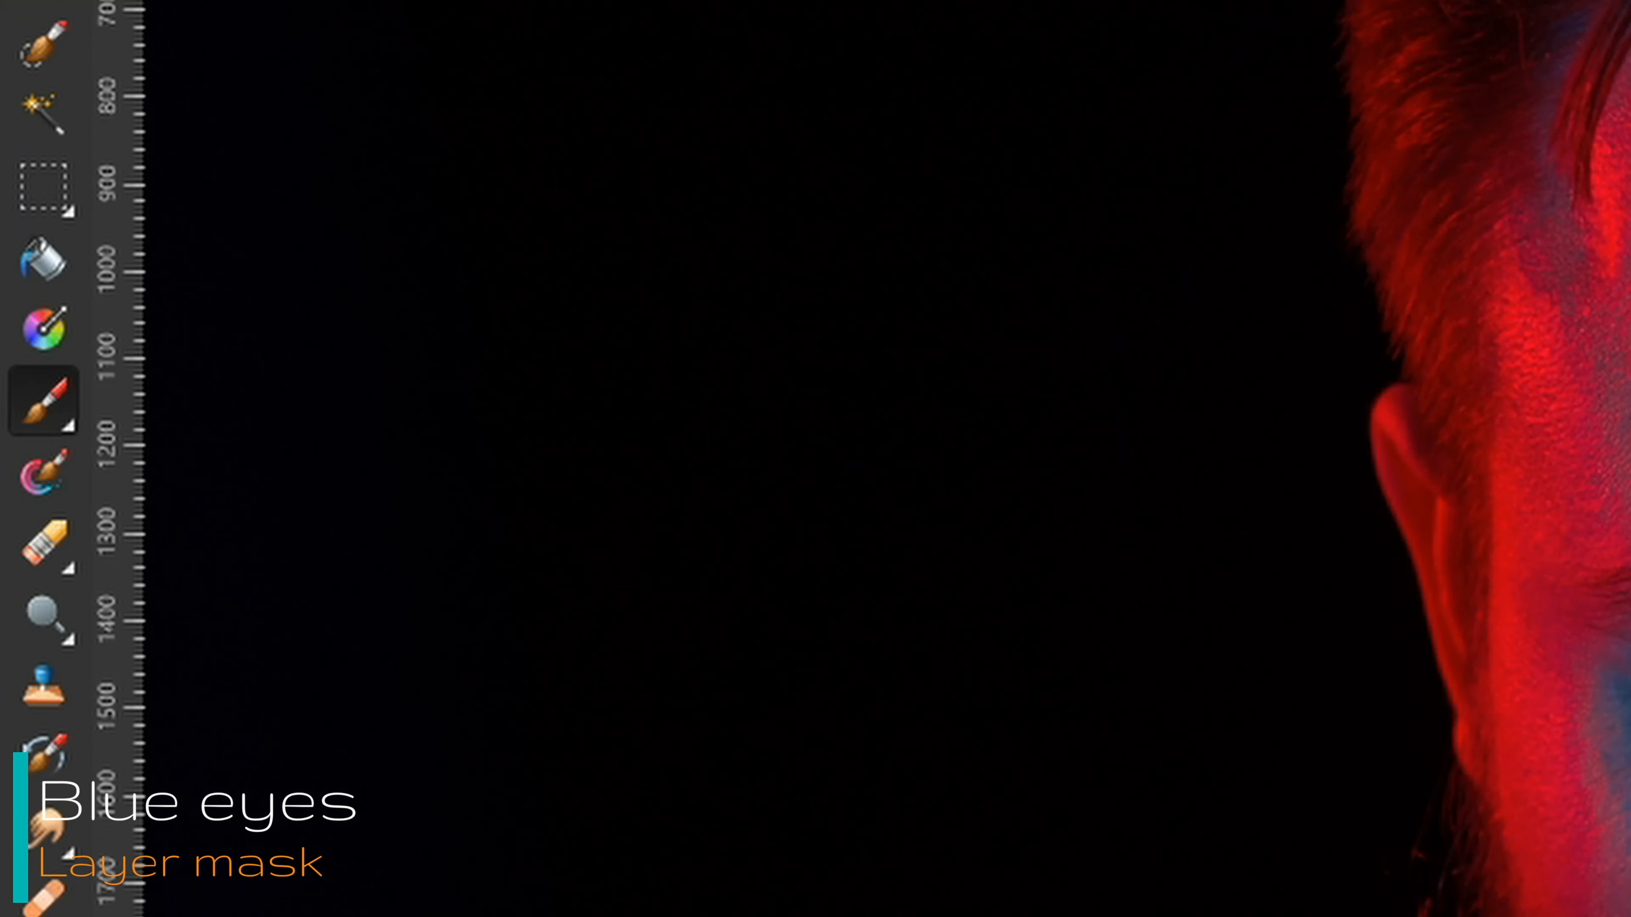
{"action": "mouse_move", "coordinate": [198, 412]}
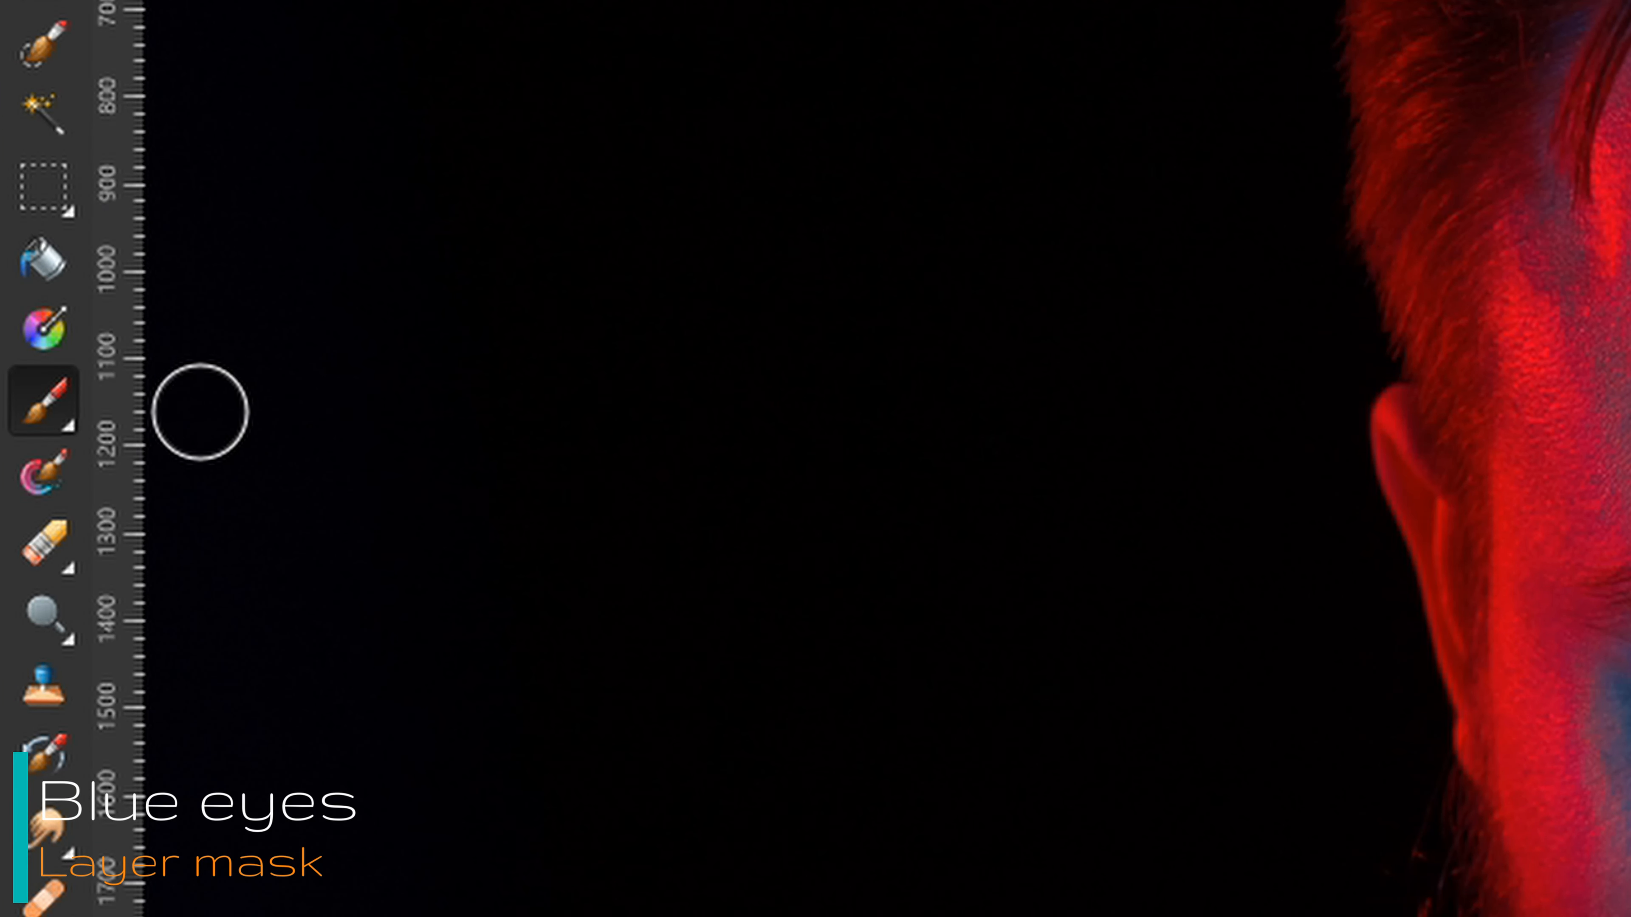
{"action": "mouse_move", "coordinate": [1384, 610]}
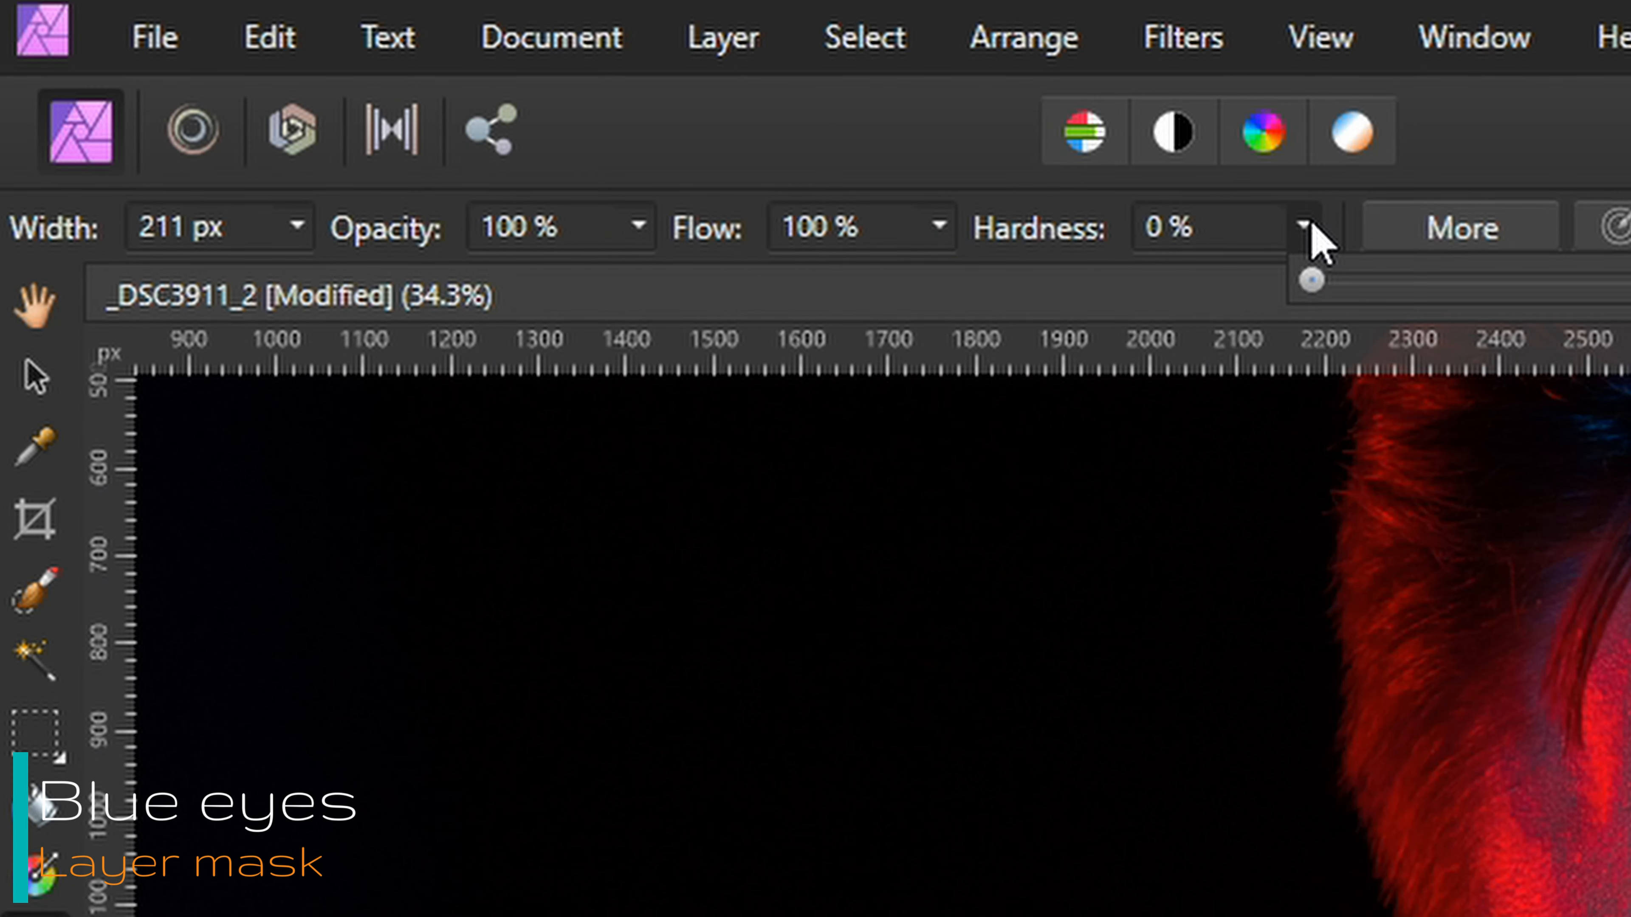
Set the mask brush to 35% hardness and paint black over both irises
{"action": "left_click_drag", "start_coordinate": [1312, 279], "coordinate": [1436, 279]}
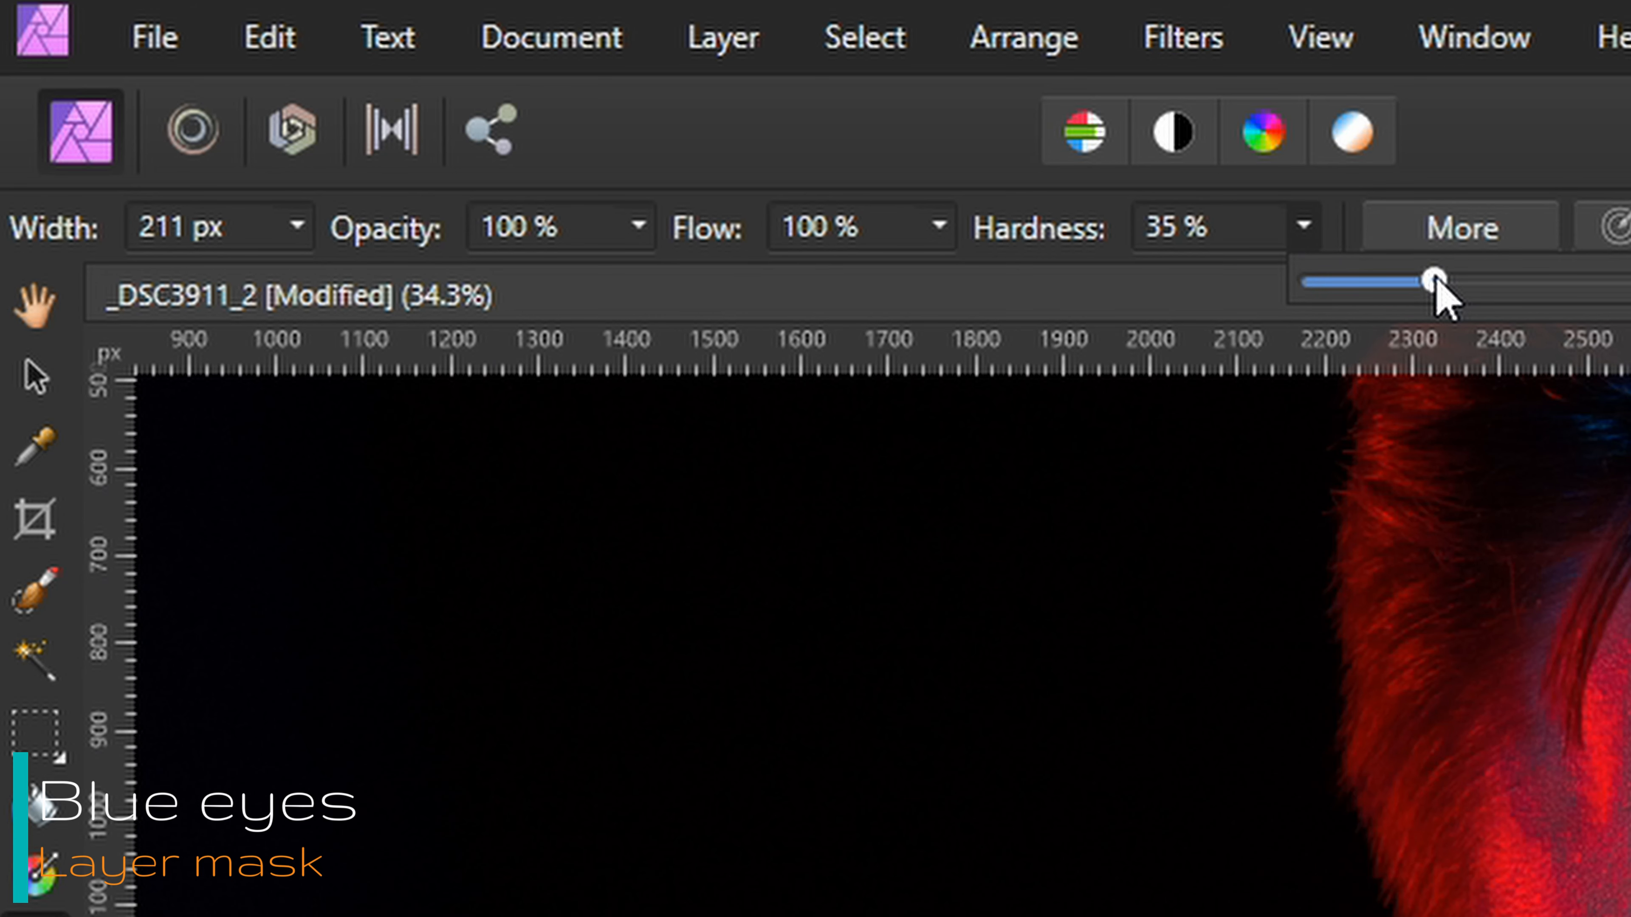
{"action": "left_click_drag", "start_coordinate": [1435, 278], "coordinate": [305, 277]}
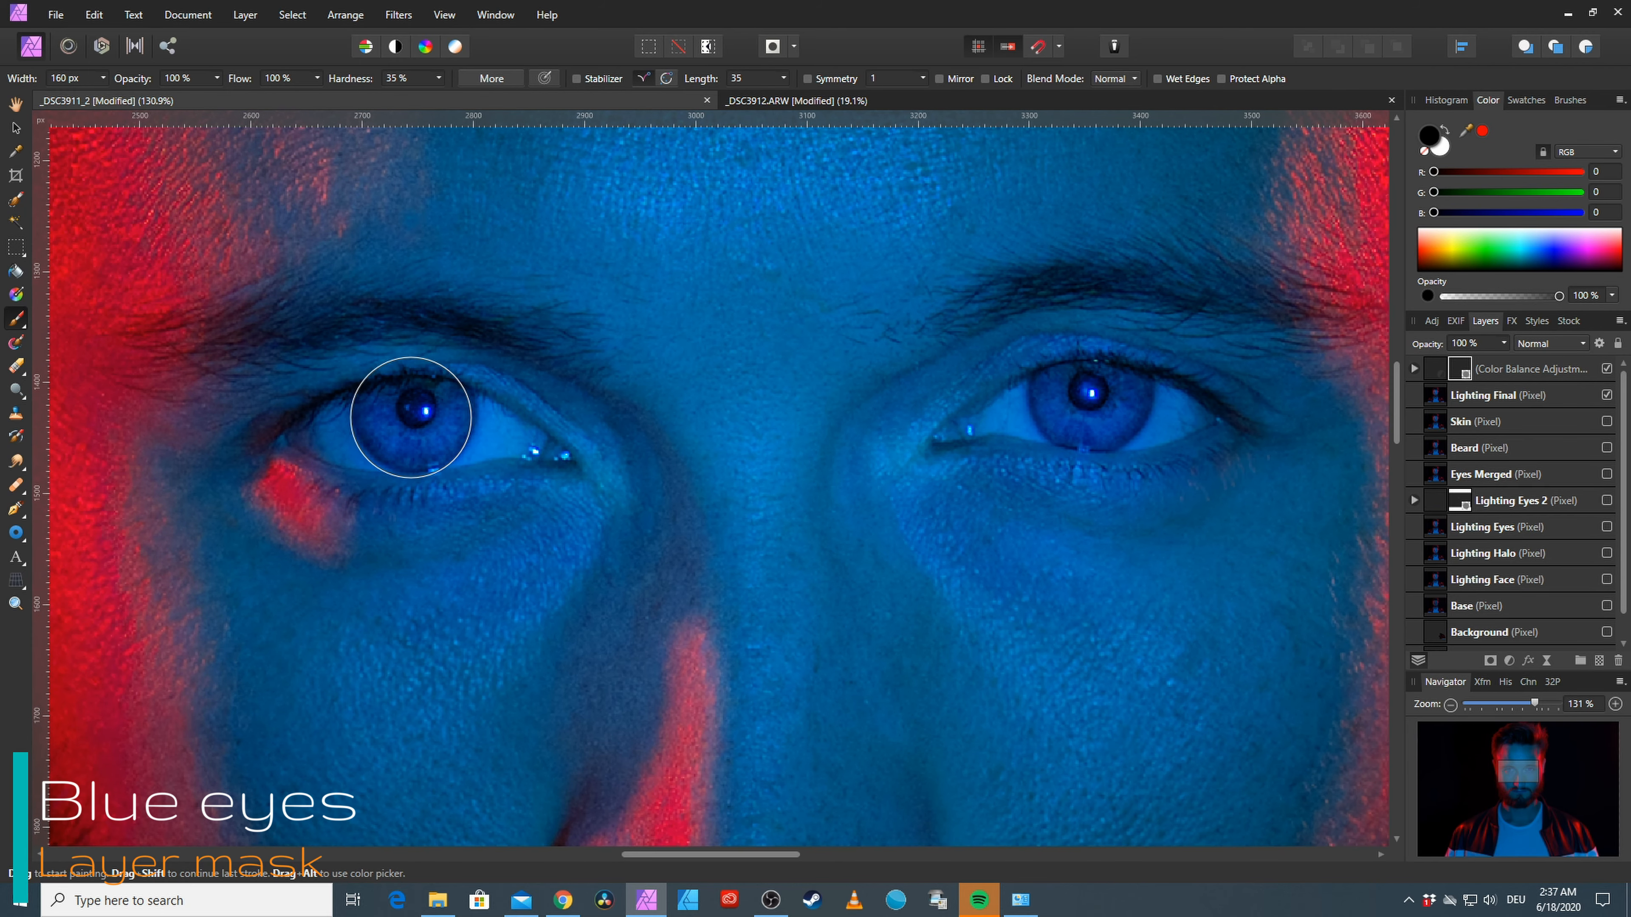
{"action": "mouse_move", "coordinate": [414, 416]}
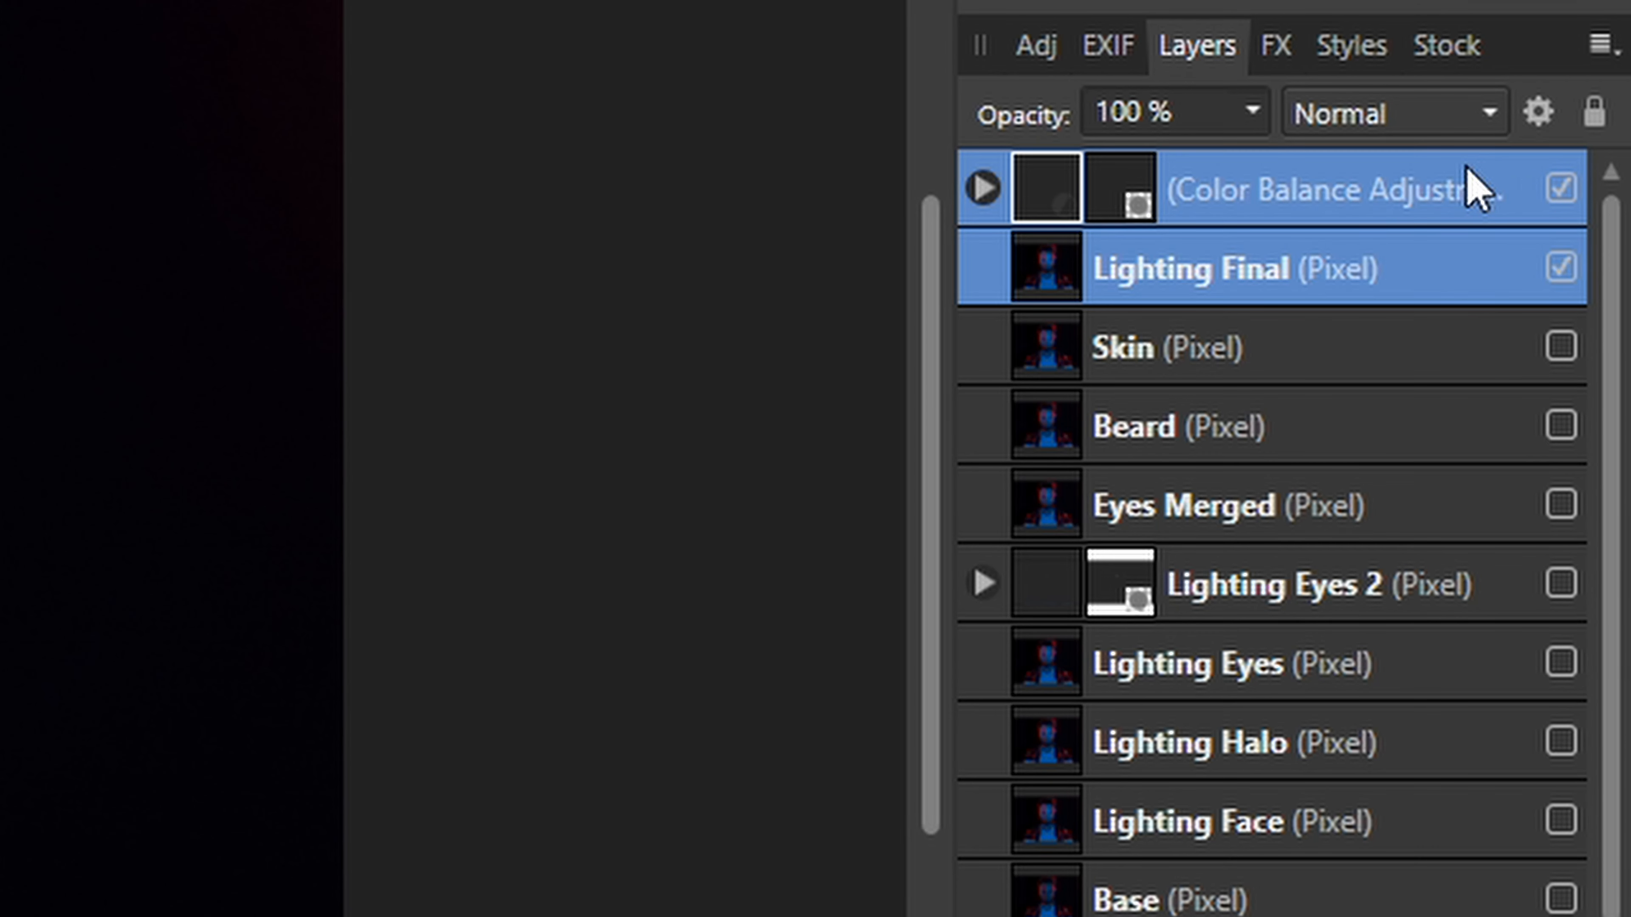
{"action": "mouse_move", "coordinate": [1141, 811]}
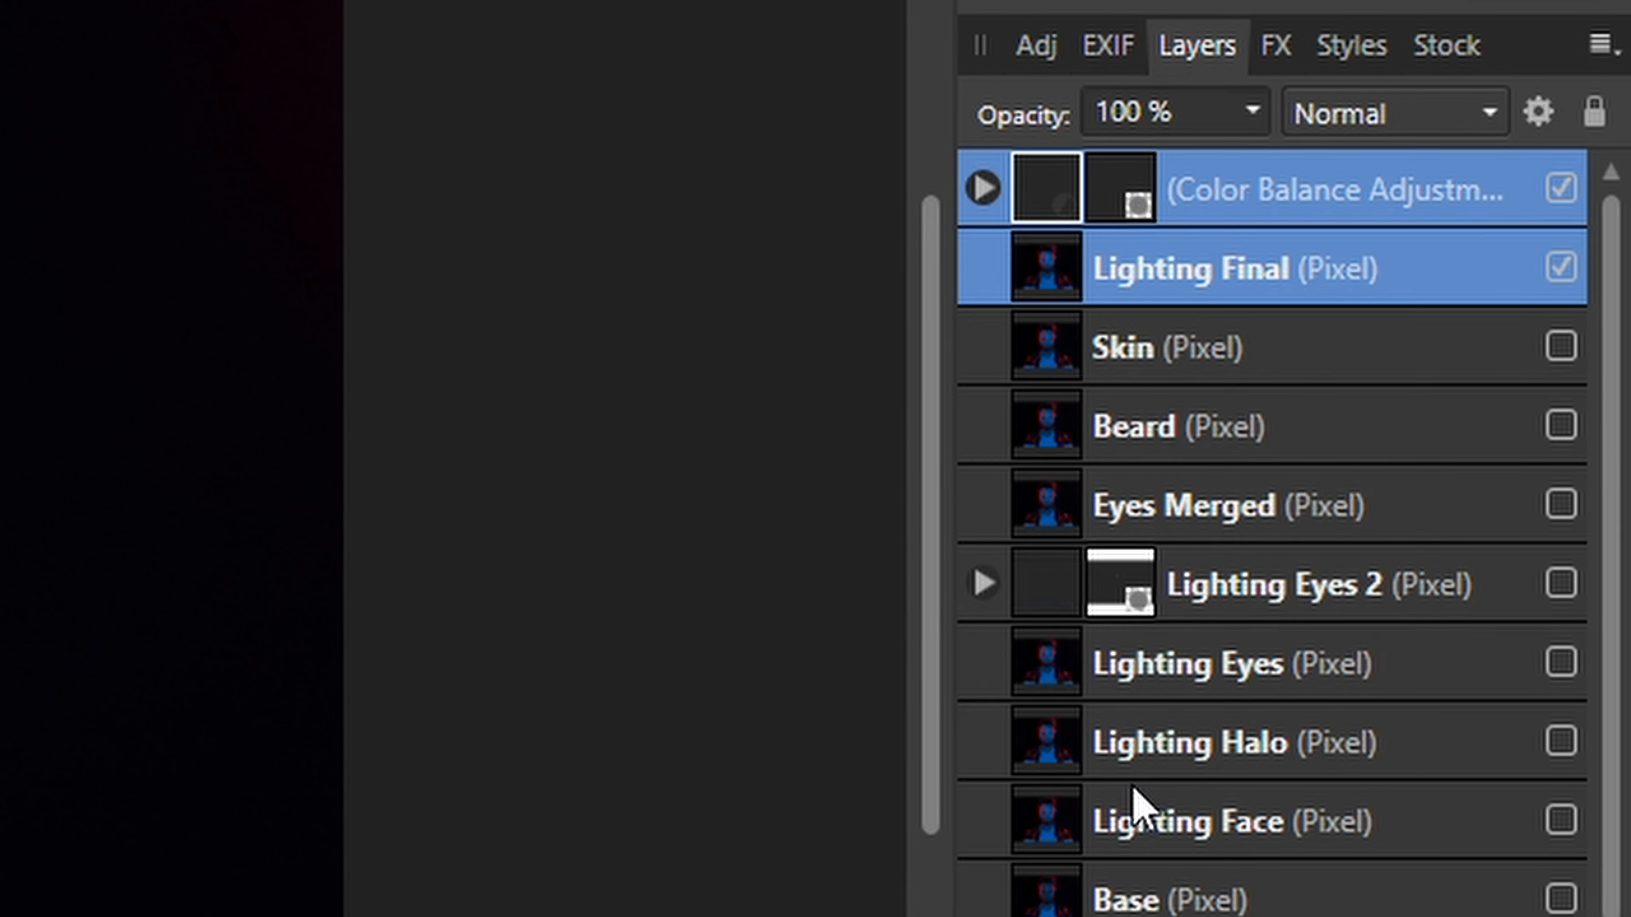